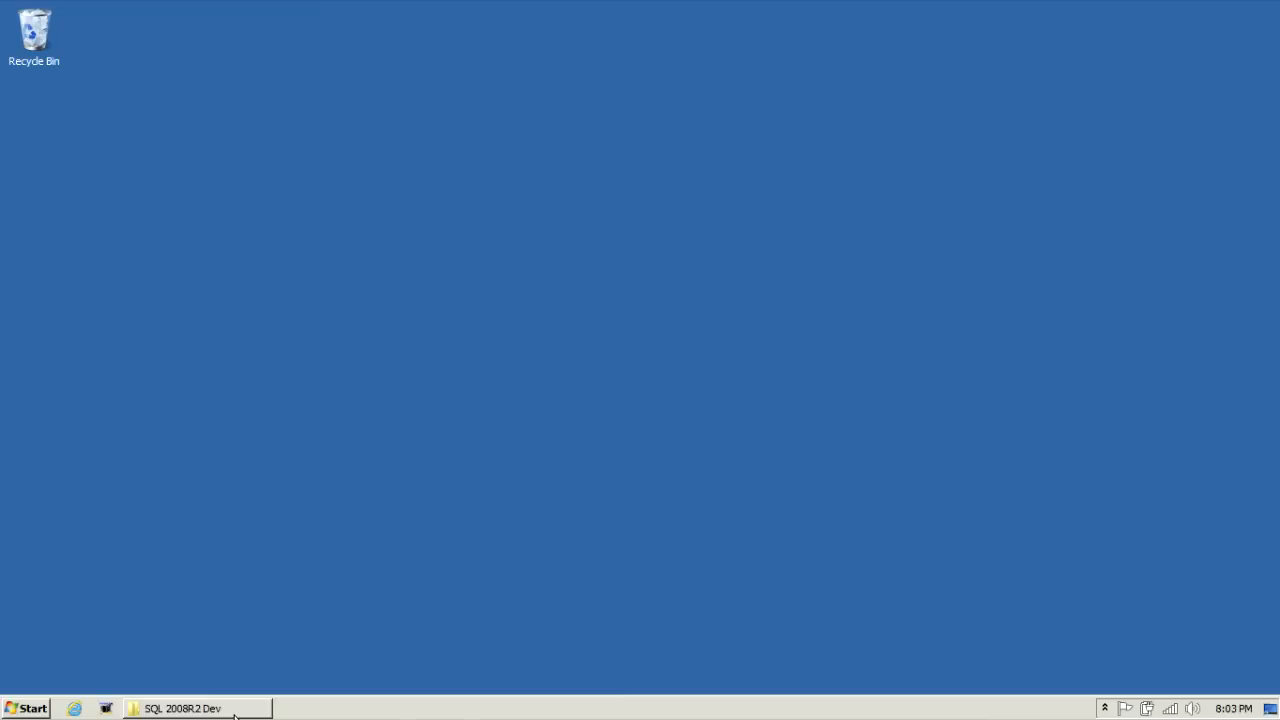
- Bring the SQL 2008R2 Dev disc window back into view with setup listed
click(190, 708)
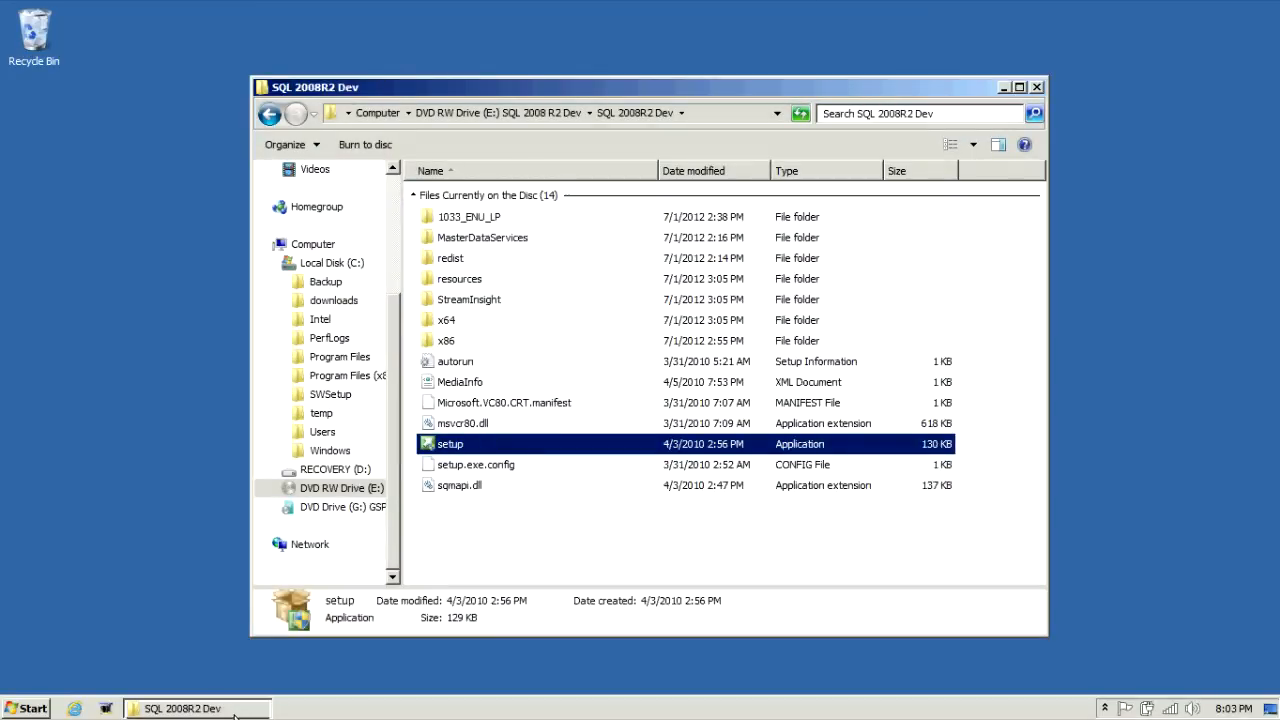
mouse_move(440, 444)
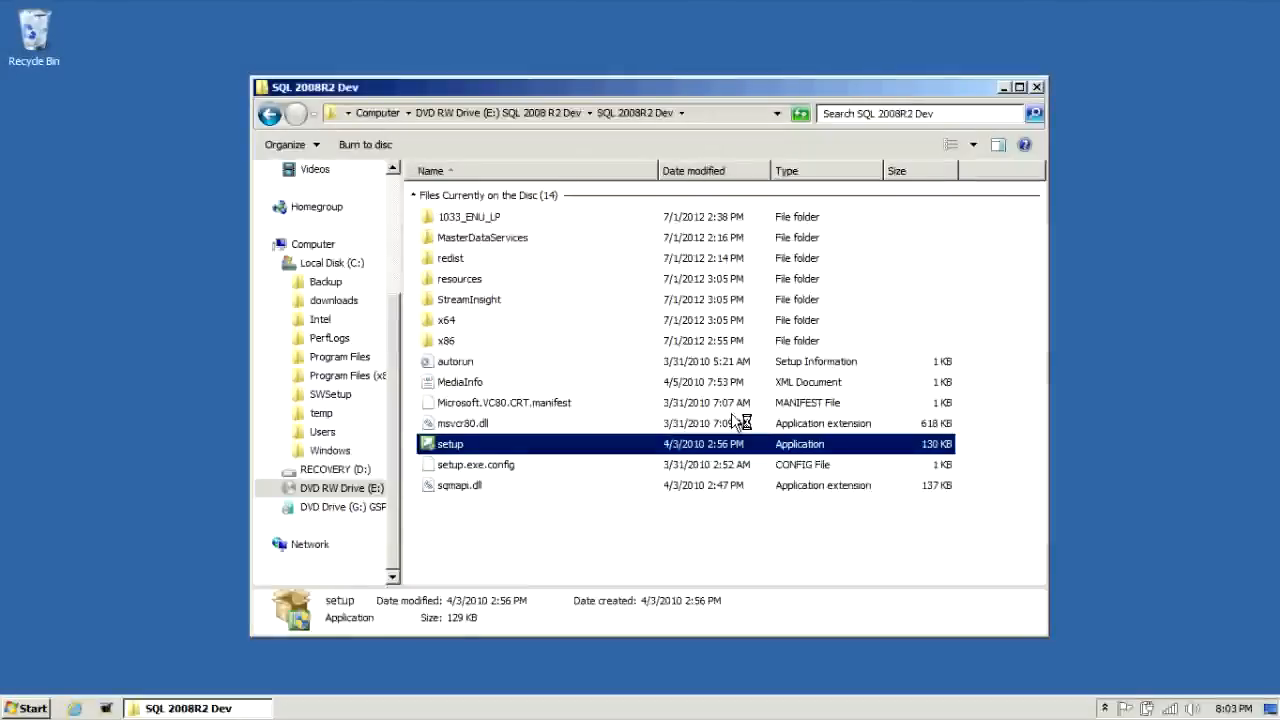
- Launch setup from the disc and show the Installation options for a new installation
double_click(448, 444)
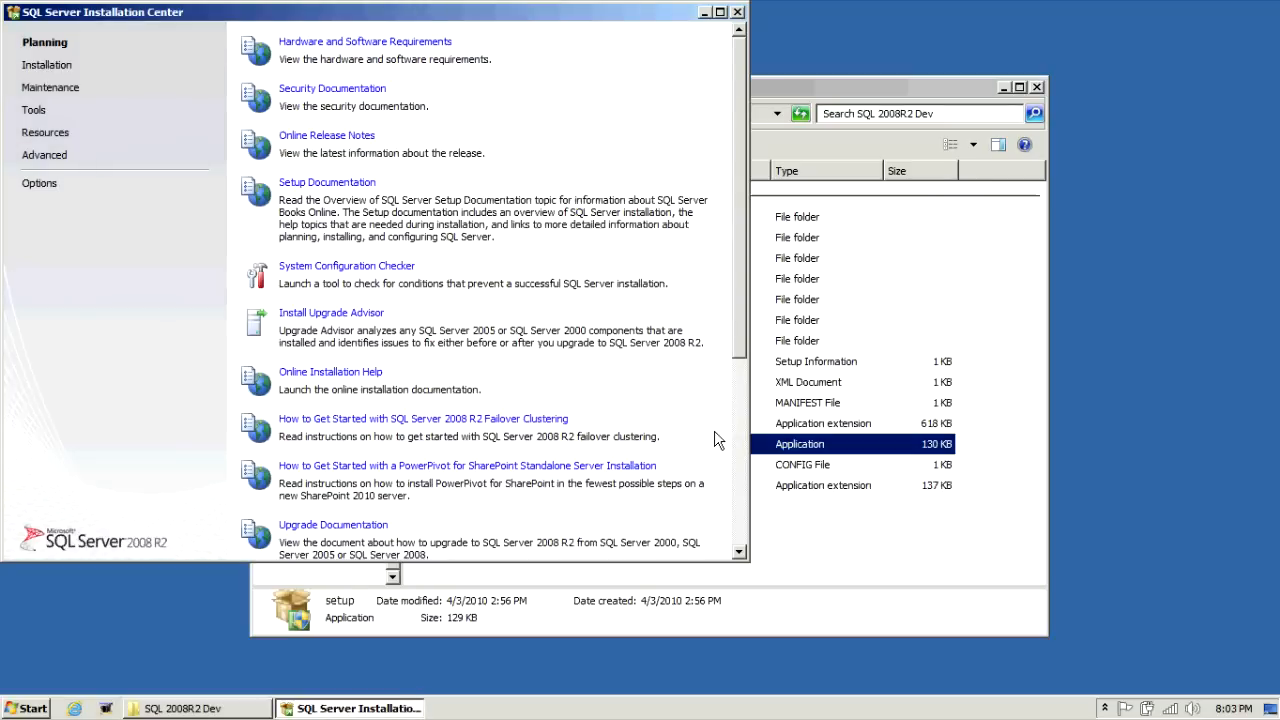
mouse_move(88, 22)
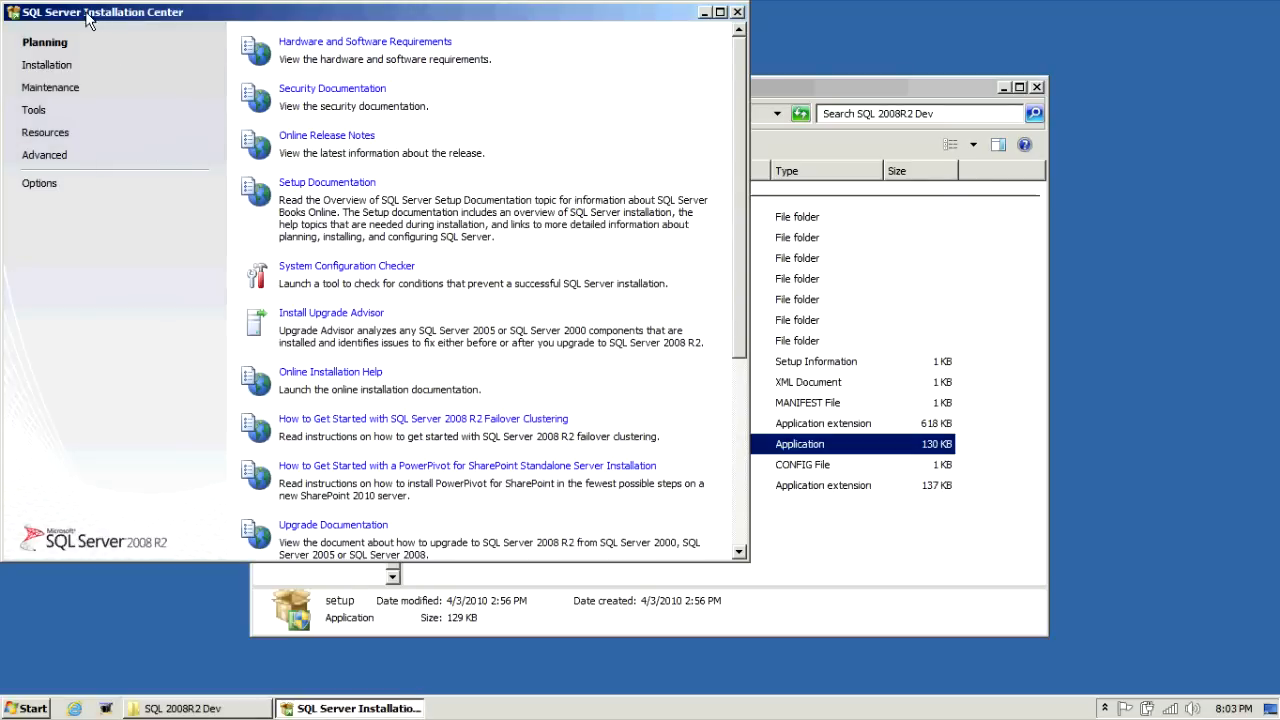
mouse_move(76, 70)
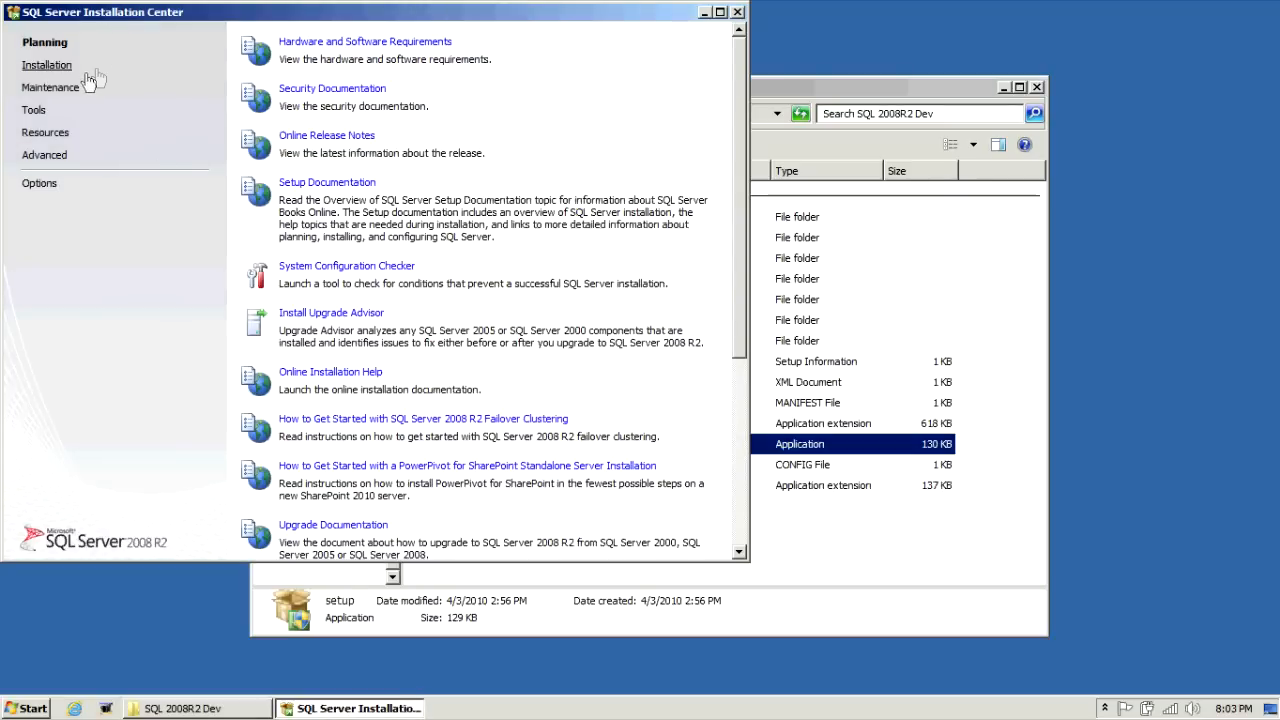
click(40, 62)
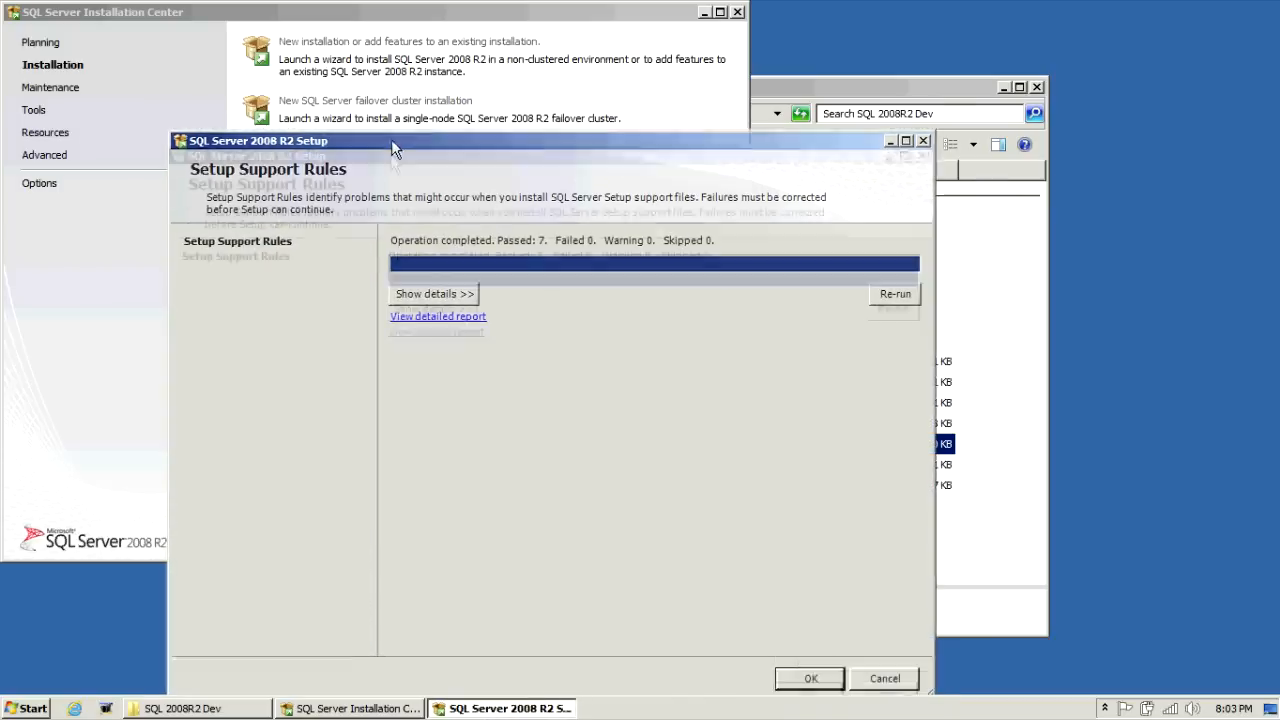
- Review the rule check details, accept them and install the setup support files
click(432, 292)
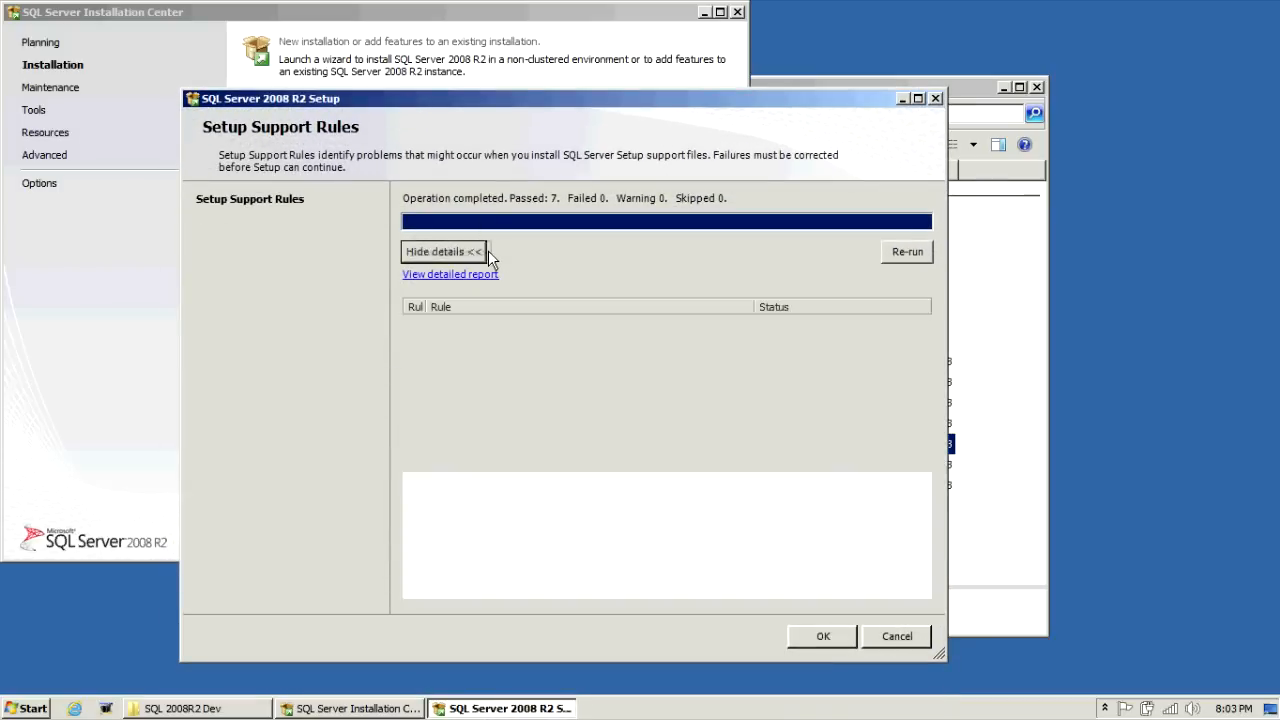
click(824, 636)
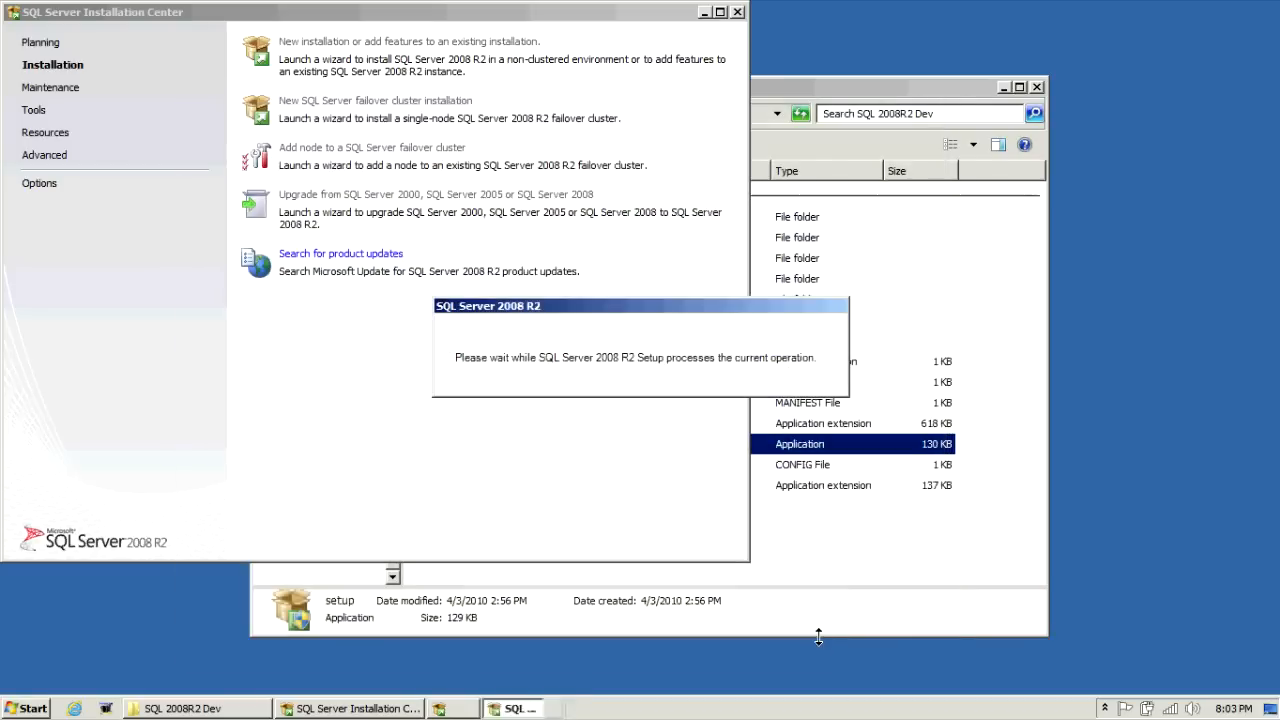
mouse_move(760, 562)
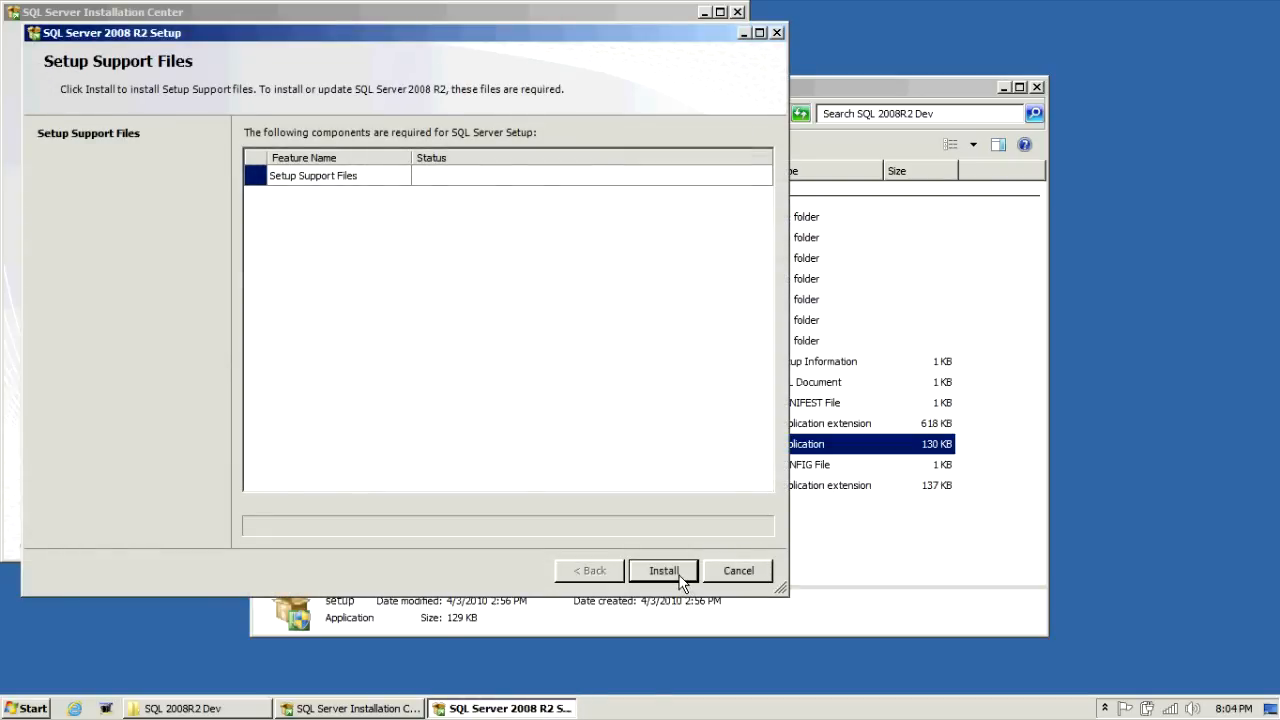
click(664, 570)
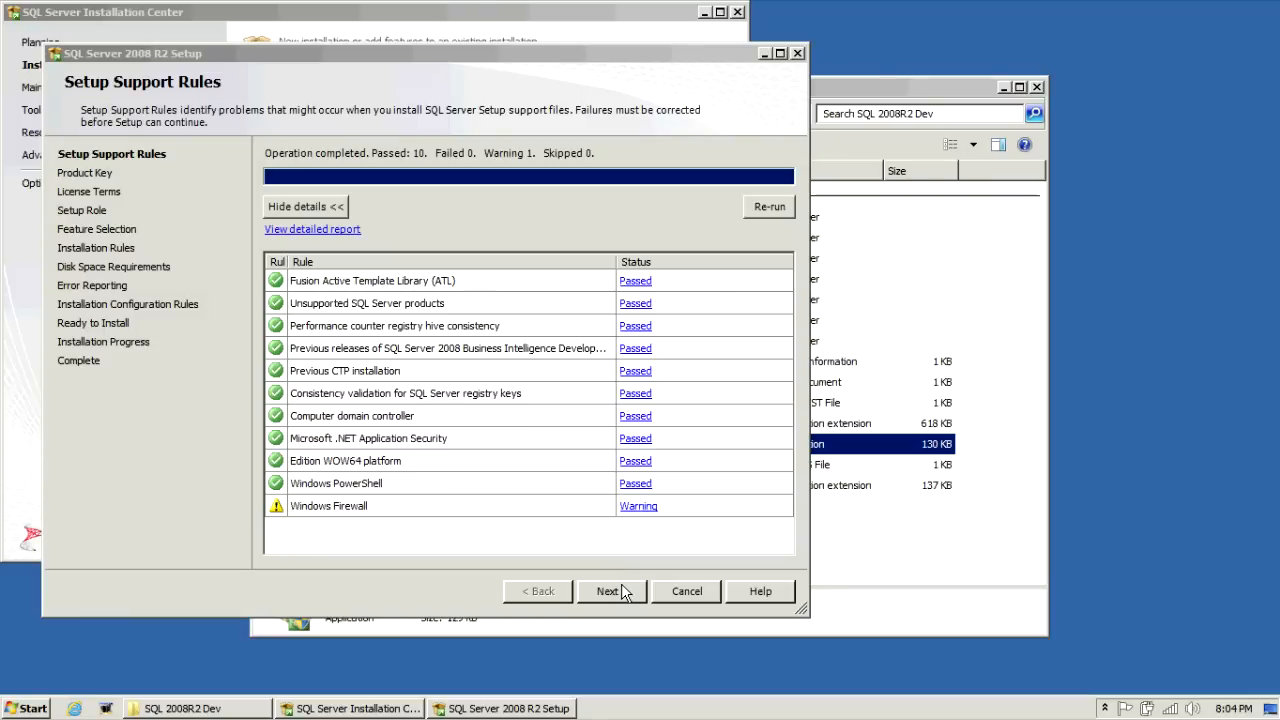
- Keep the Evaluation edition, accept the license terms and continue to Setup Role
click(608, 592)
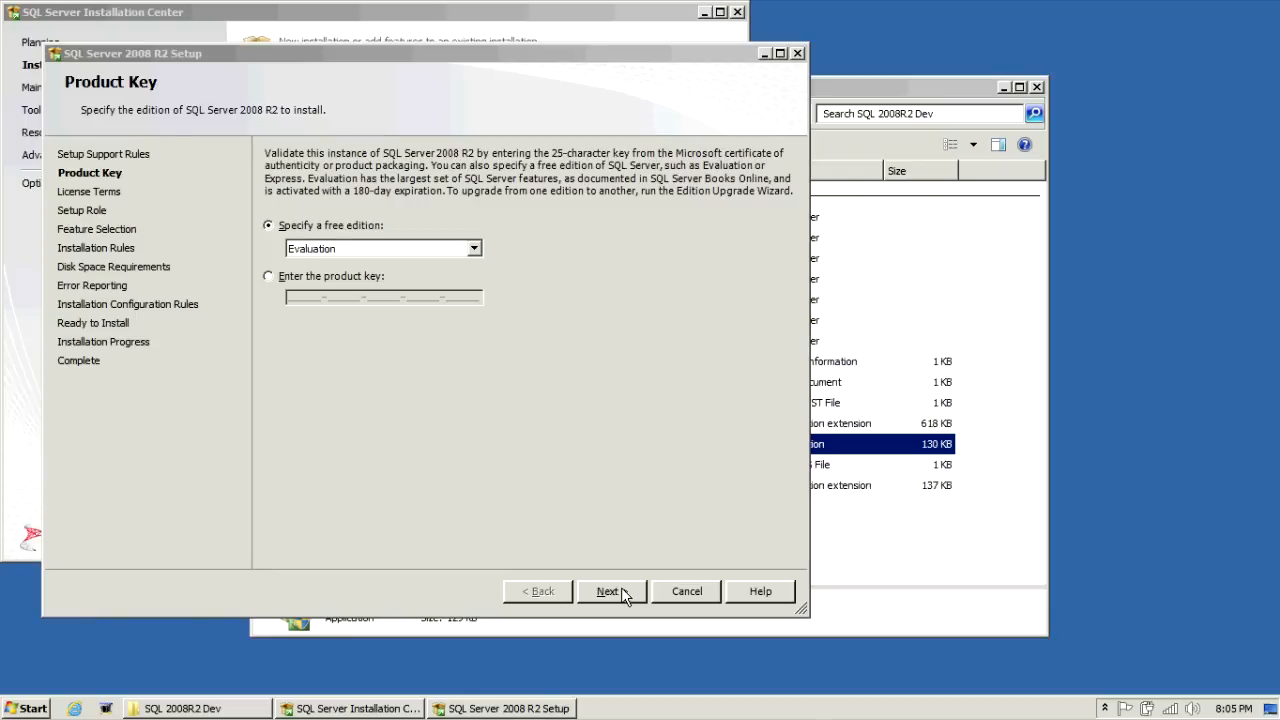
click(608, 592)
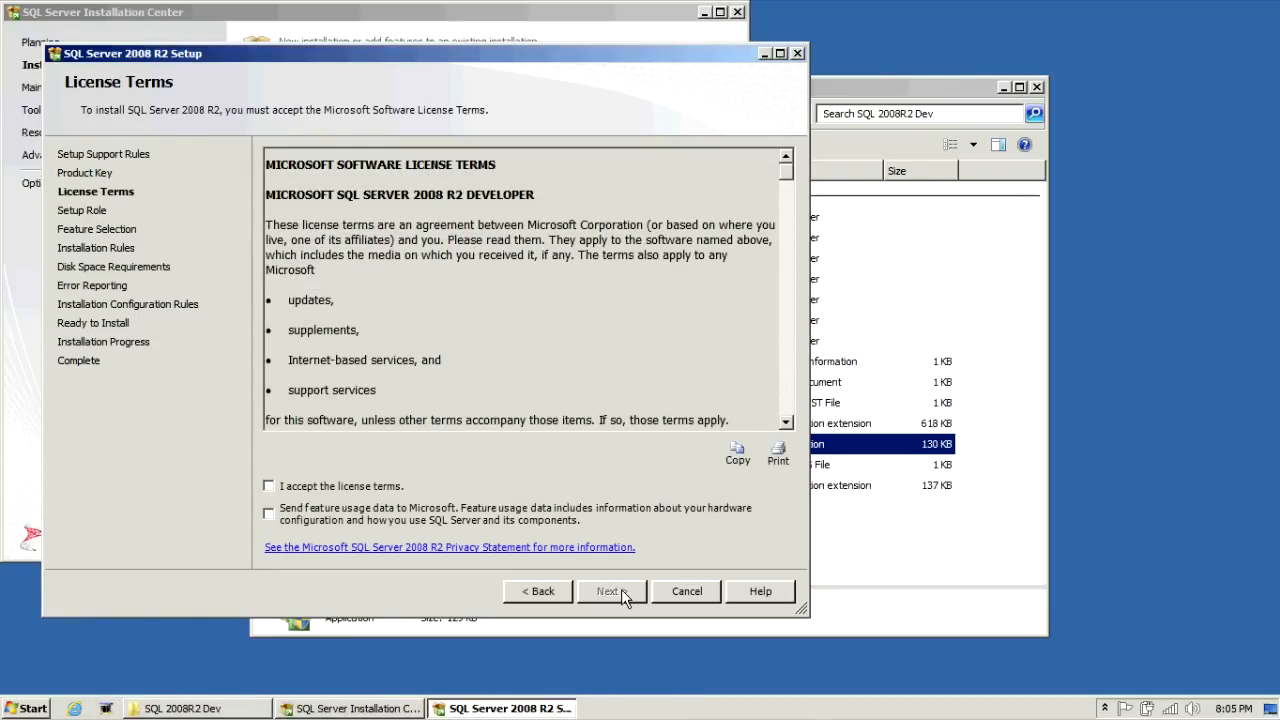
click(268, 486)
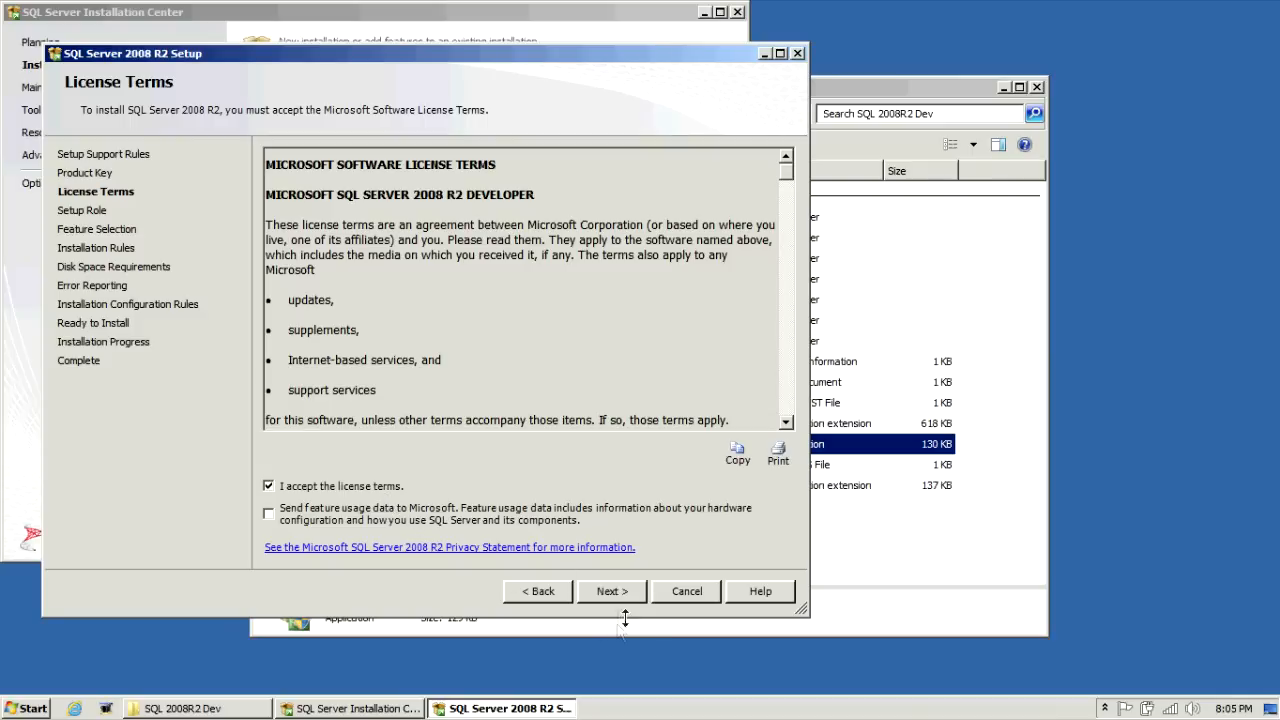
click(612, 592)
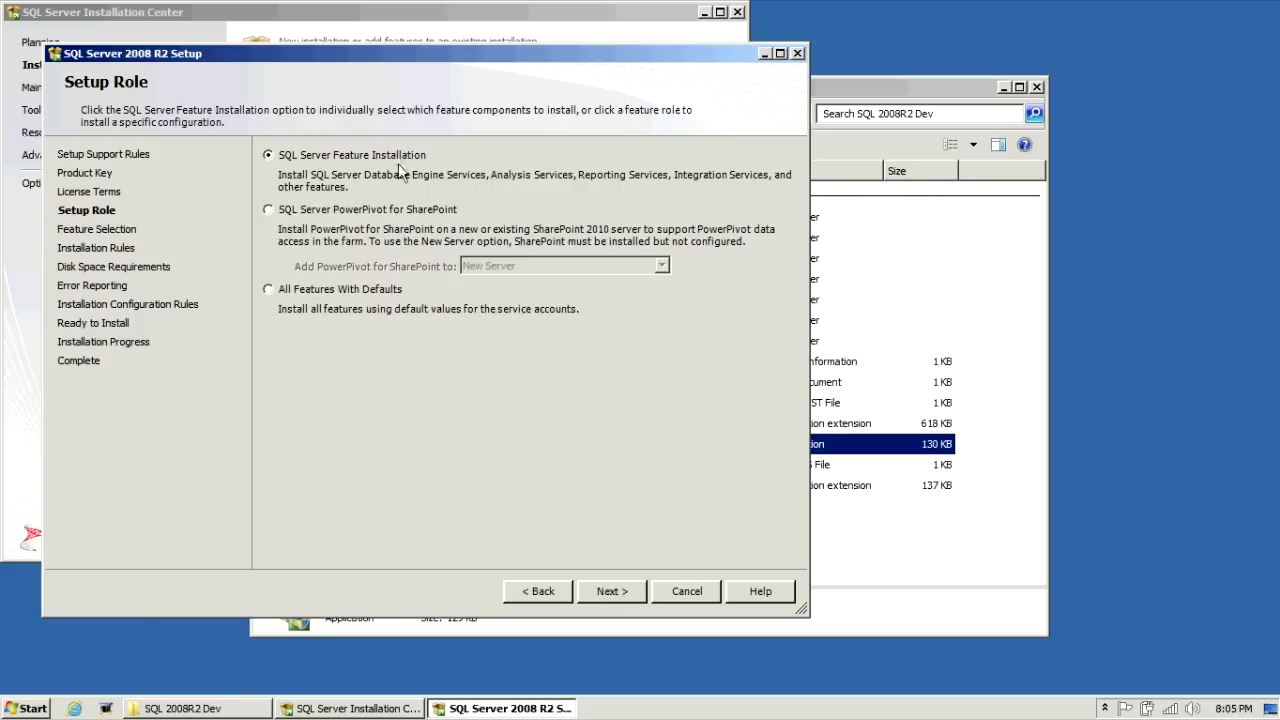
- Keep the SQL Server Feature Installation role and continue to Feature Selection
click(612, 592)
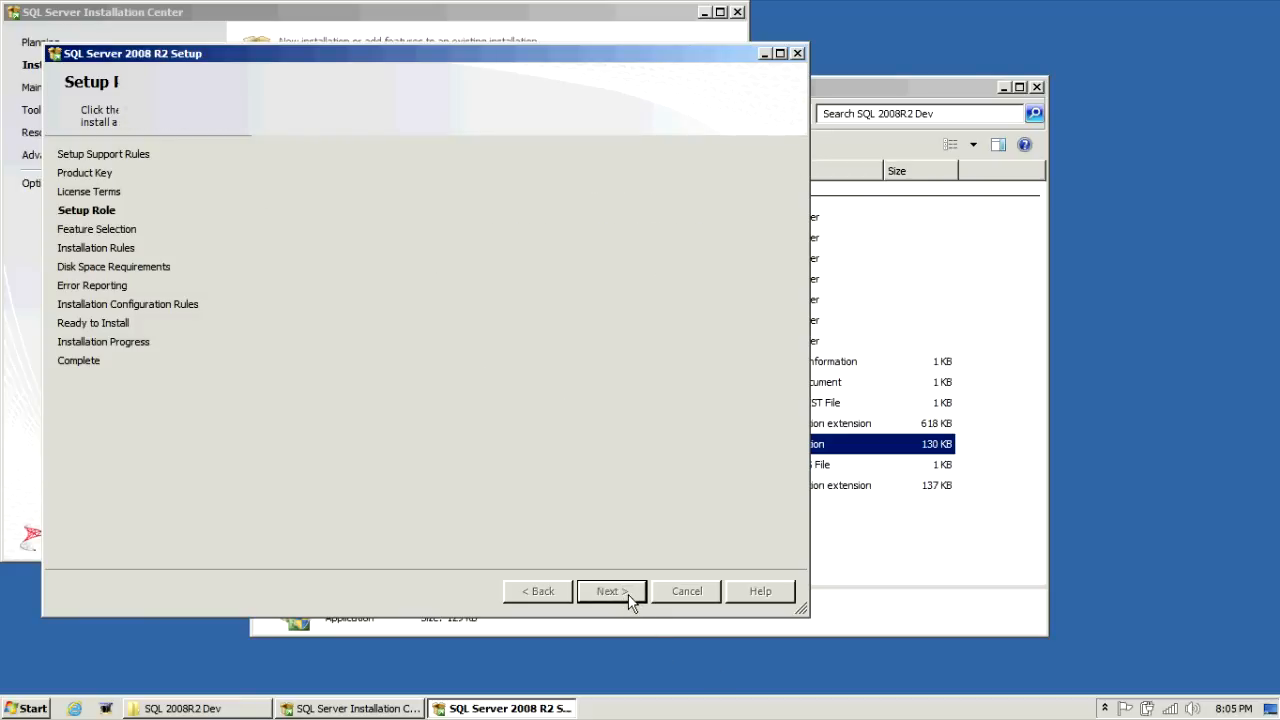
click(612, 592)
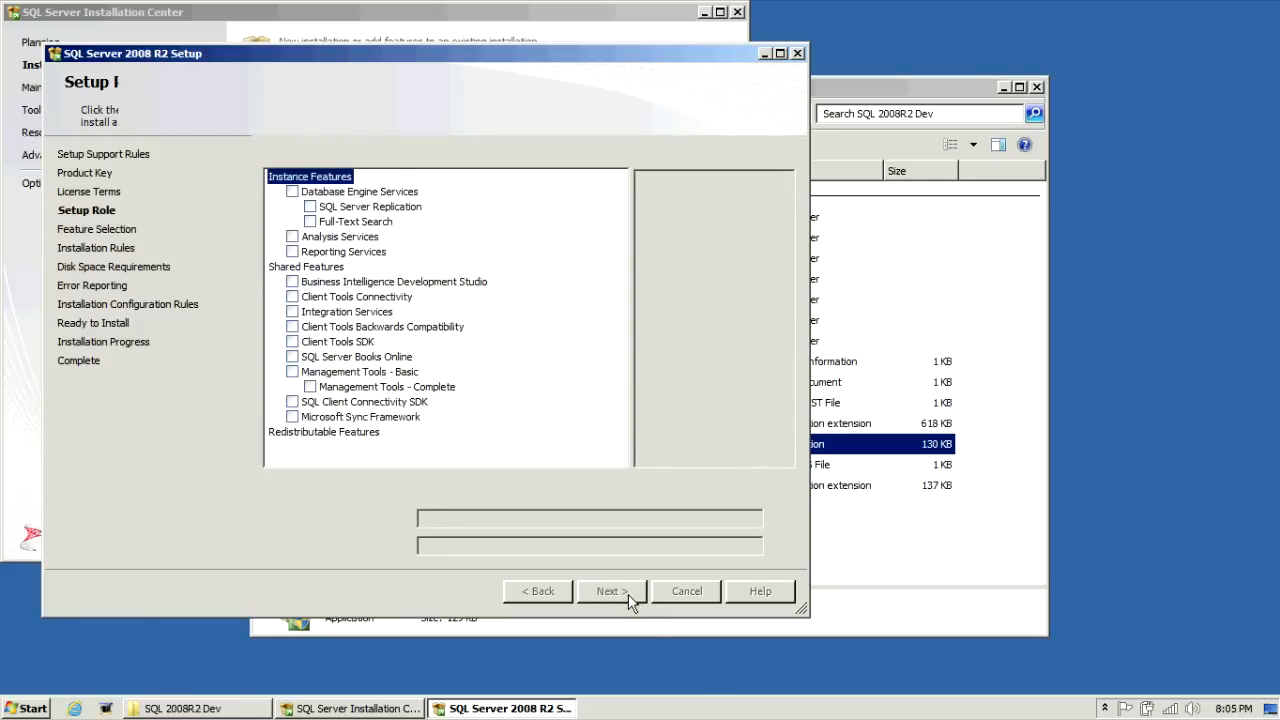
click(612, 592)
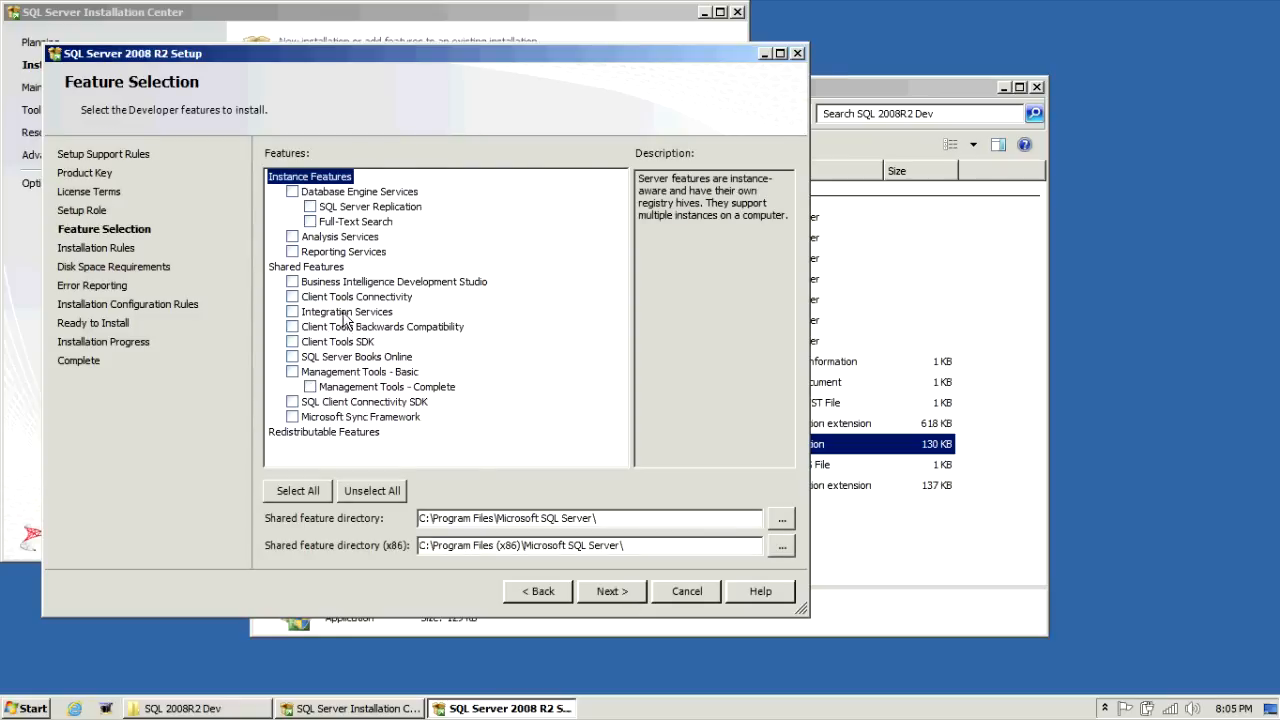
mouse_move(332, 304)
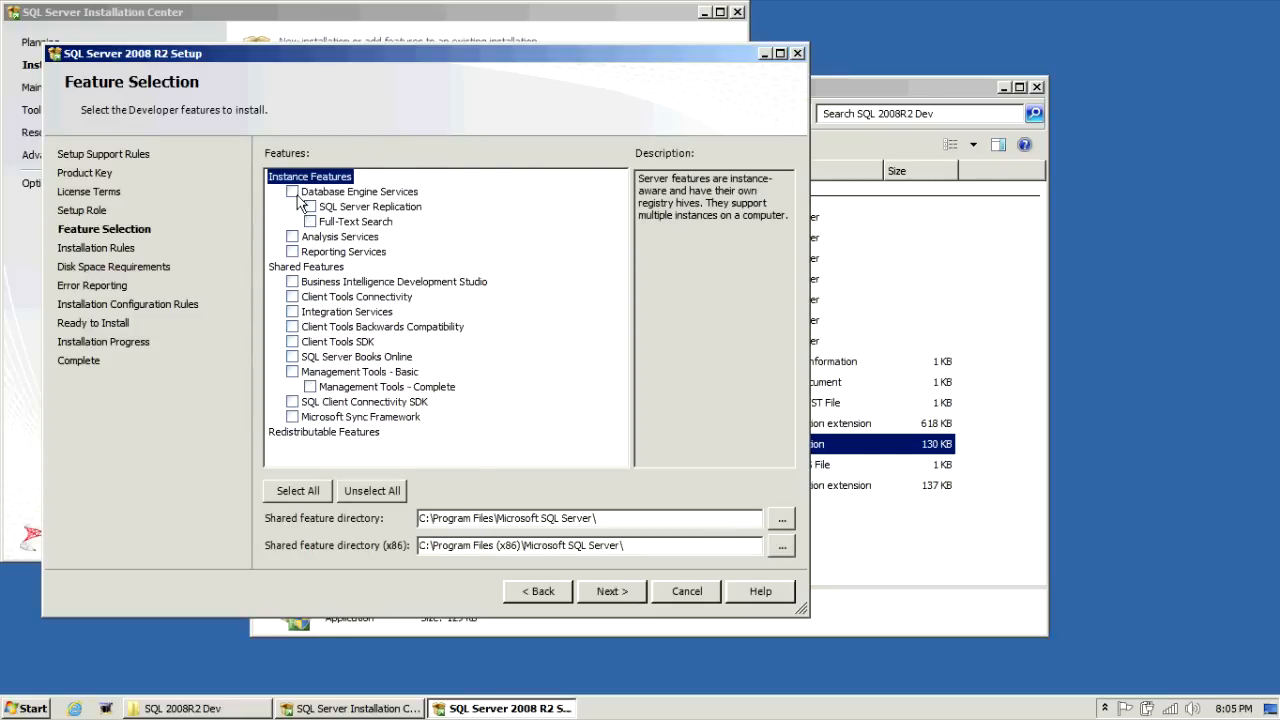
- Select Database Engine Services, Management Tools and shared client features, then confirm the choices
click(292, 192)
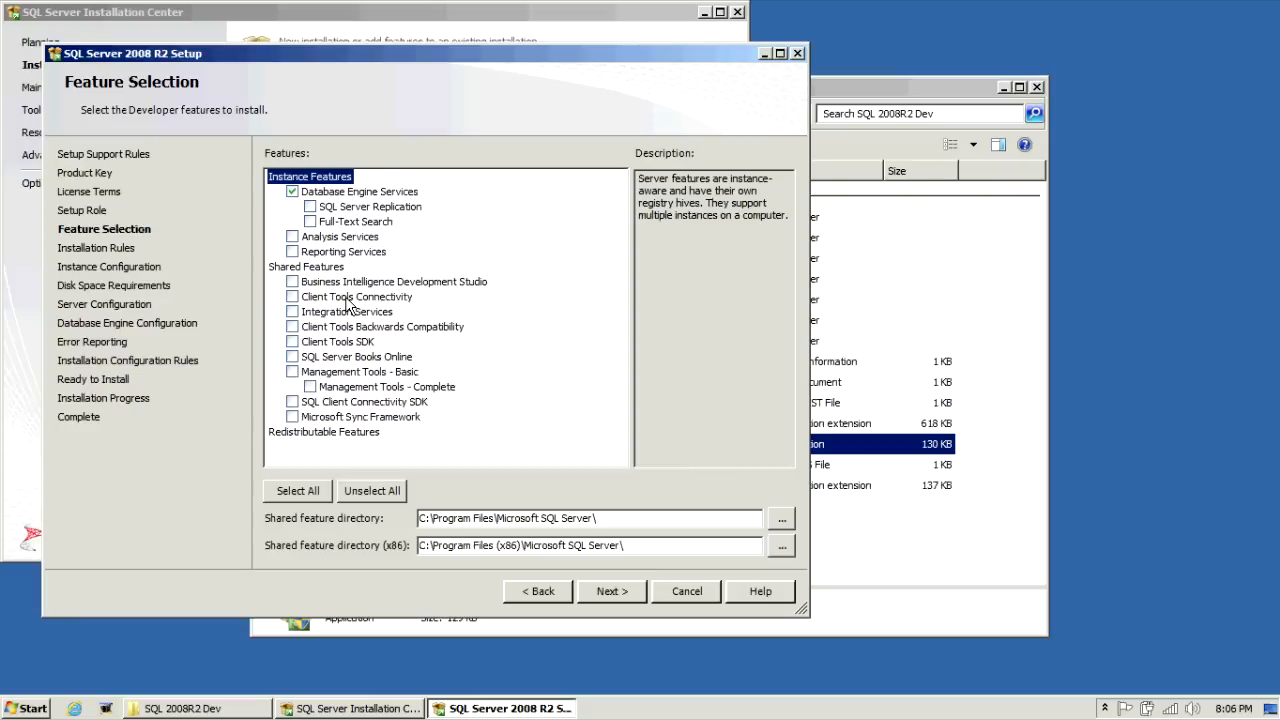
click(292, 370)
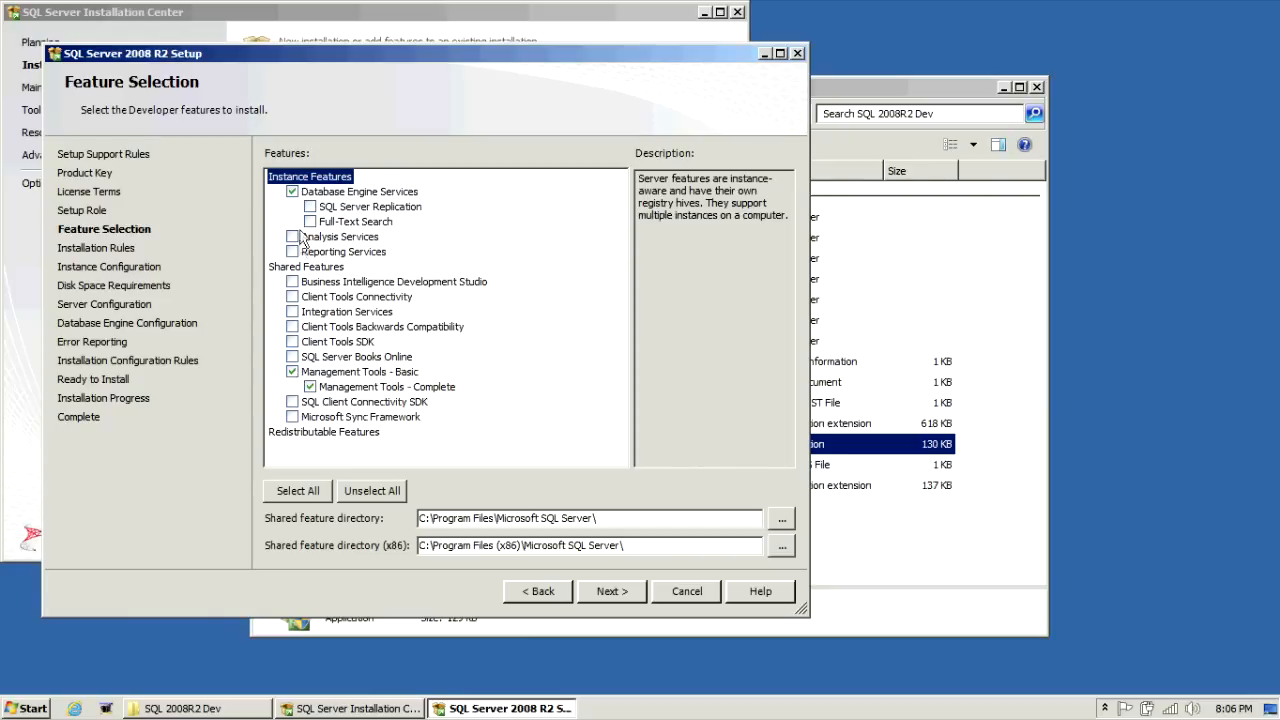
click(310, 220)
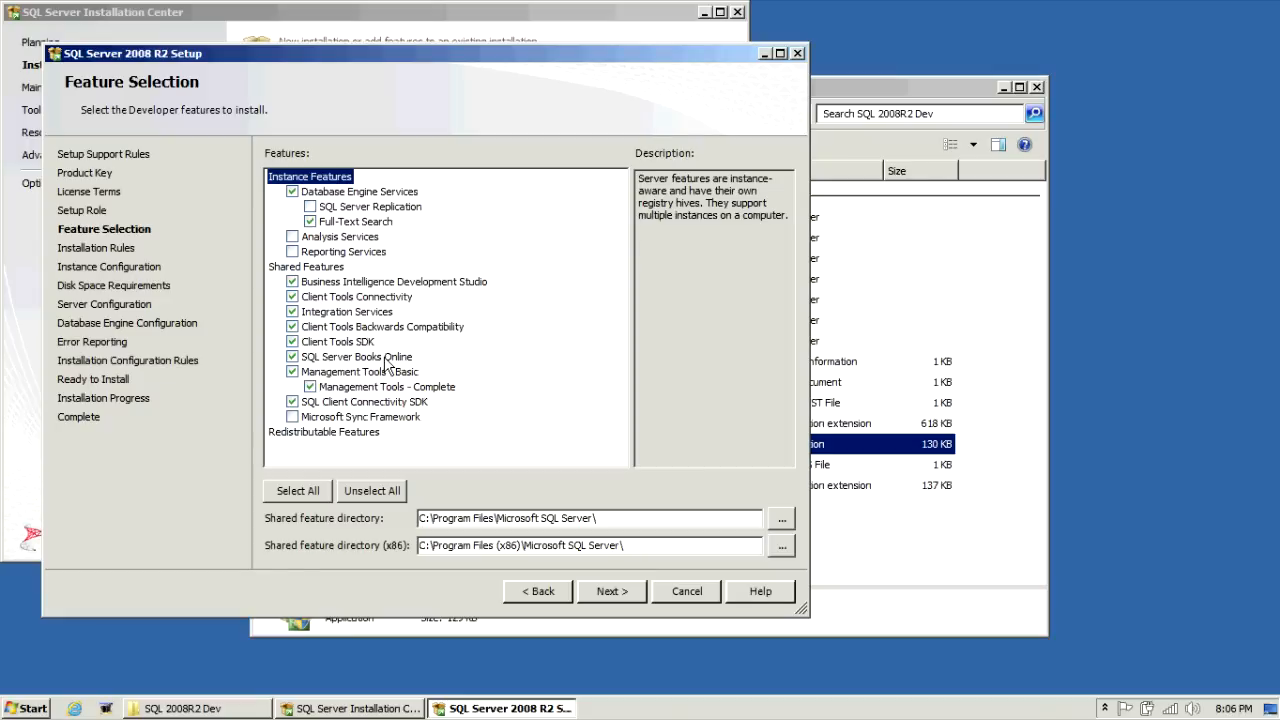
click(356, 356)
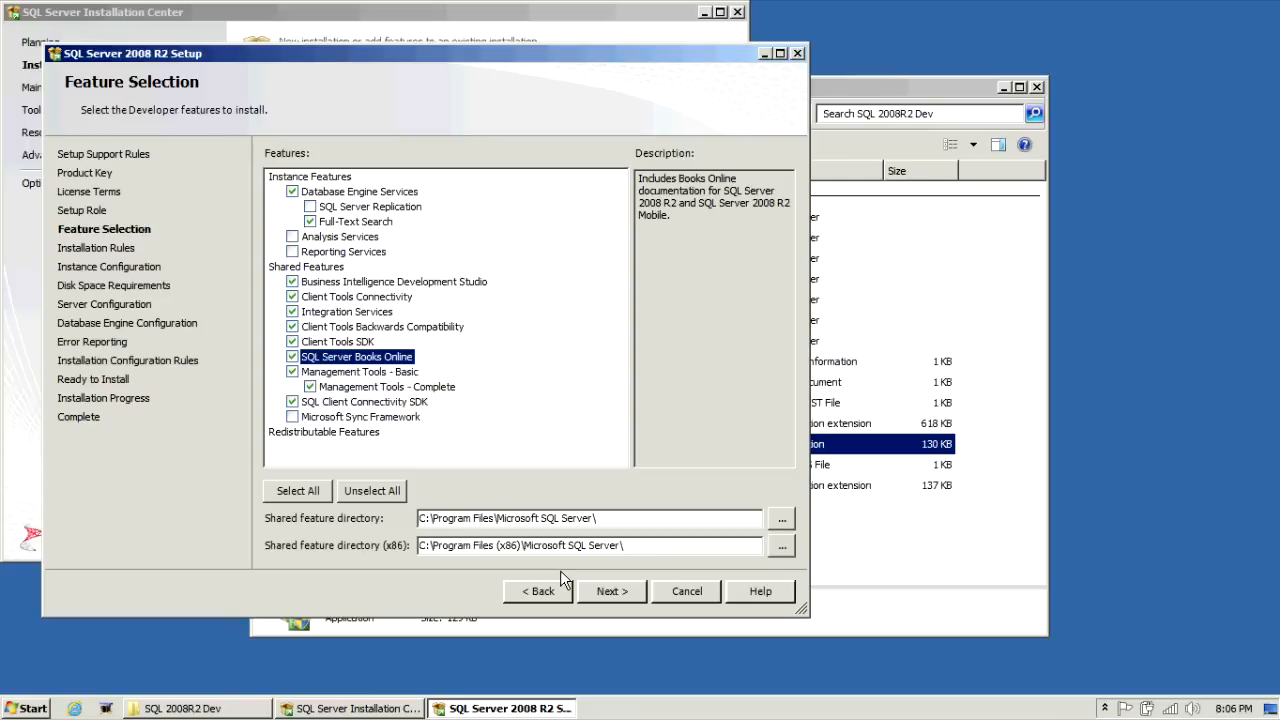
mouse_move(612, 590)
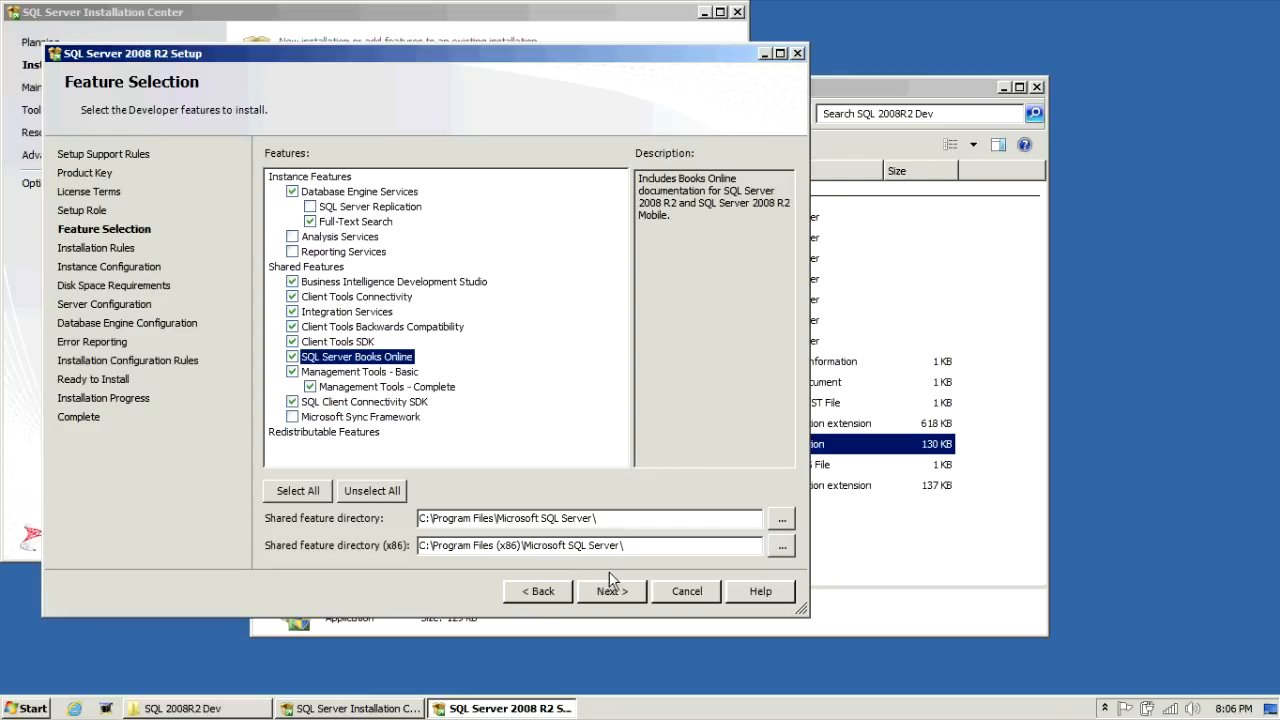
click(610, 592)
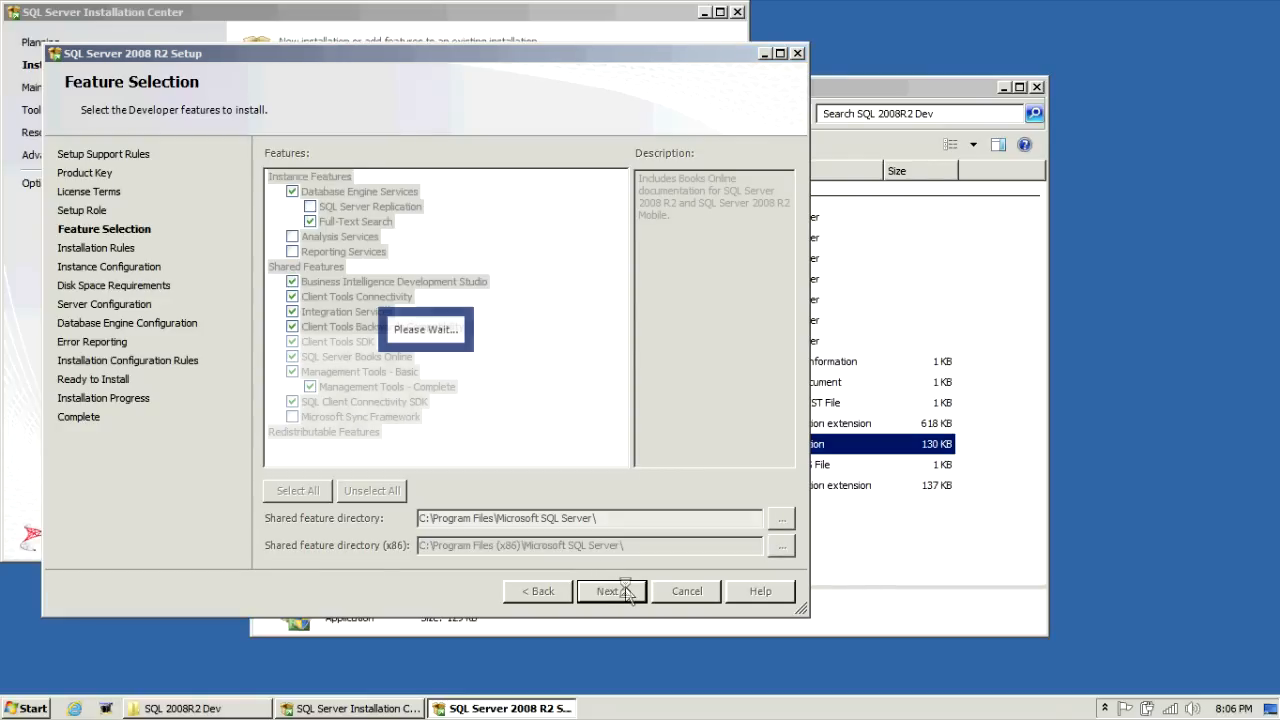
- Continue past the passed installation rules to Instance Configuration with the default MSSQLSERVER instance
click(608, 592)
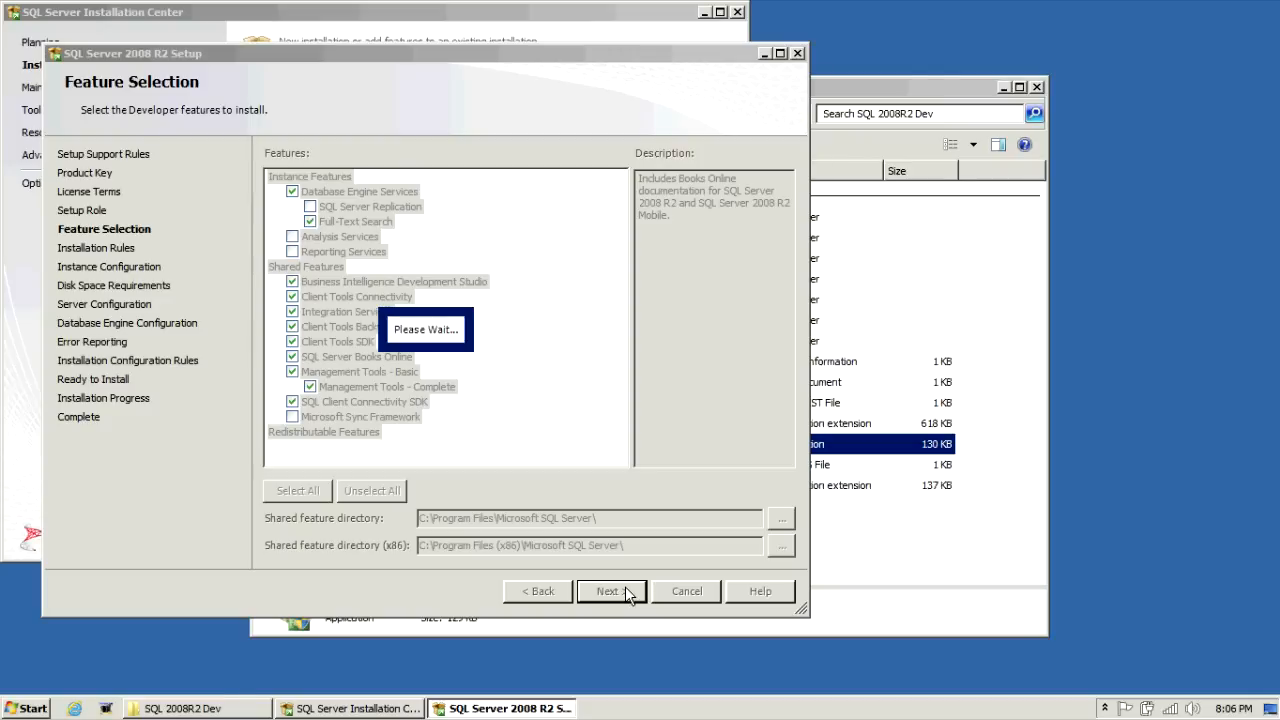
click(612, 592)
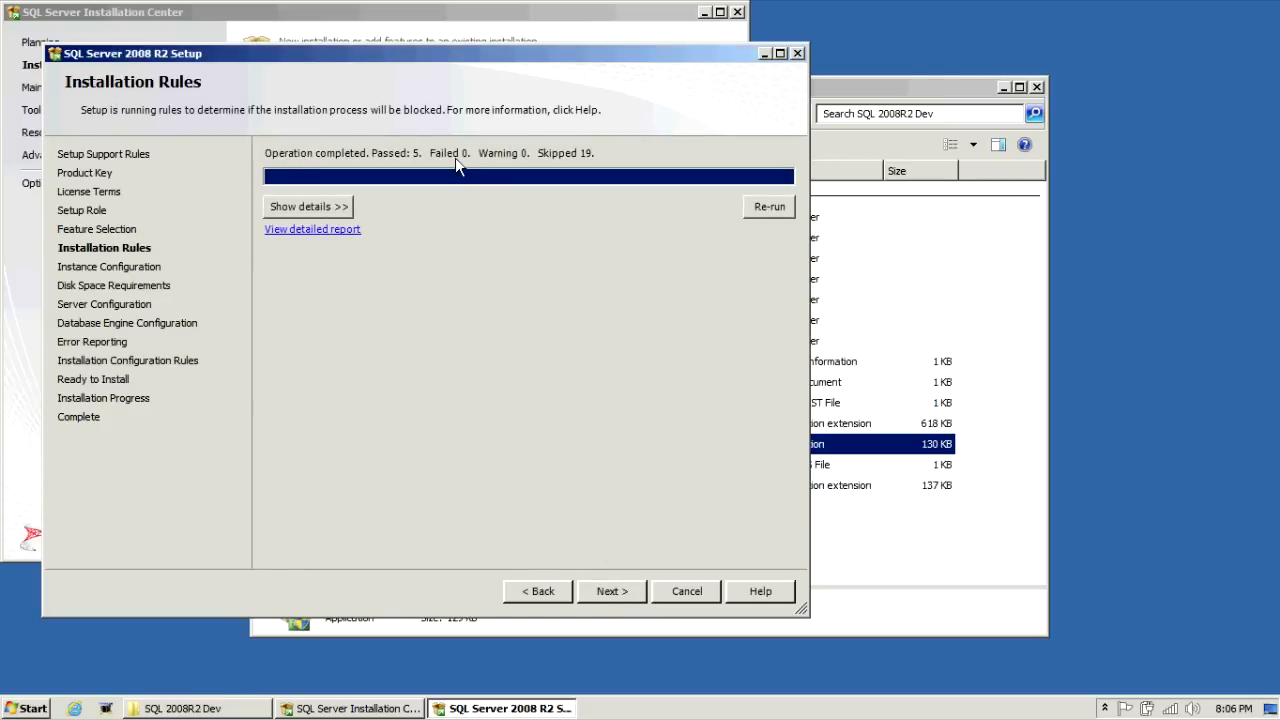
mouse_move(624, 604)
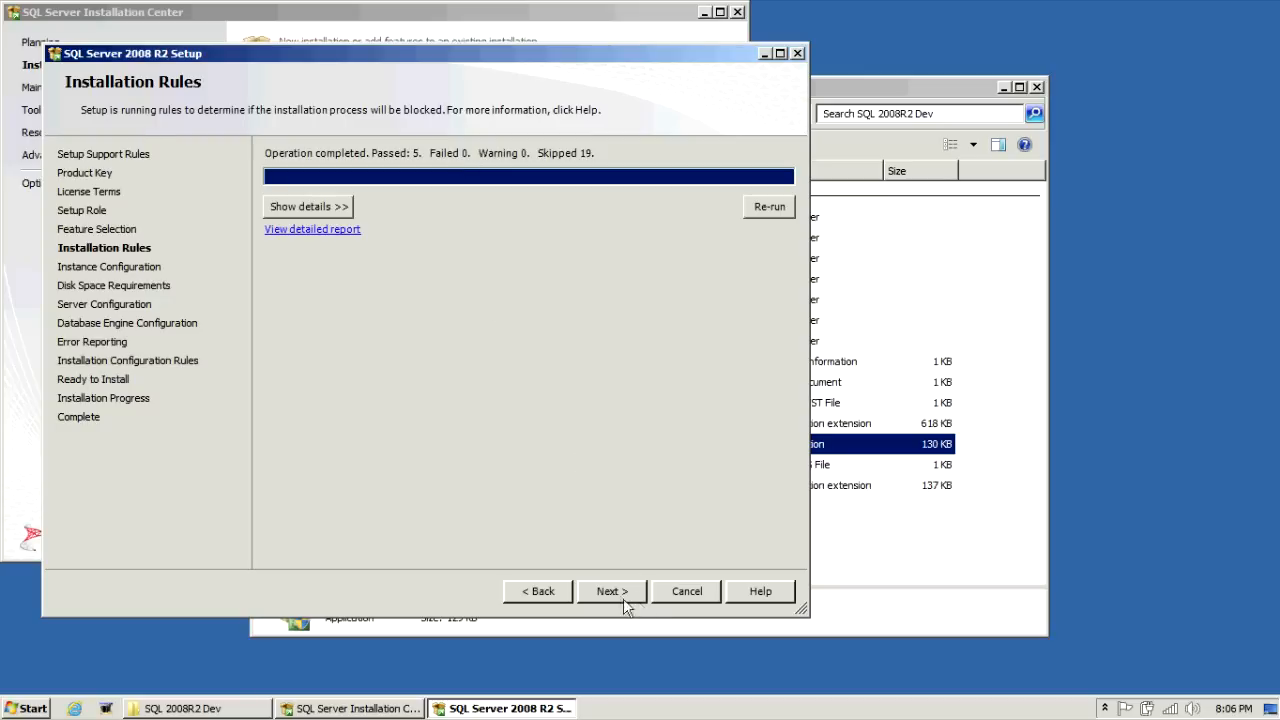
click(610, 590)
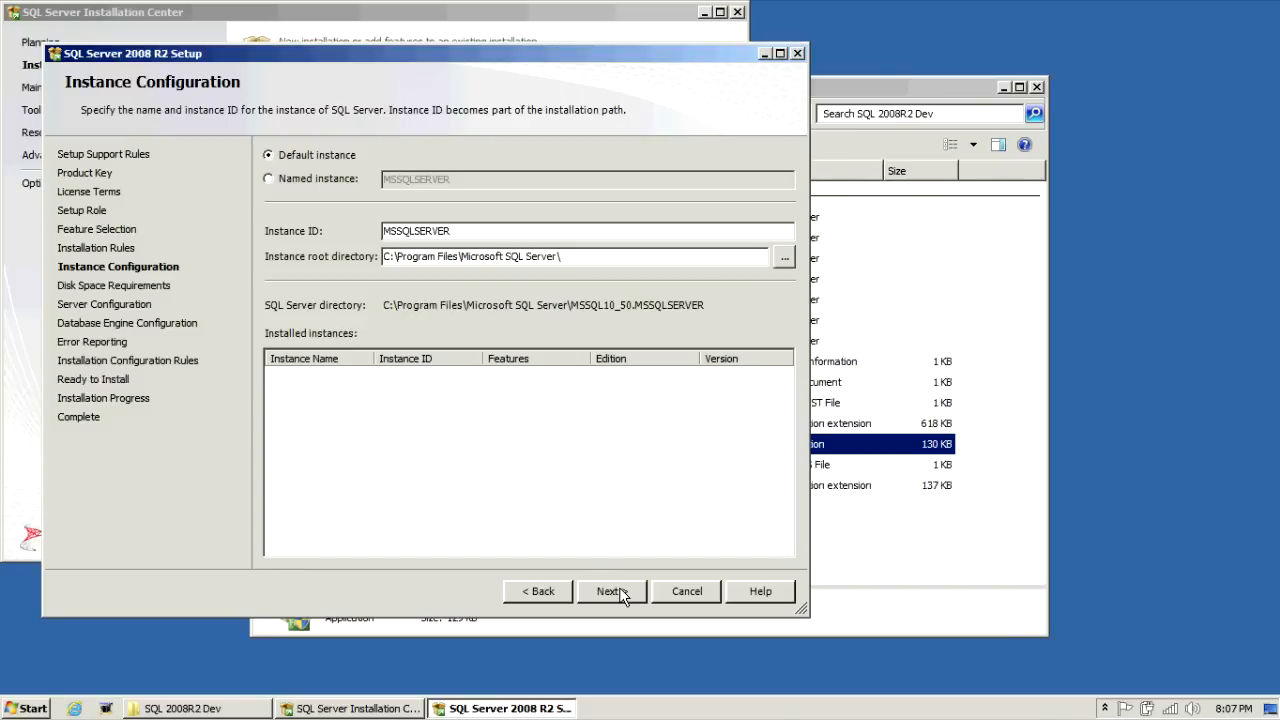
mouse_move(332, 188)
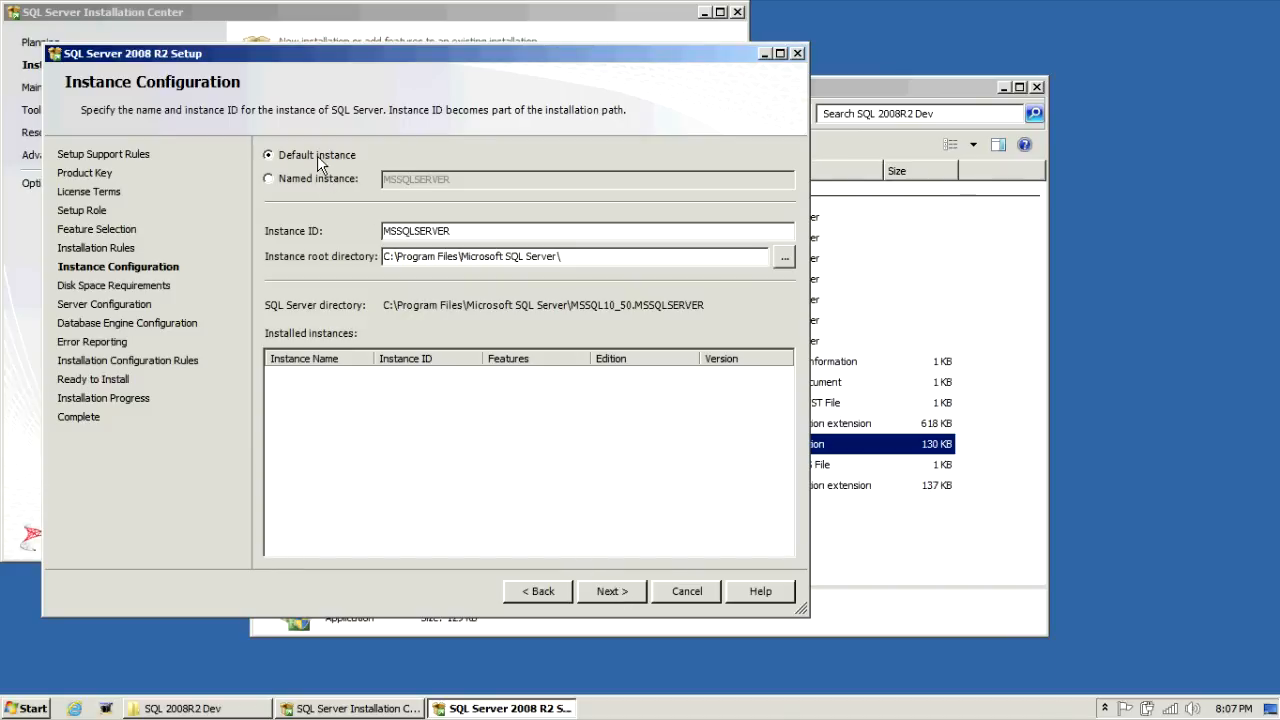
mouse_move(632, 608)
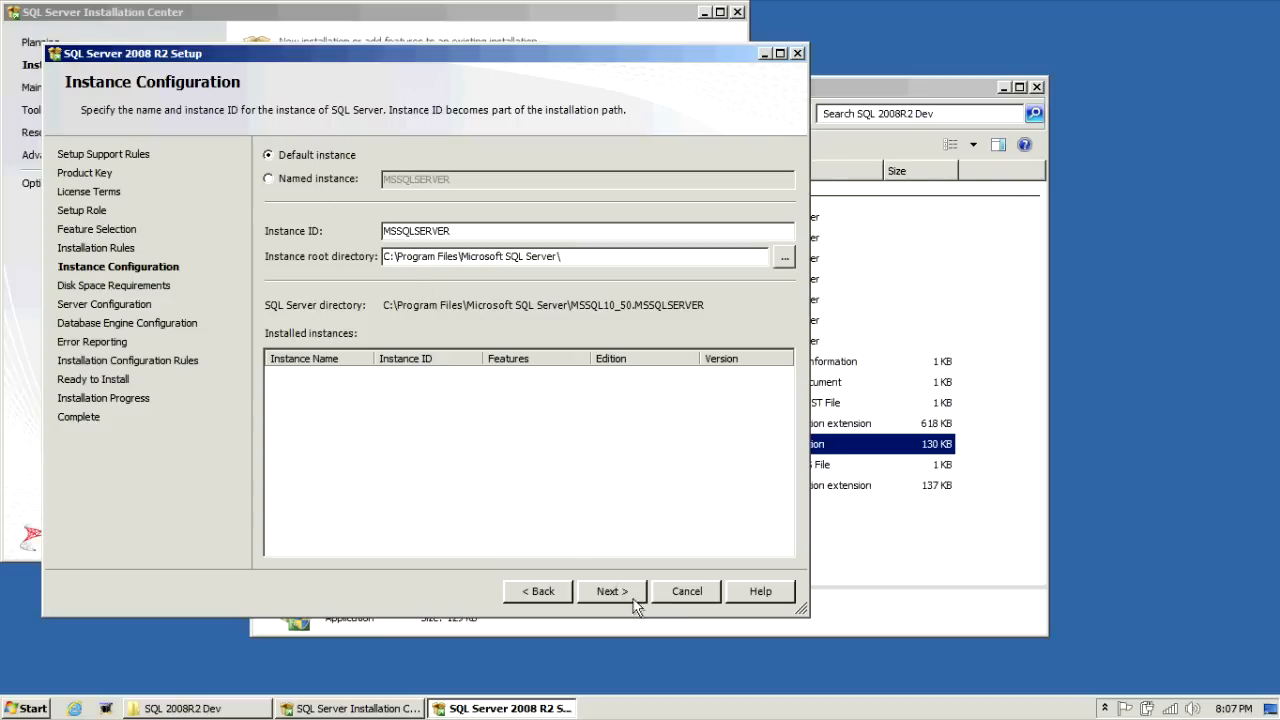
- Accept the default instance and disk space requirements, reaching Server Configuration service accounts
click(612, 592)
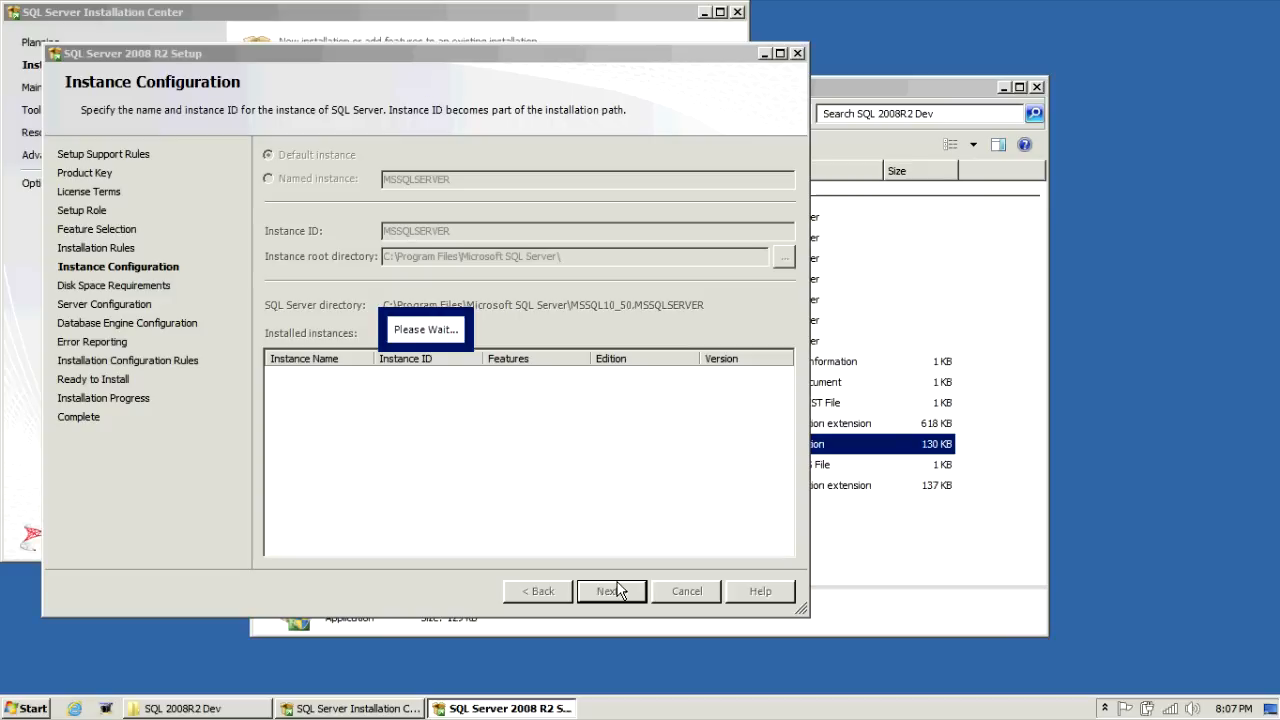
click(612, 592)
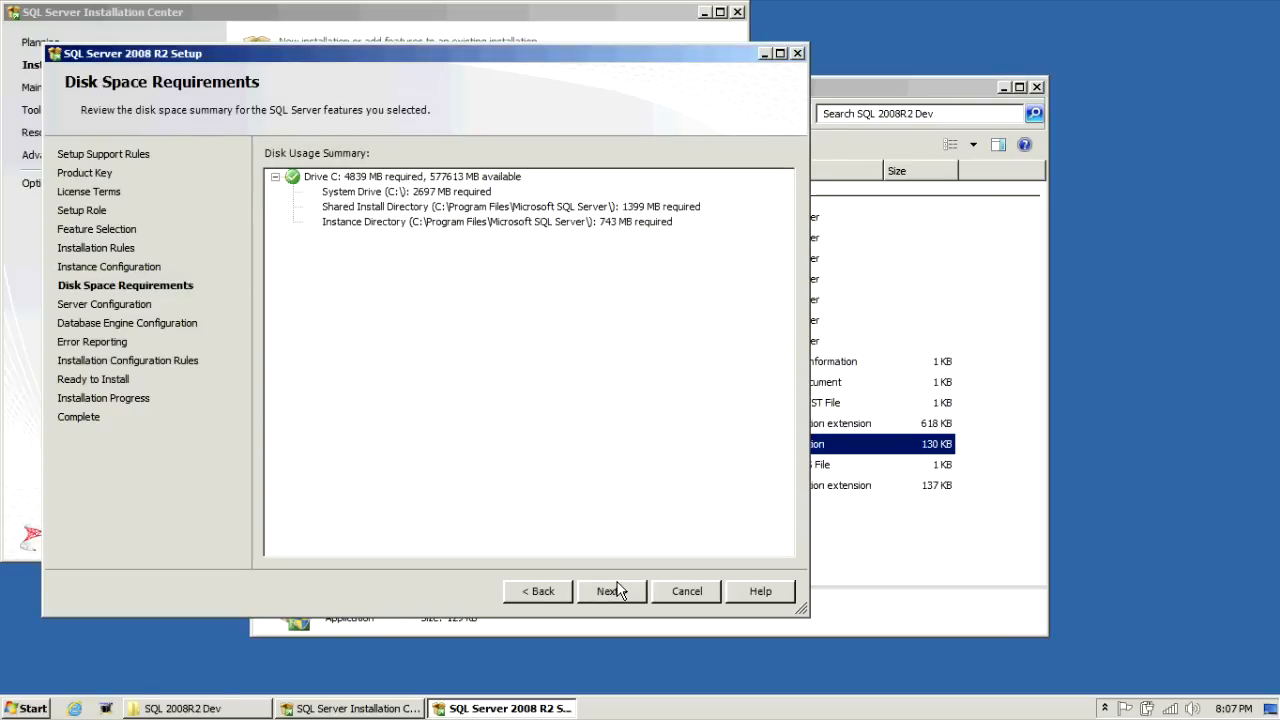
click(612, 592)
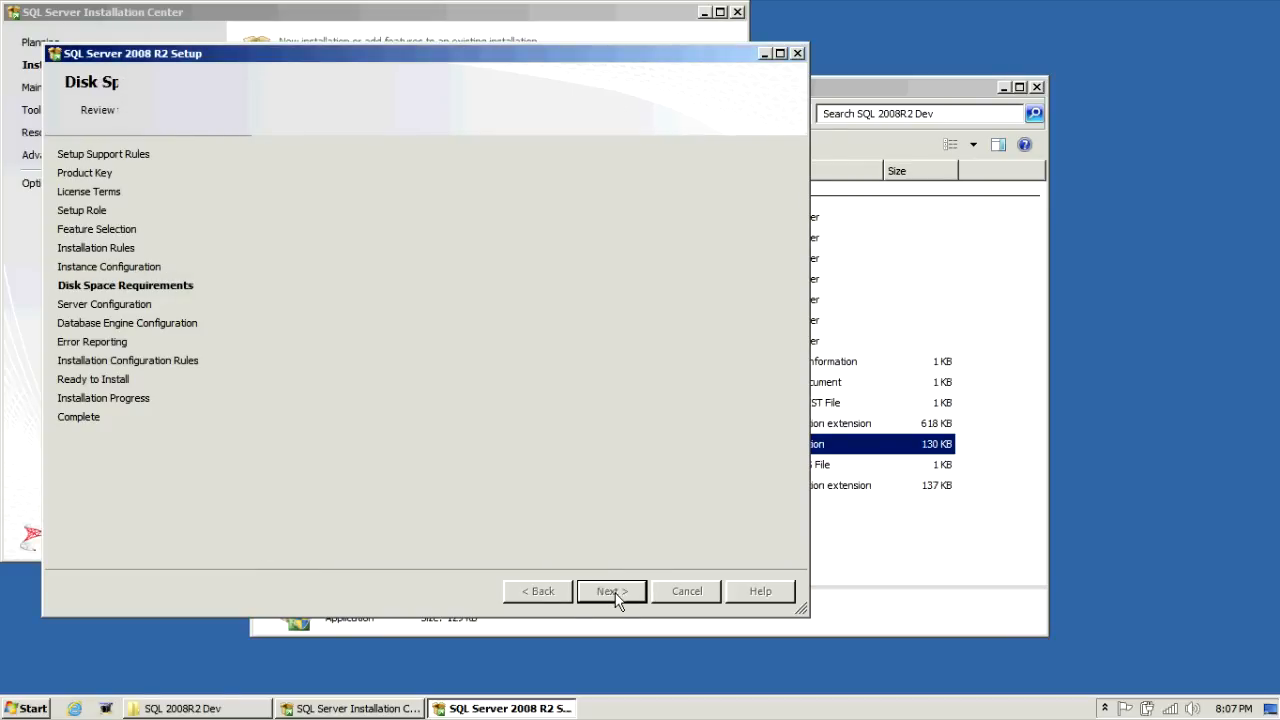
click(610, 592)
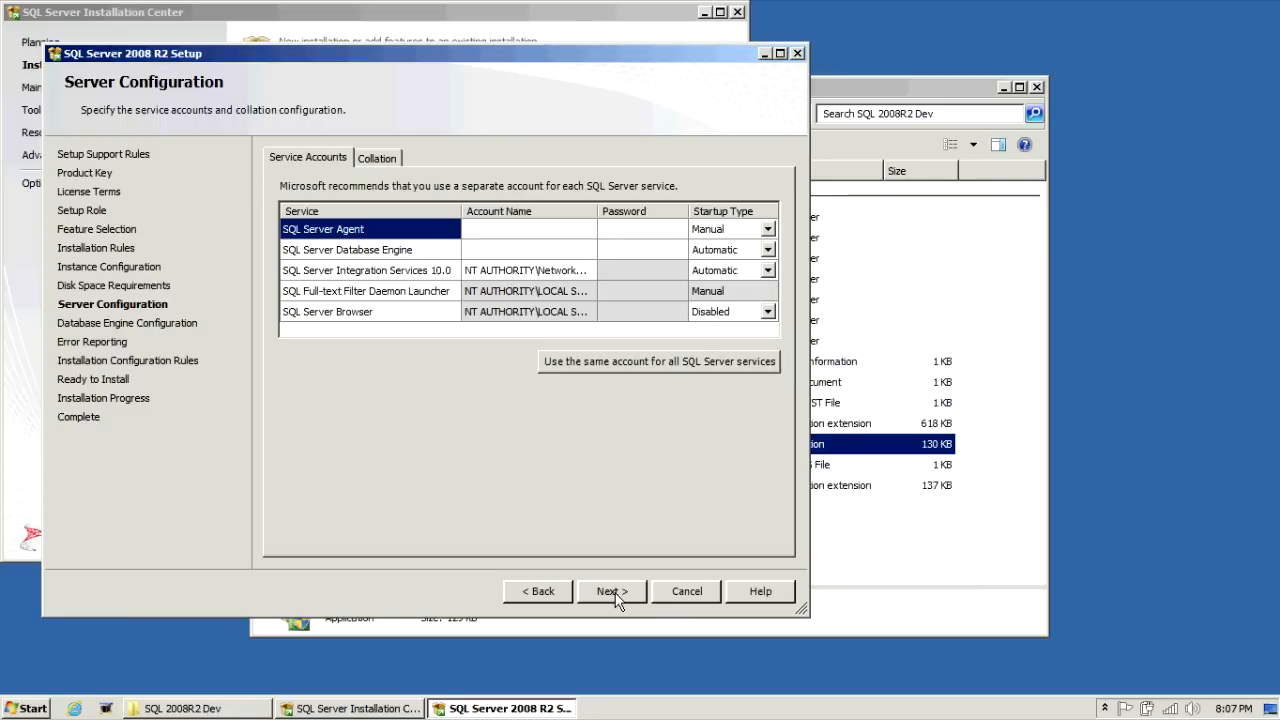
- Set SQL Server Agent and Database Engine to run as NT AUTHORITY\SYSTEM and continue
click(528, 248)
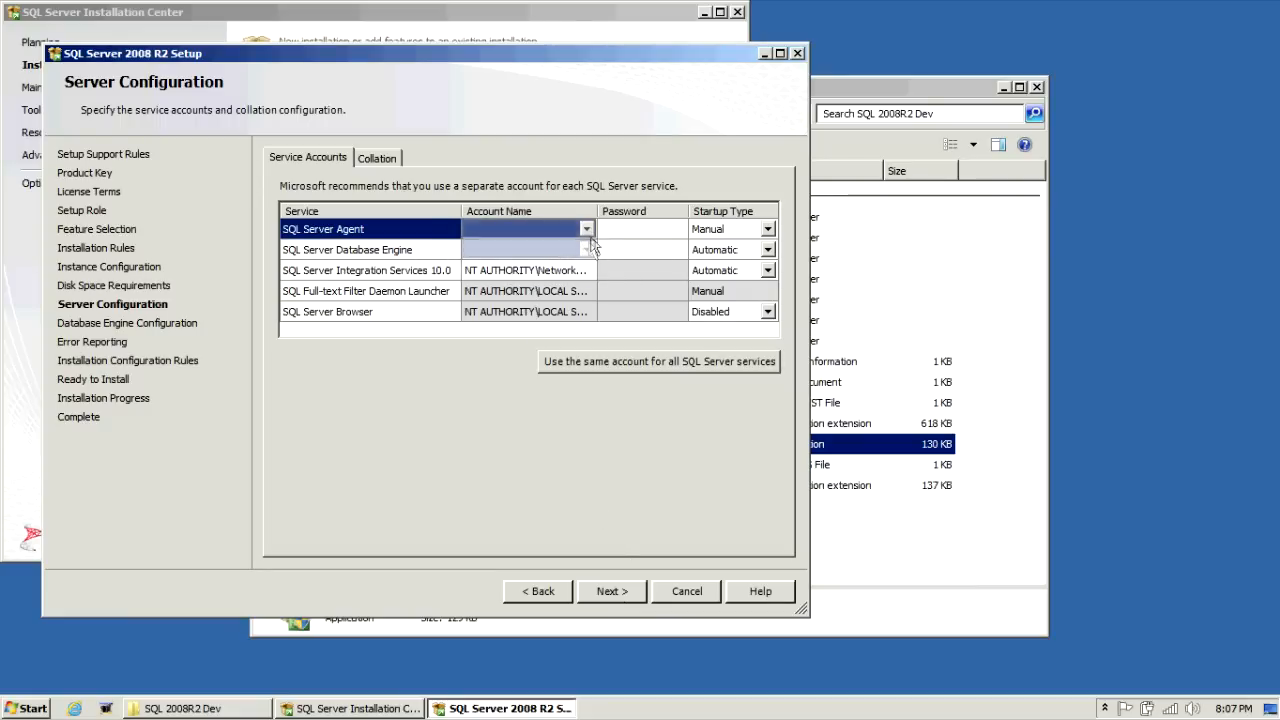
click(590, 228)
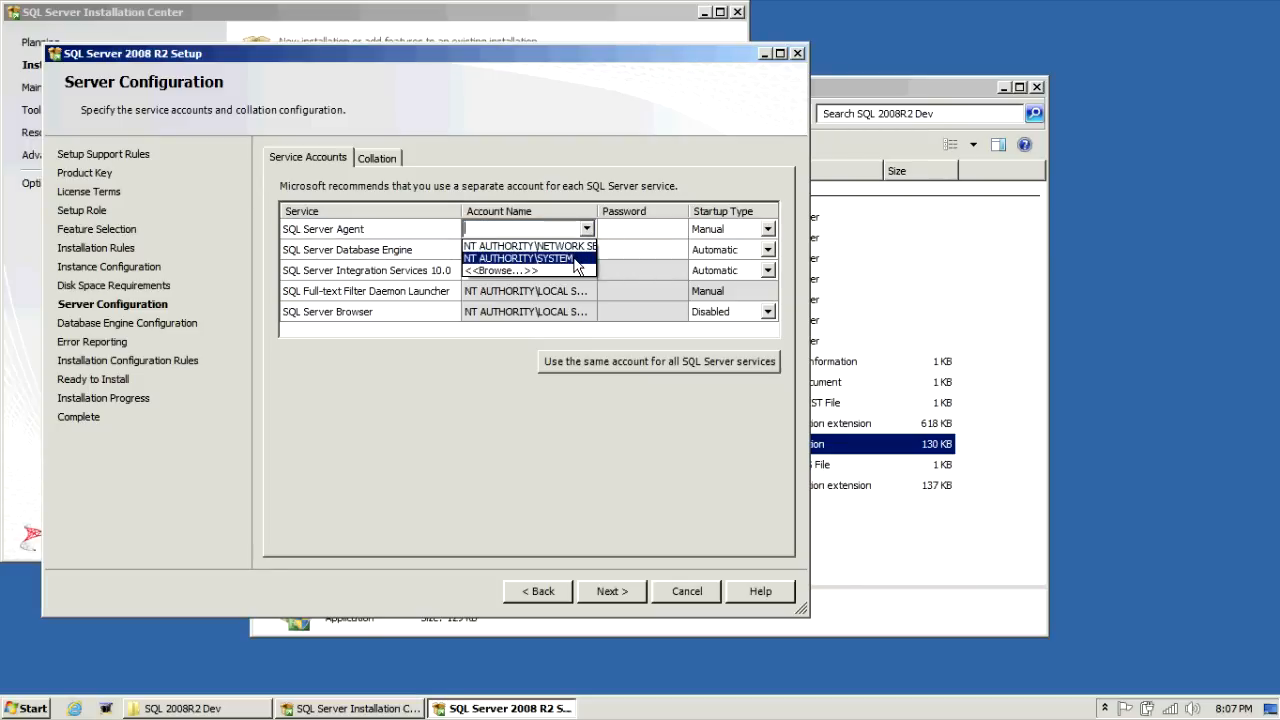
click(522, 258)
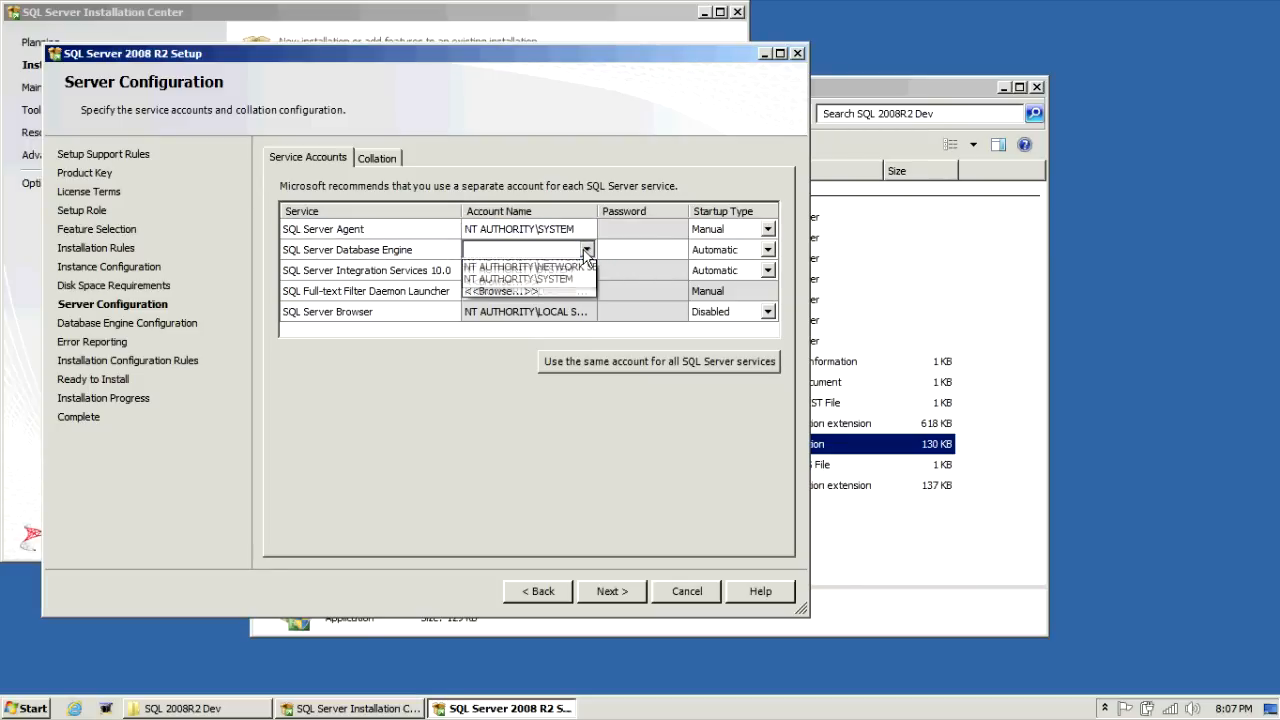
click(524, 278)
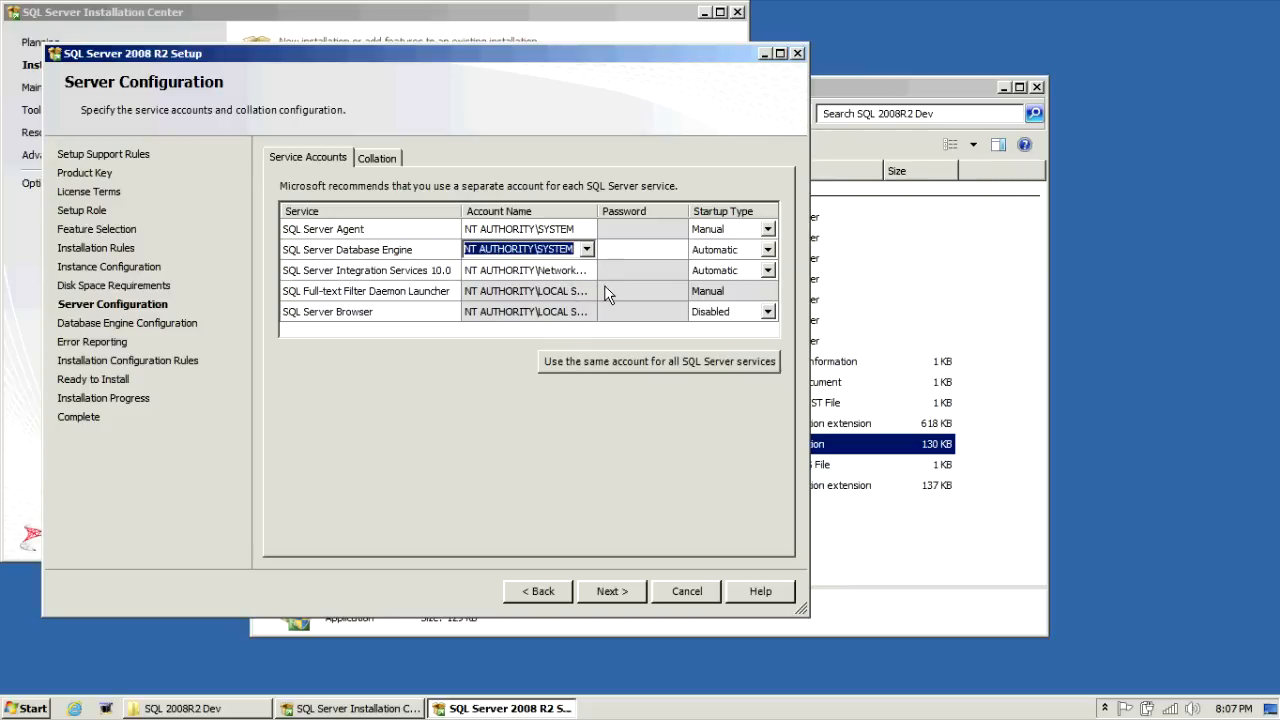
mouse_move(434, 272)
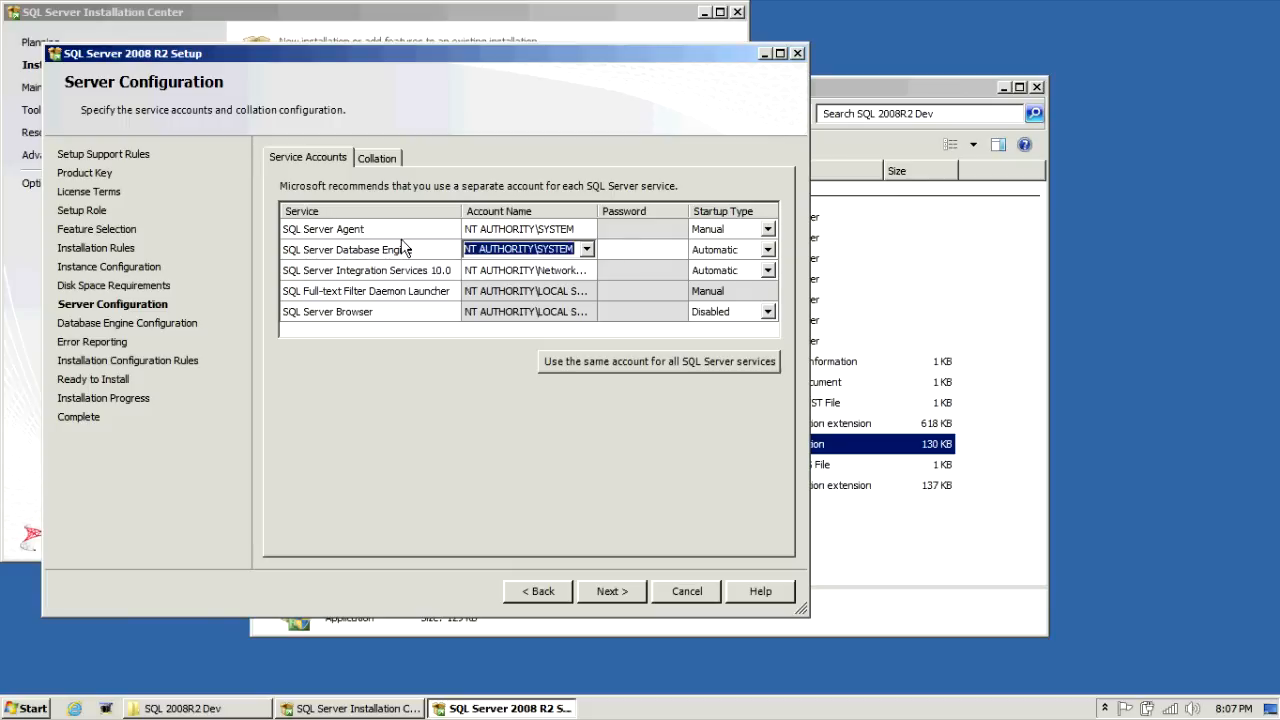
mouse_move(372, 240)
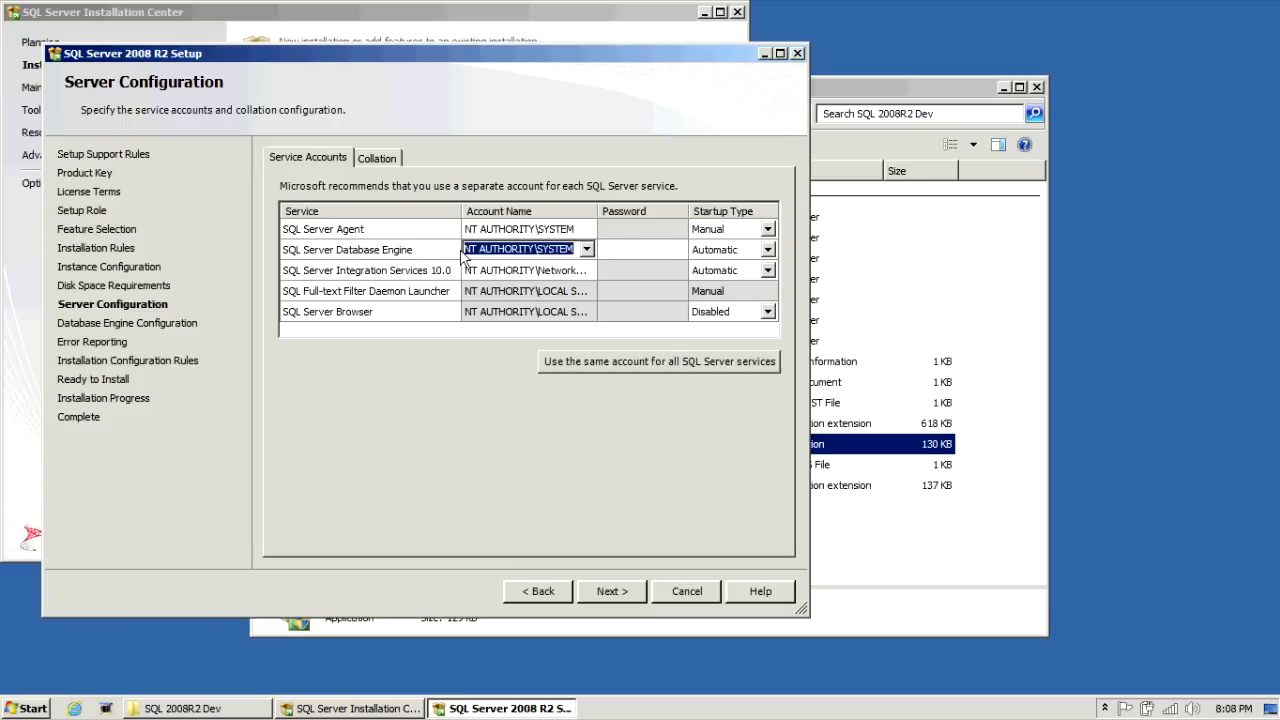
mouse_move(522, 262)
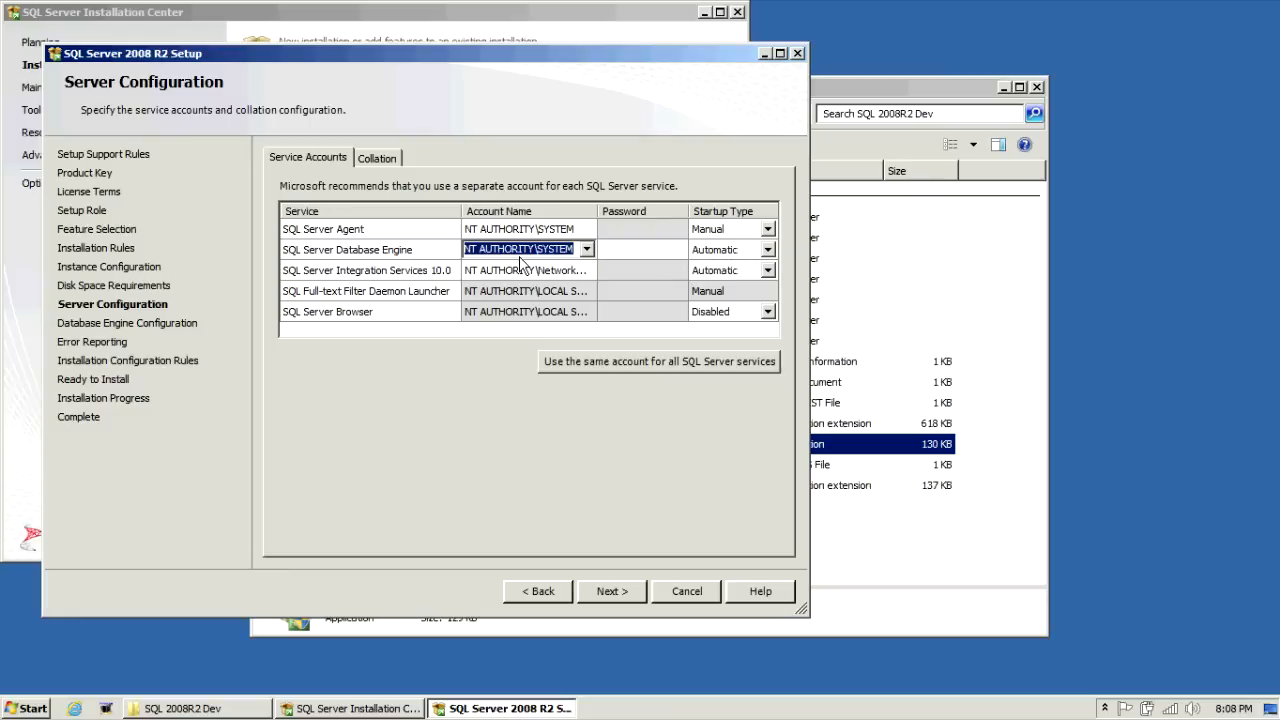
mouse_move(584, 292)
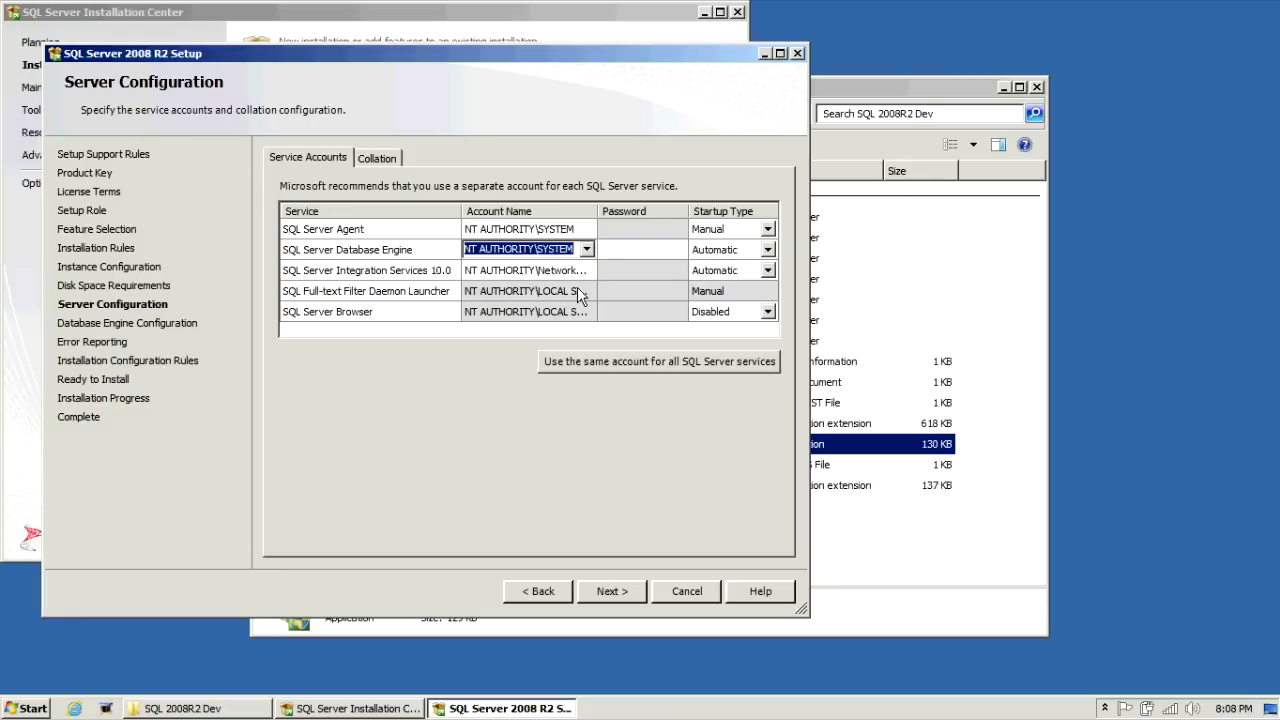
mouse_move(612, 592)
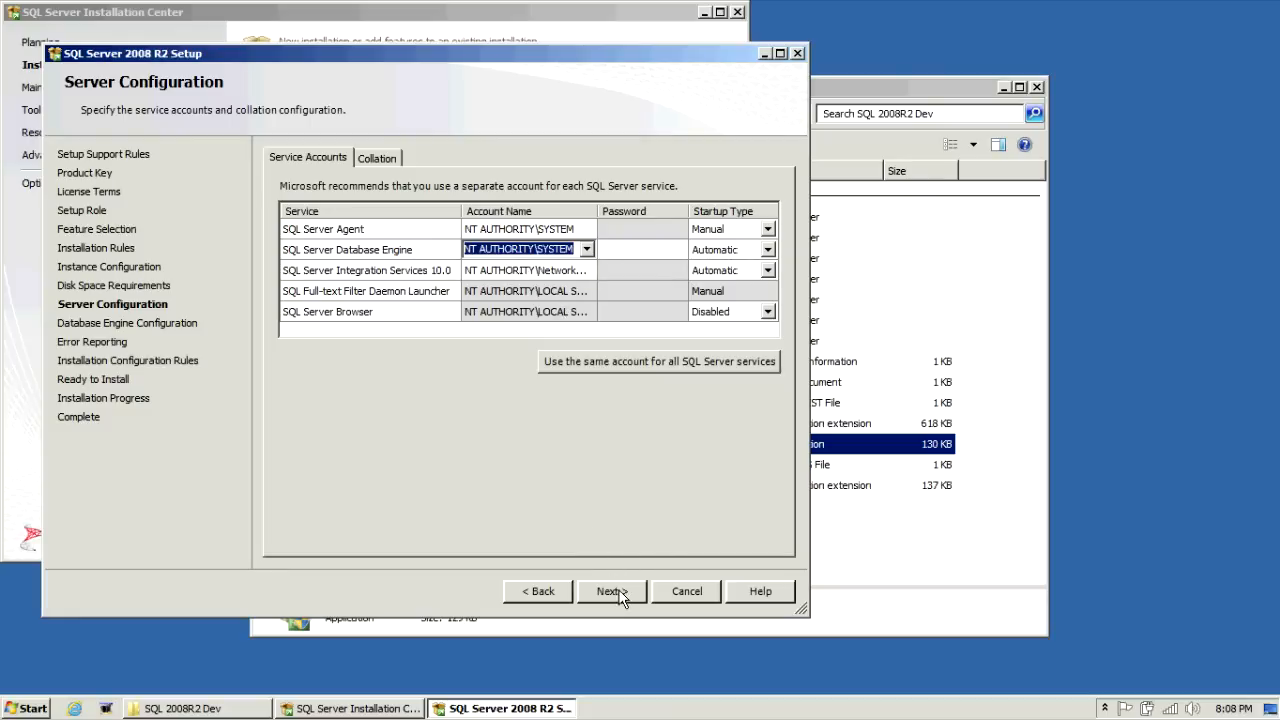
click(608, 592)
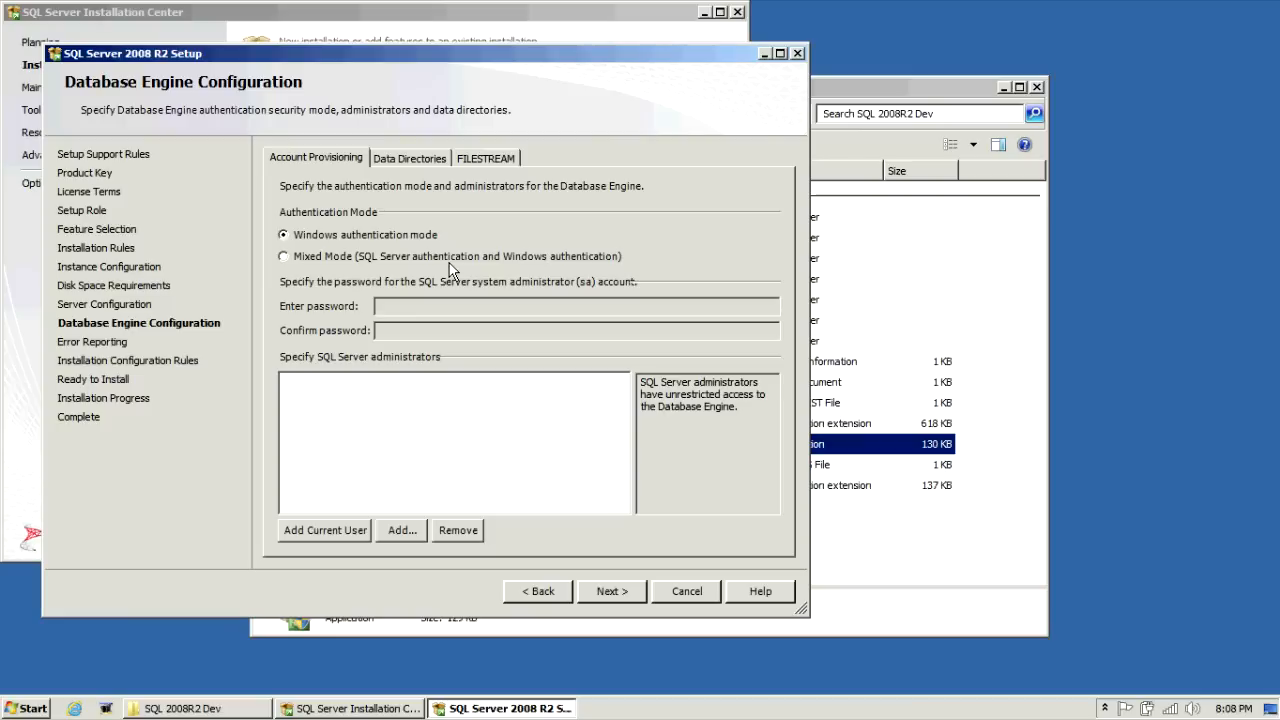
- Choose Mixed Mode authentication and enter and confirm the sa password
click(284, 256)
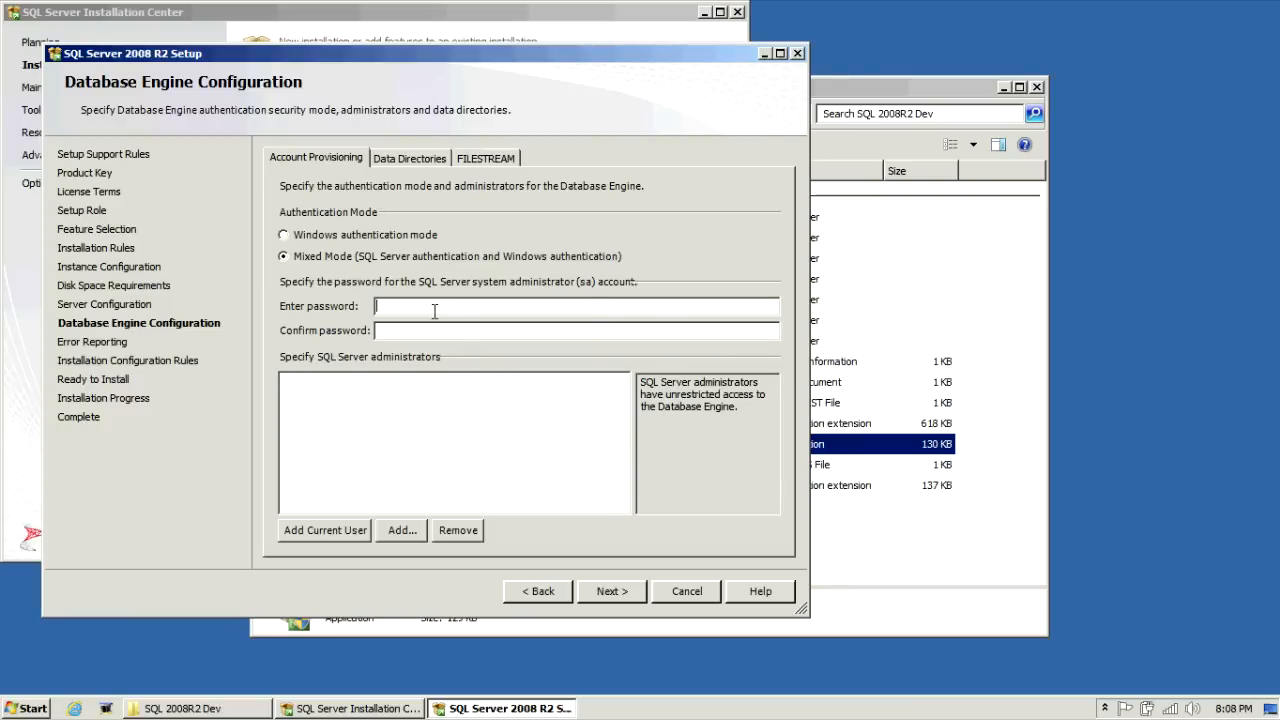
text(•)
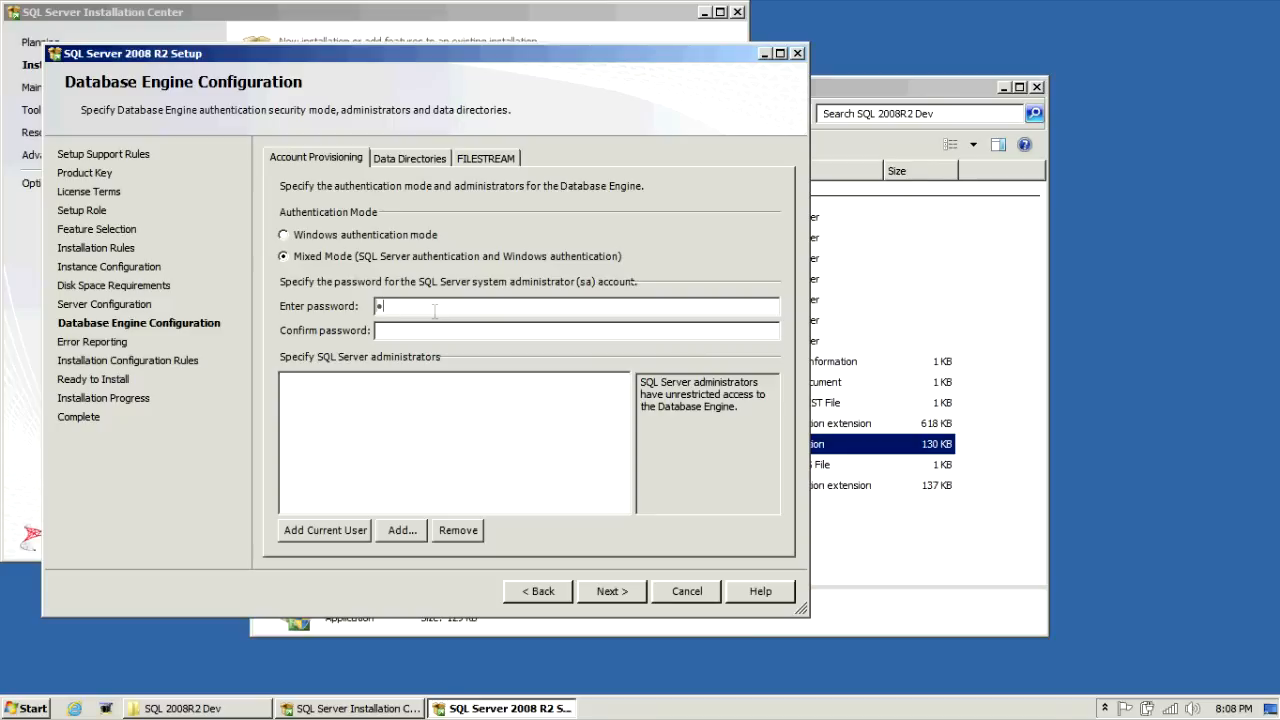
text(password)
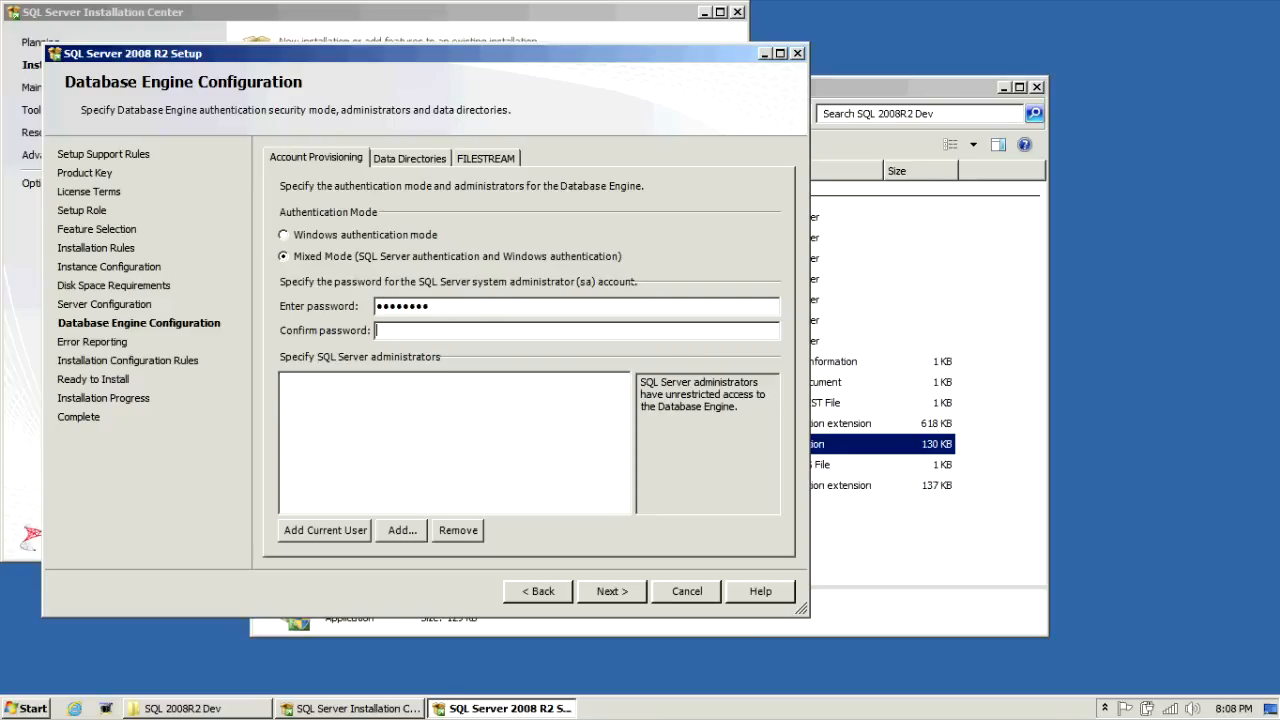
text(•••••••)
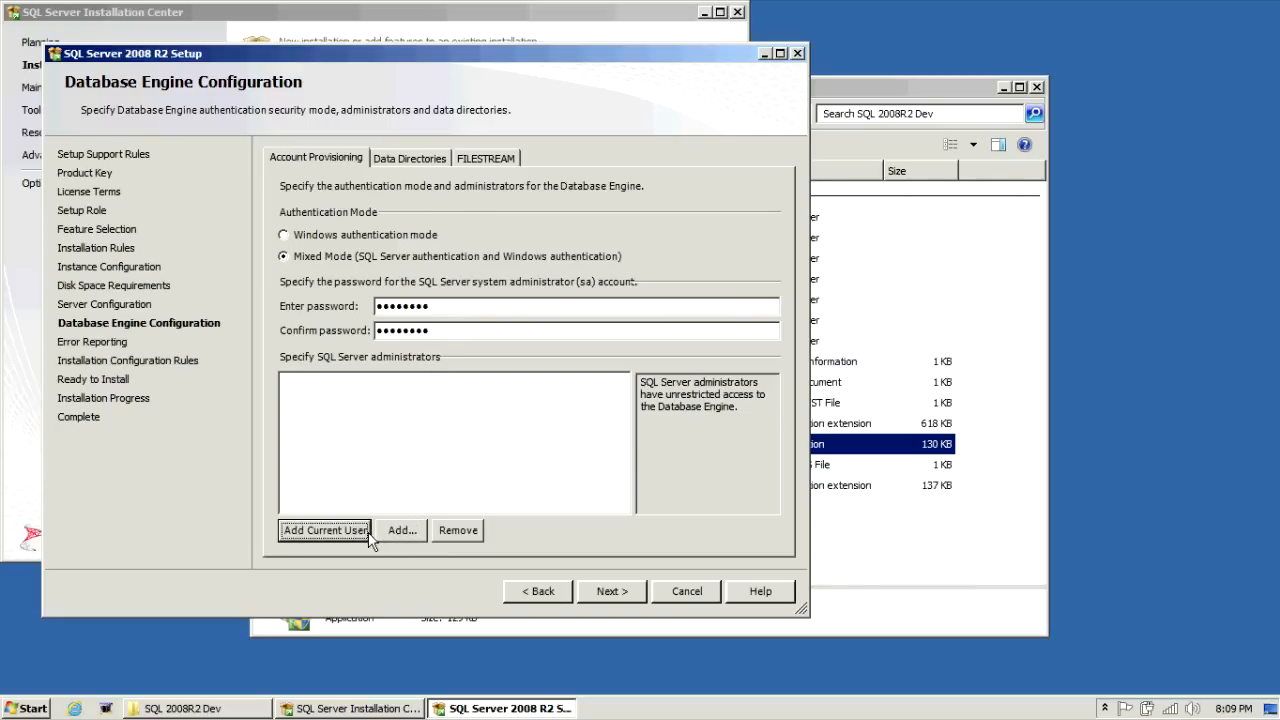
mouse_move(384, 538)
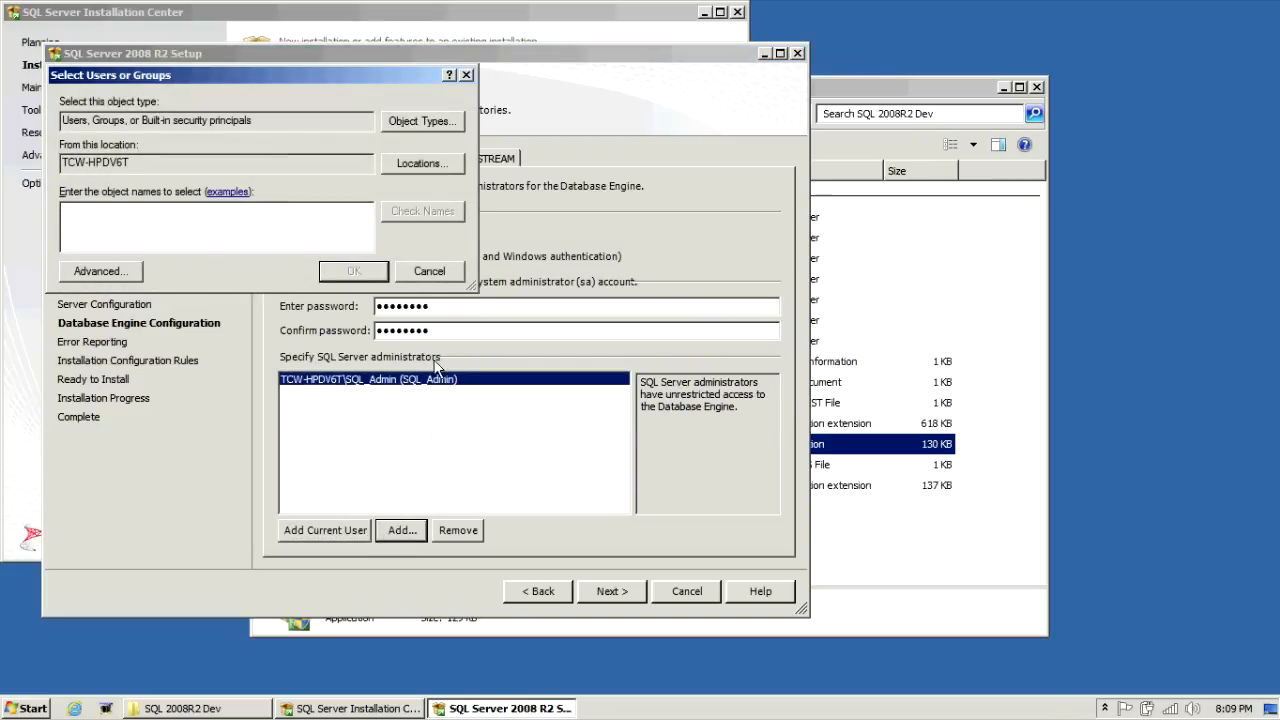
- Cancel the Select Users or Groups dialog, leaving the current user as administrator
click(428, 272)
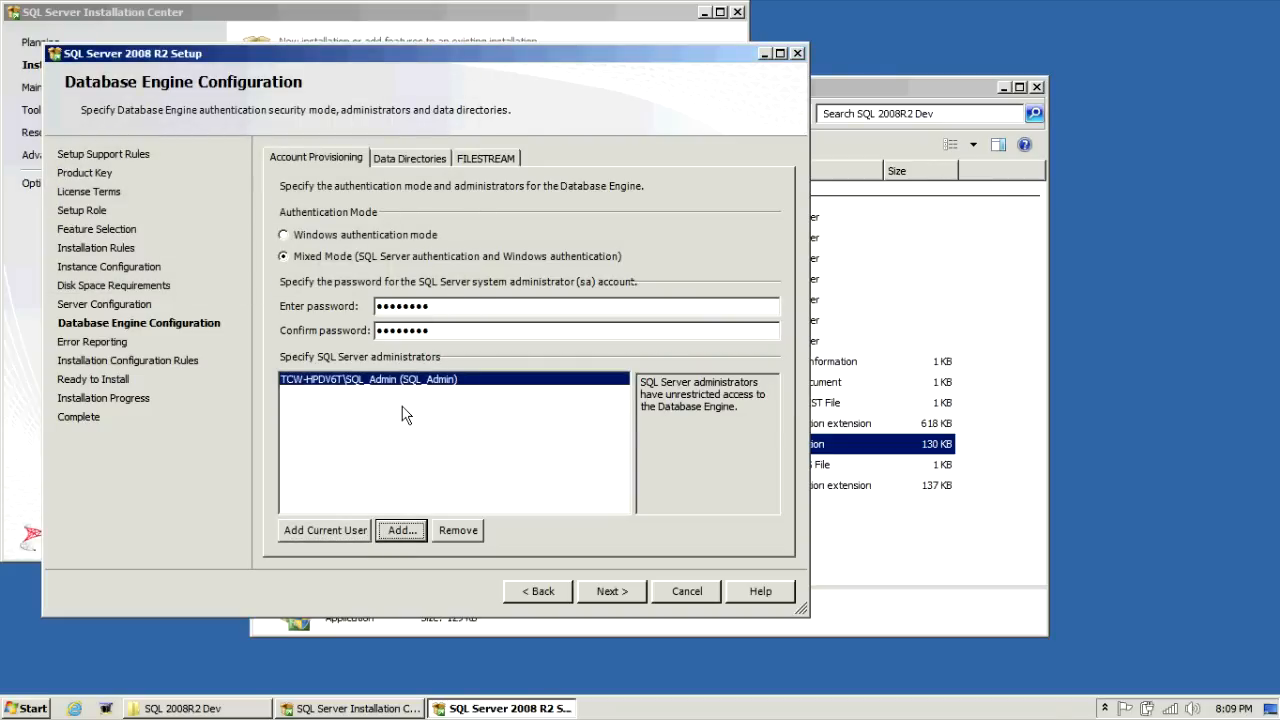
mouse_move(462, 212)
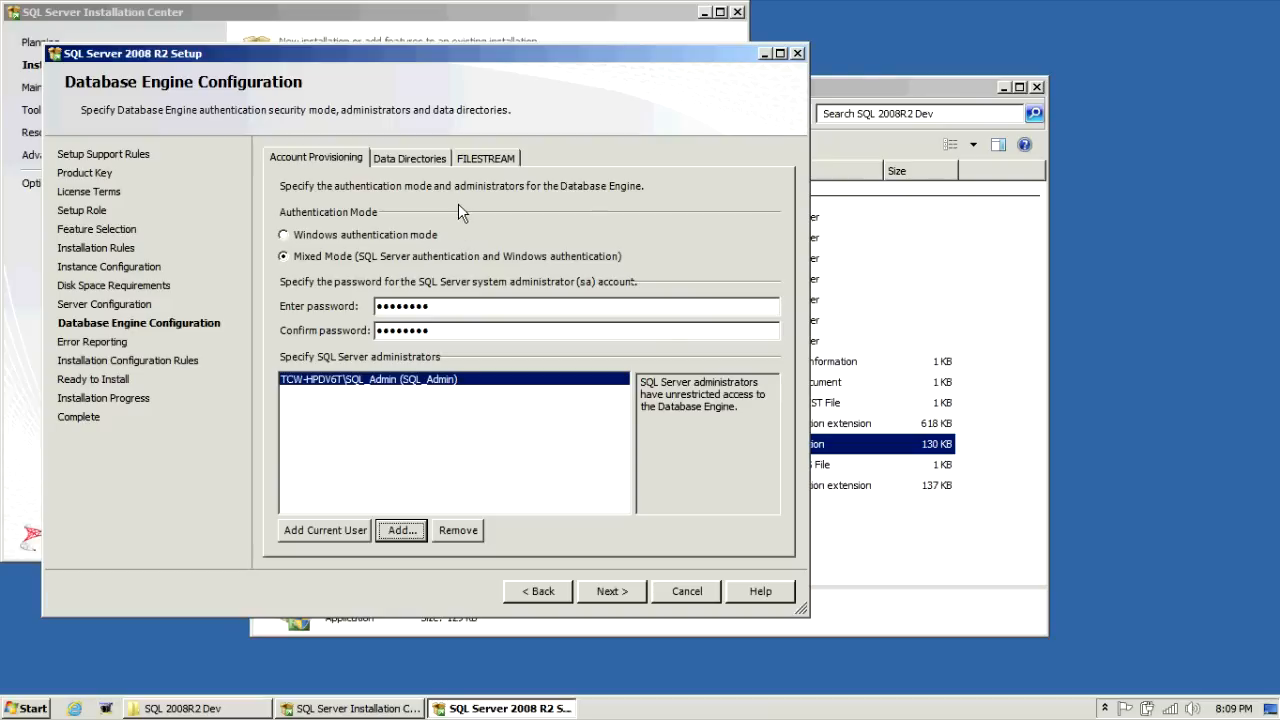
mouse_move(610, 592)
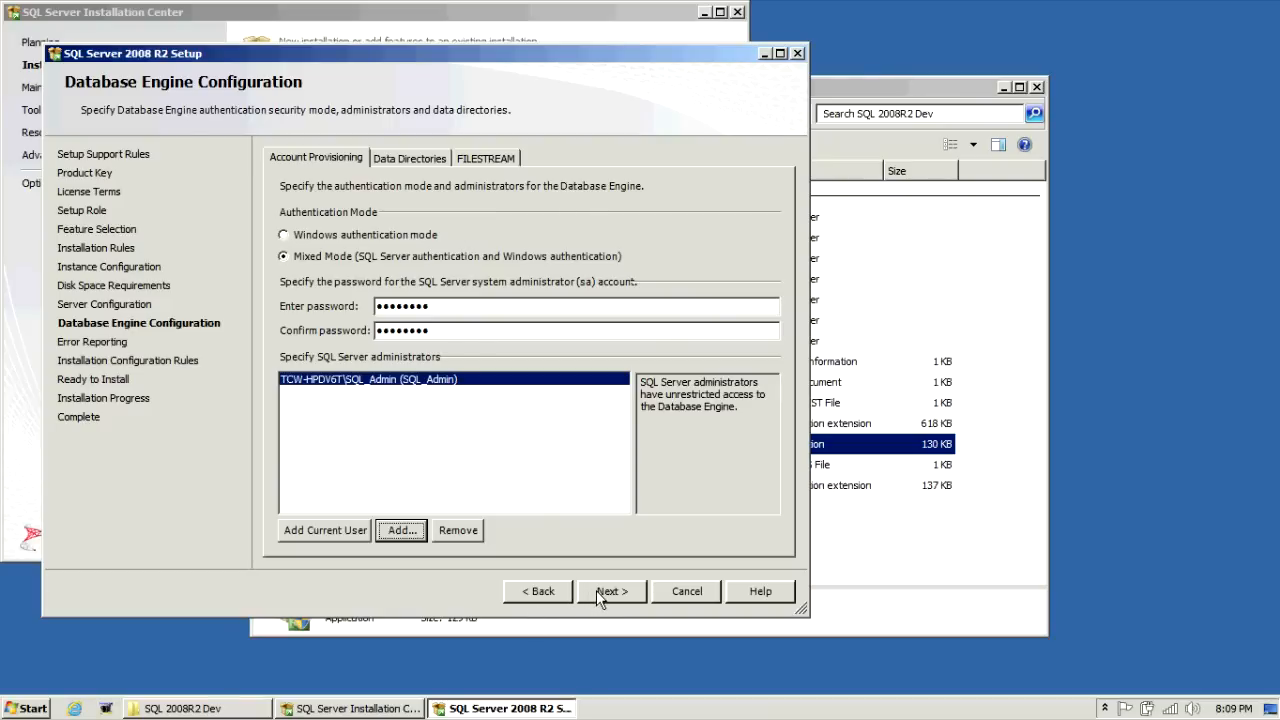
mouse_move(410, 158)
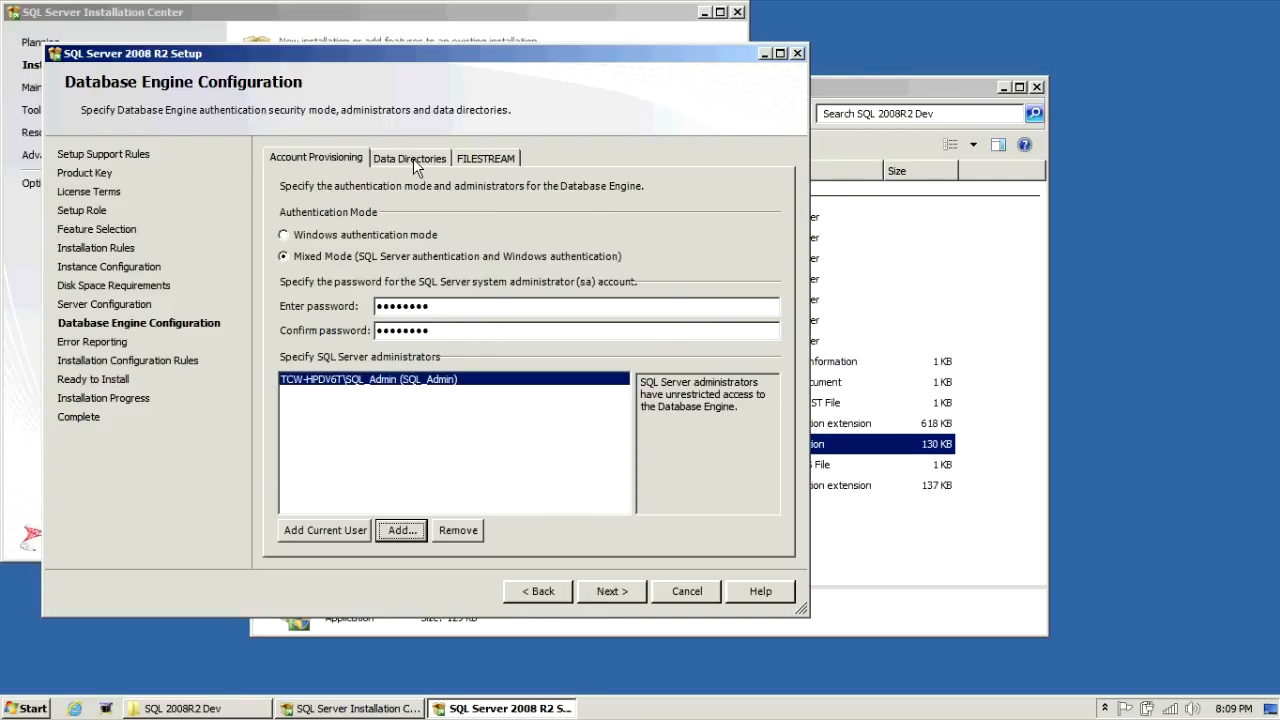
- Keep the default Data Directories for the database engine and continue to Error Reporting
click(410, 158)
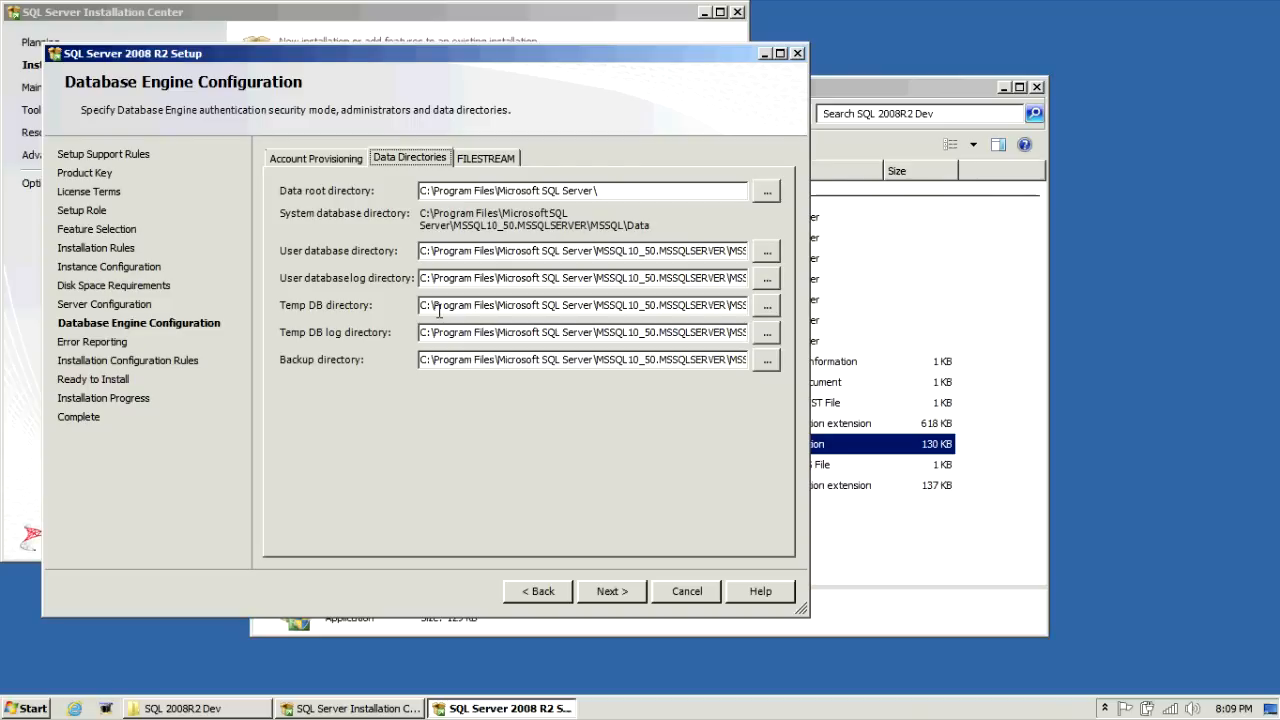
mouse_move(454, 326)
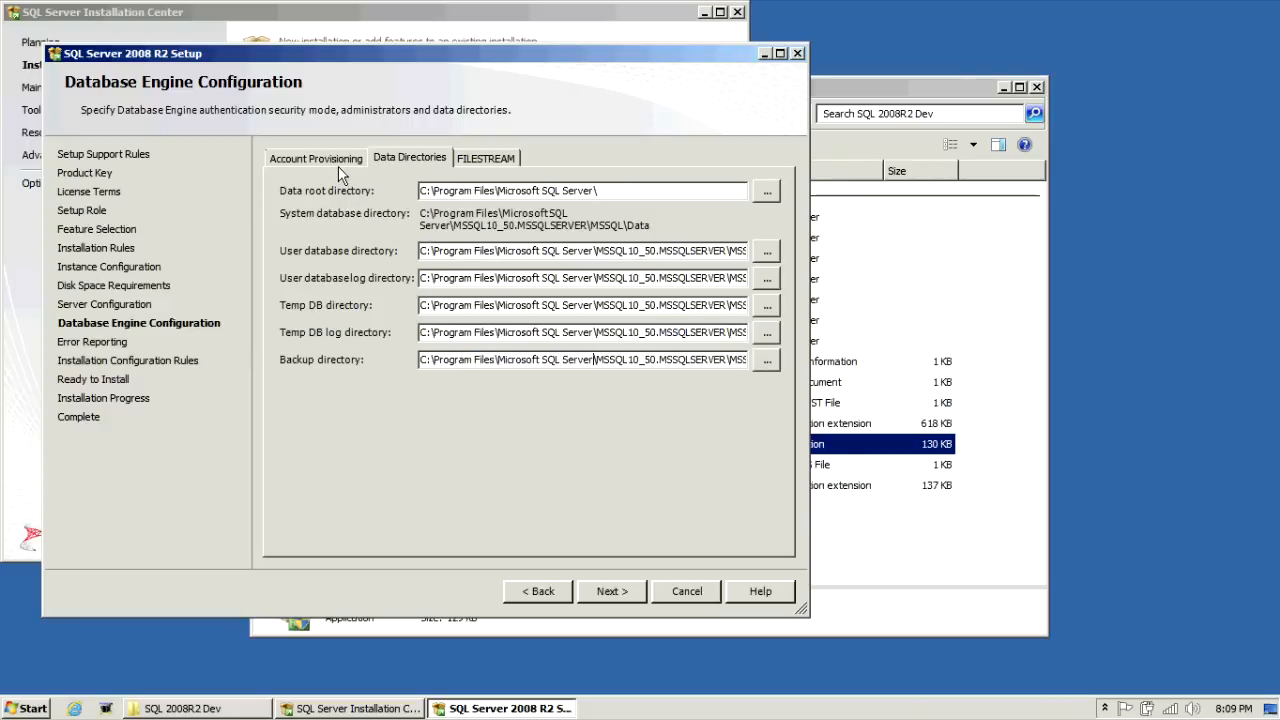
click(610, 592)
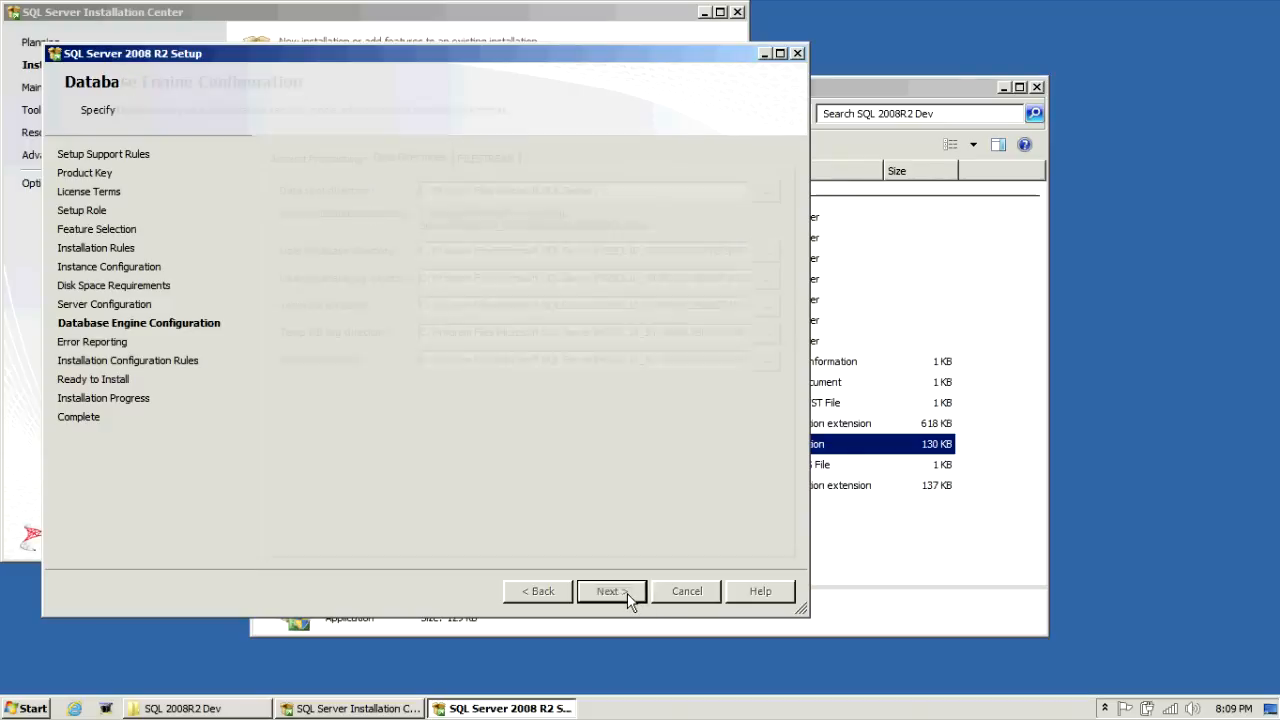
click(610, 592)
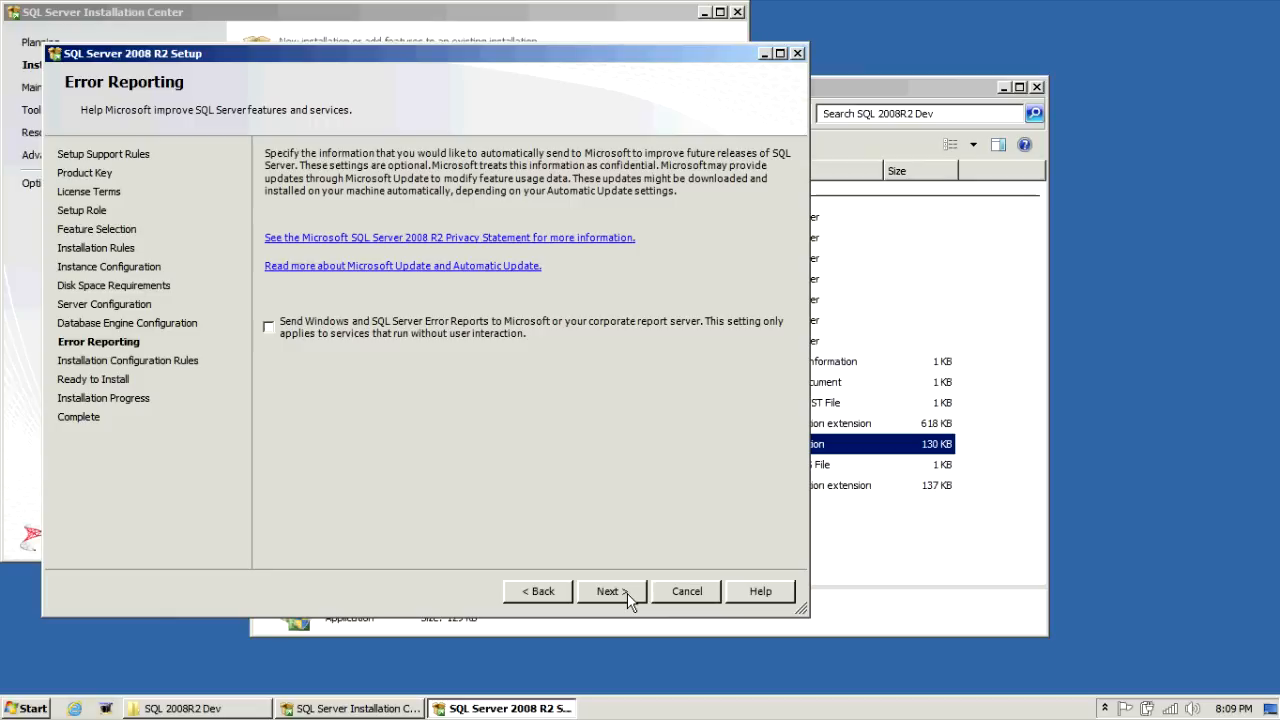
- Leave error reporting off, view the 4 passed configuration rules, and reach Ready to Install
click(612, 592)
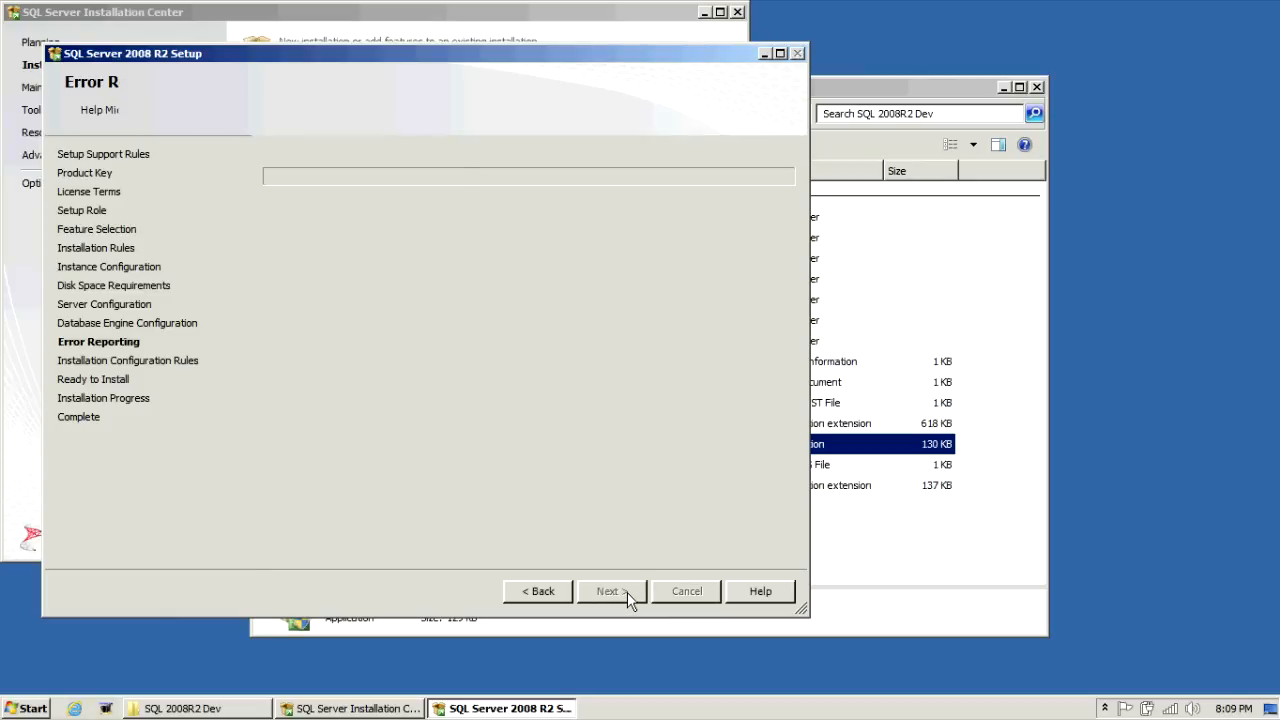
click(612, 592)
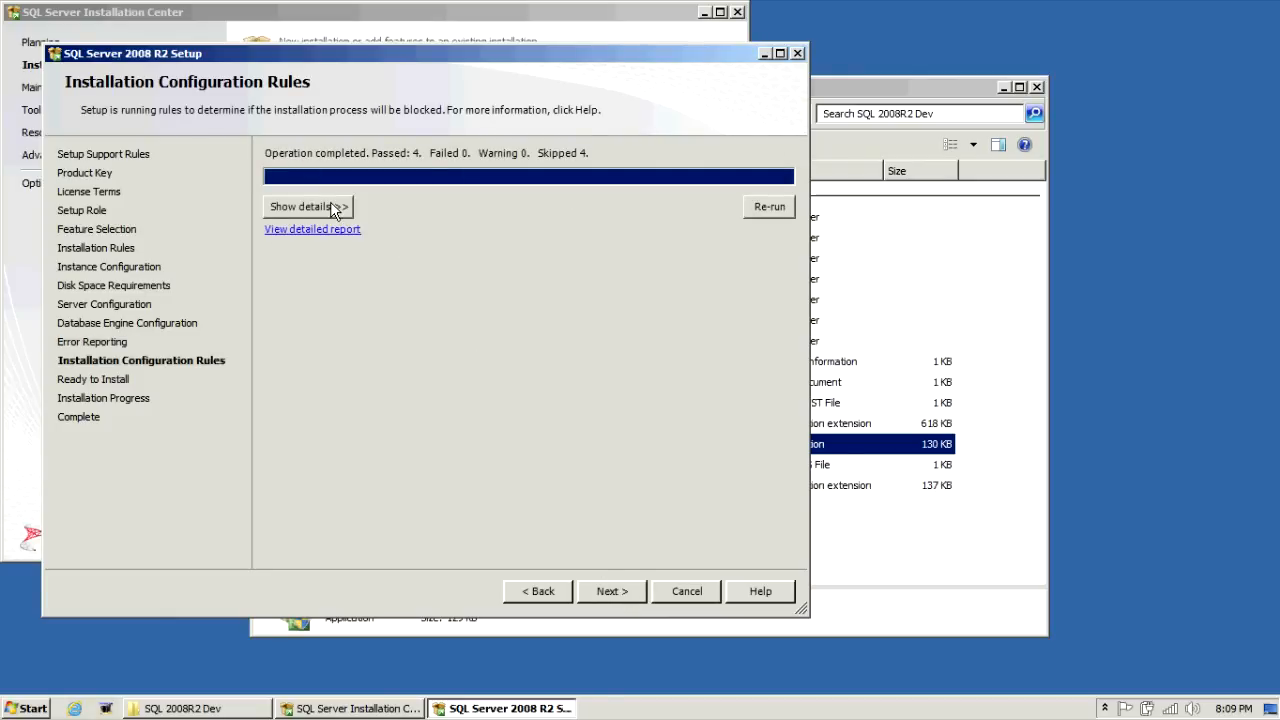
click(308, 206)
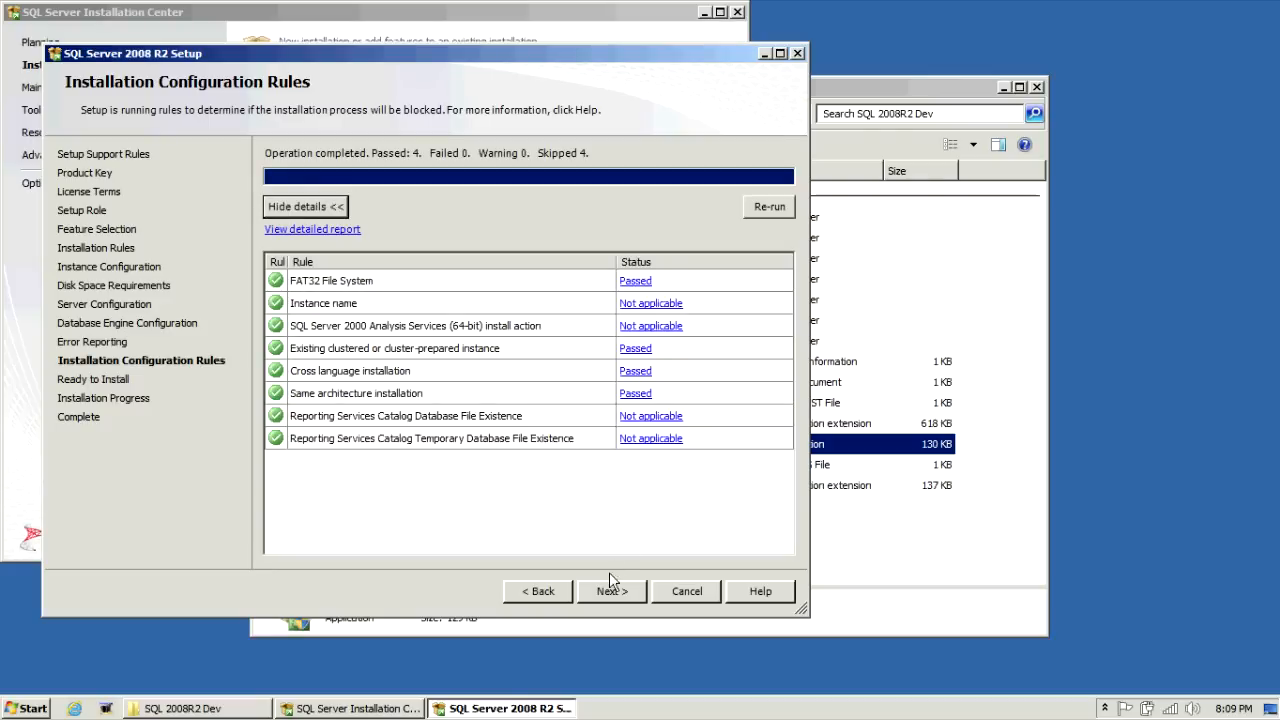
click(612, 592)
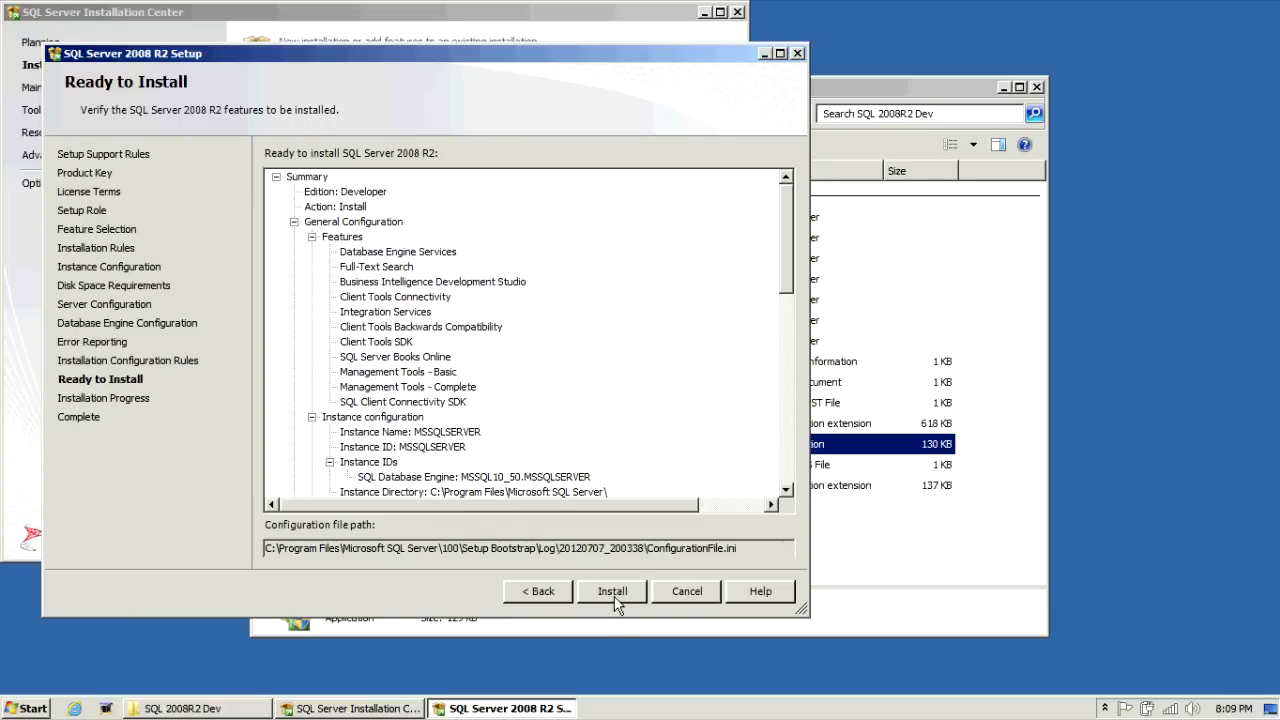
- Install SQL Server 2008 R2 from the Ready to Install summary until it completes successfully
click(612, 592)
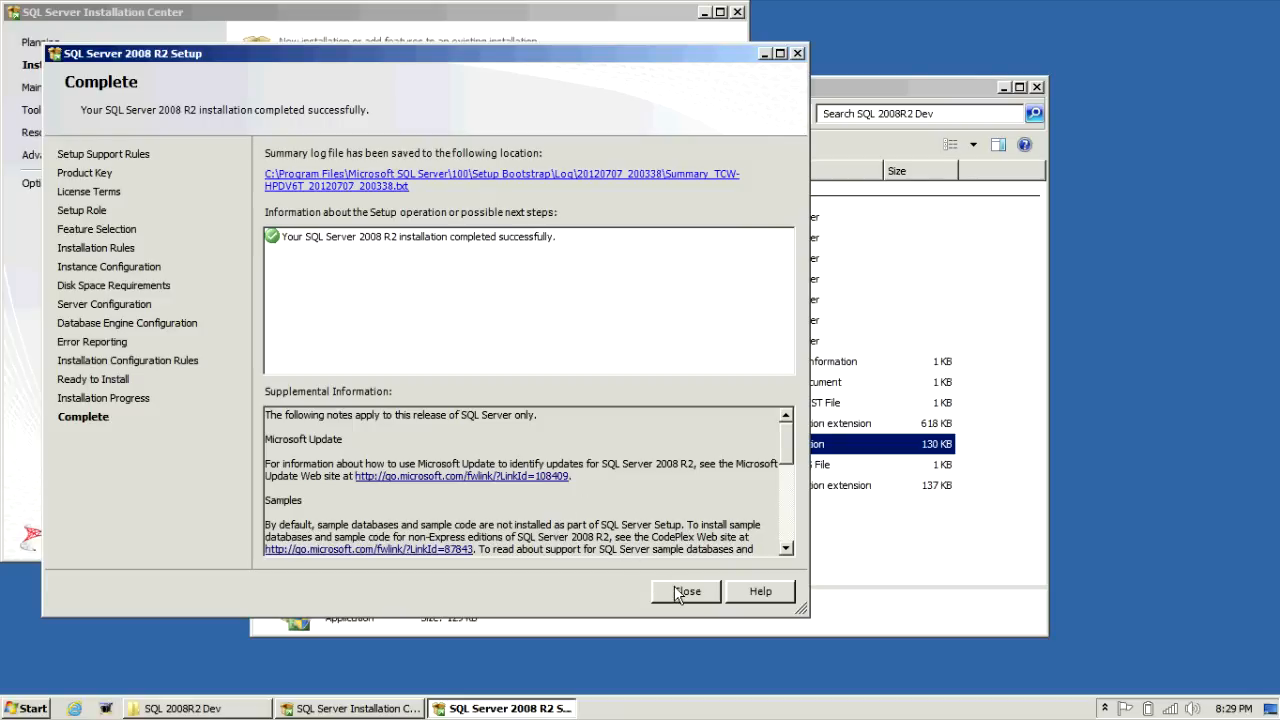
- Close the completed Setup and the SQL Server Installation Center window
click(686, 592)
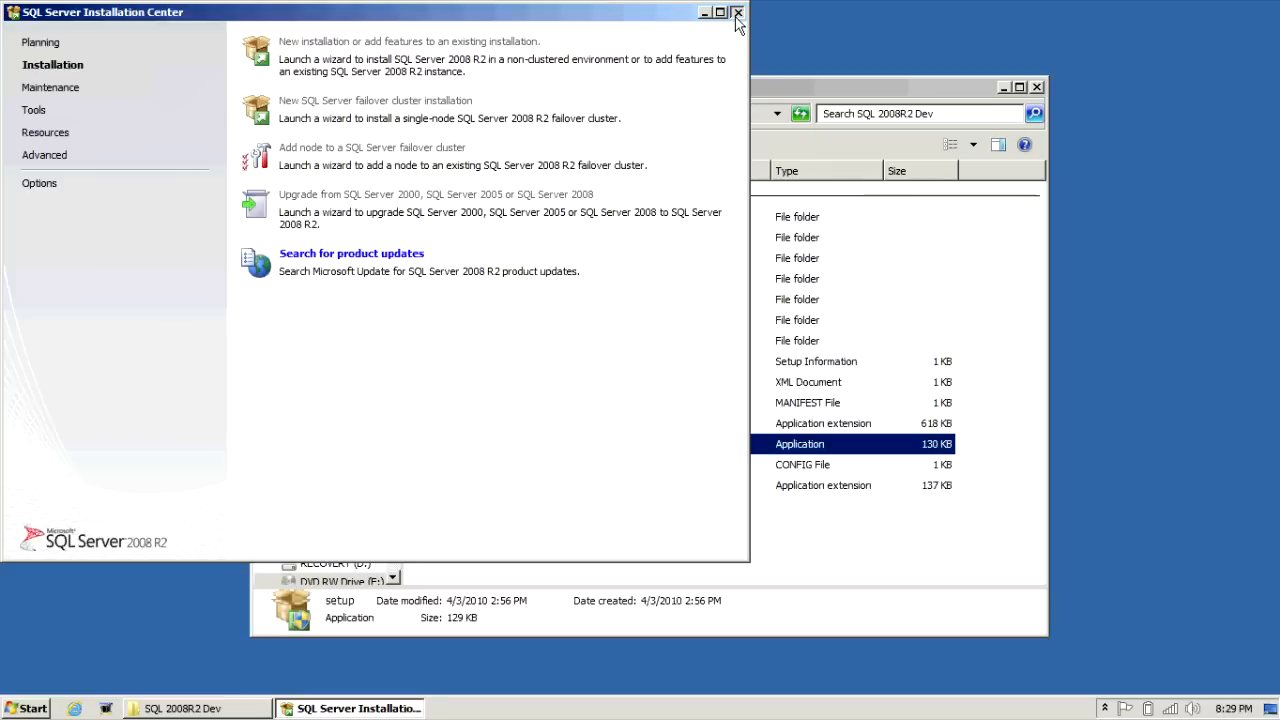
click(732, 12)
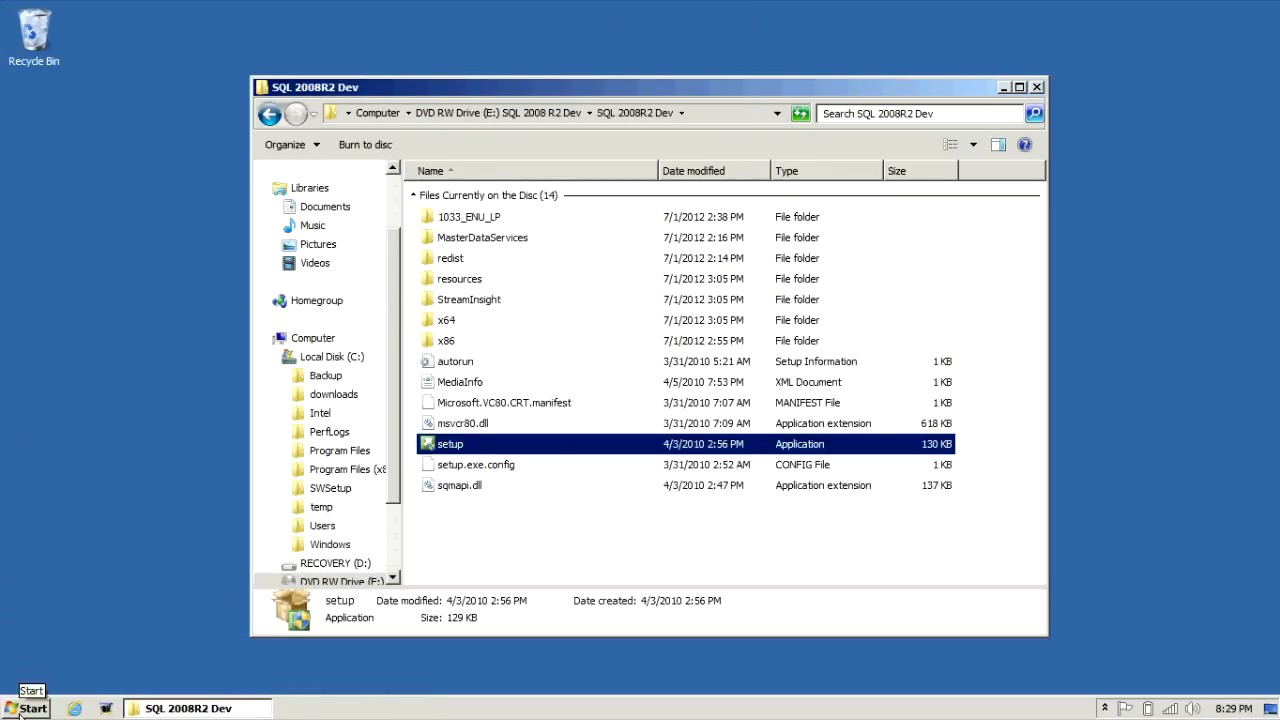
- Launch SQL Server Management Studio from Start > All Programs > Microsoft SQL Server 2008 R2
click(30, 708)
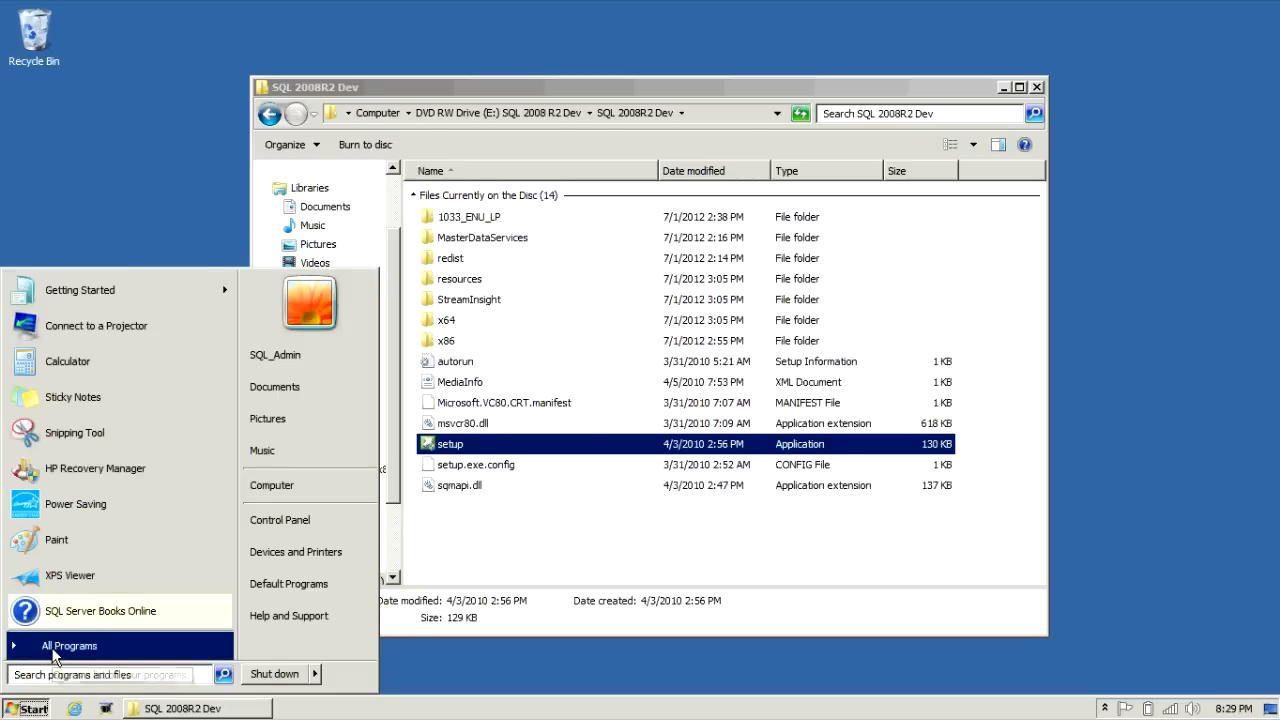
click(72, 644)
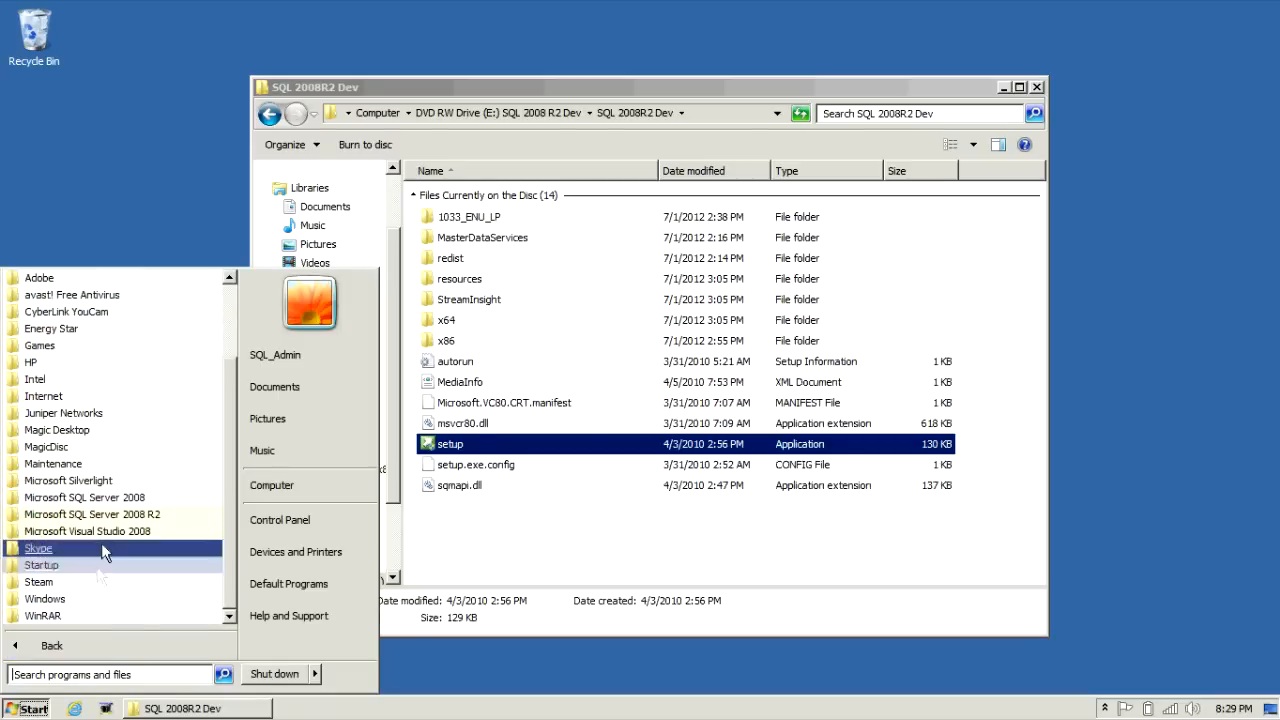
mouse_move(110, 522)
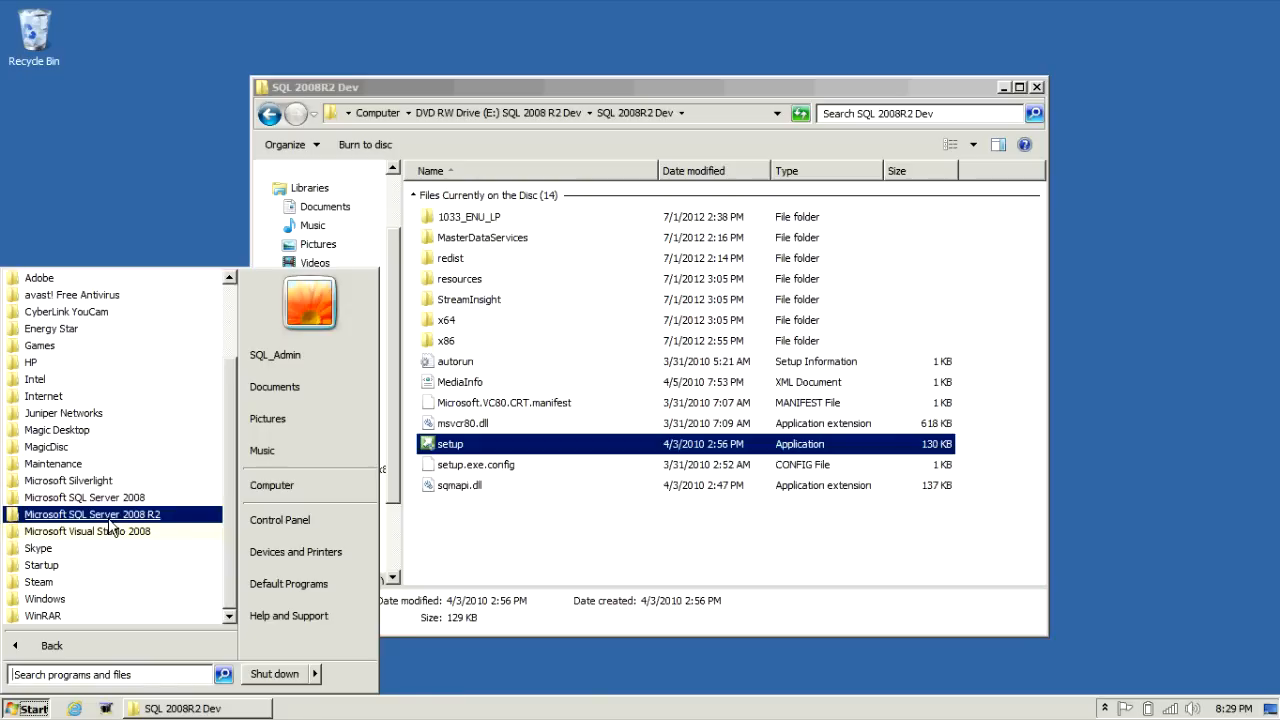
click(92, 516)
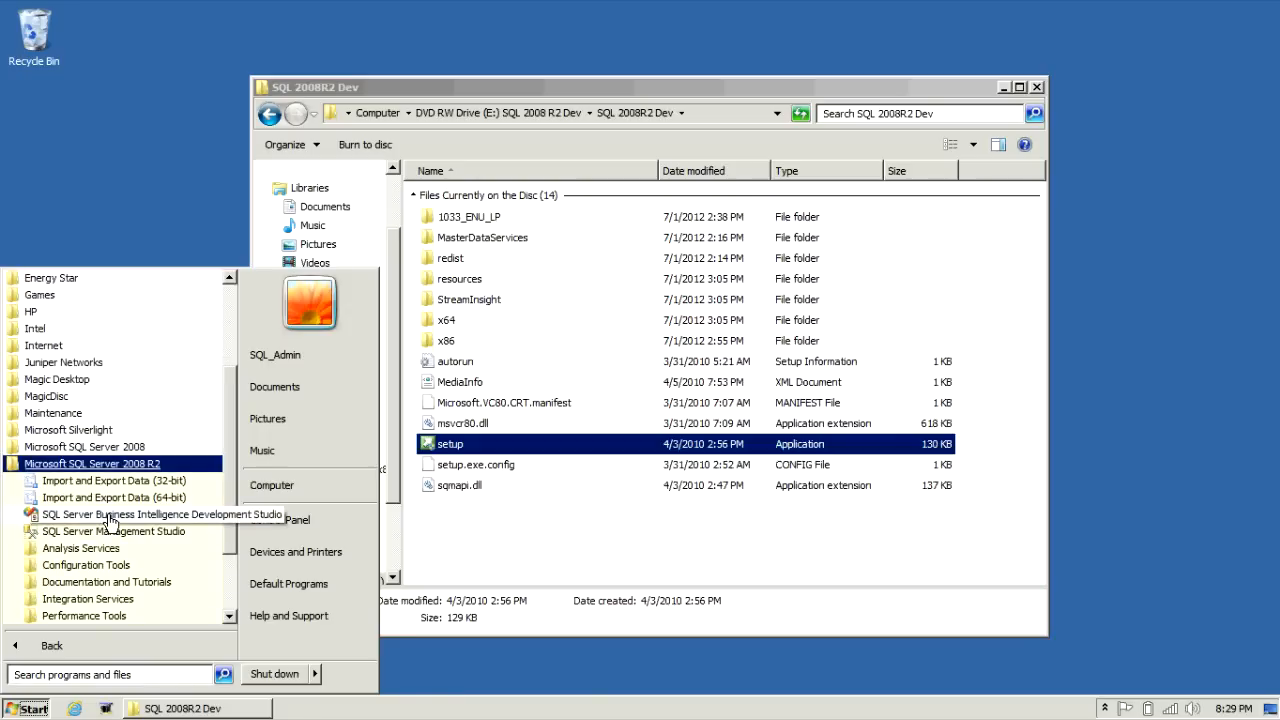
mouse_move(100, 532)
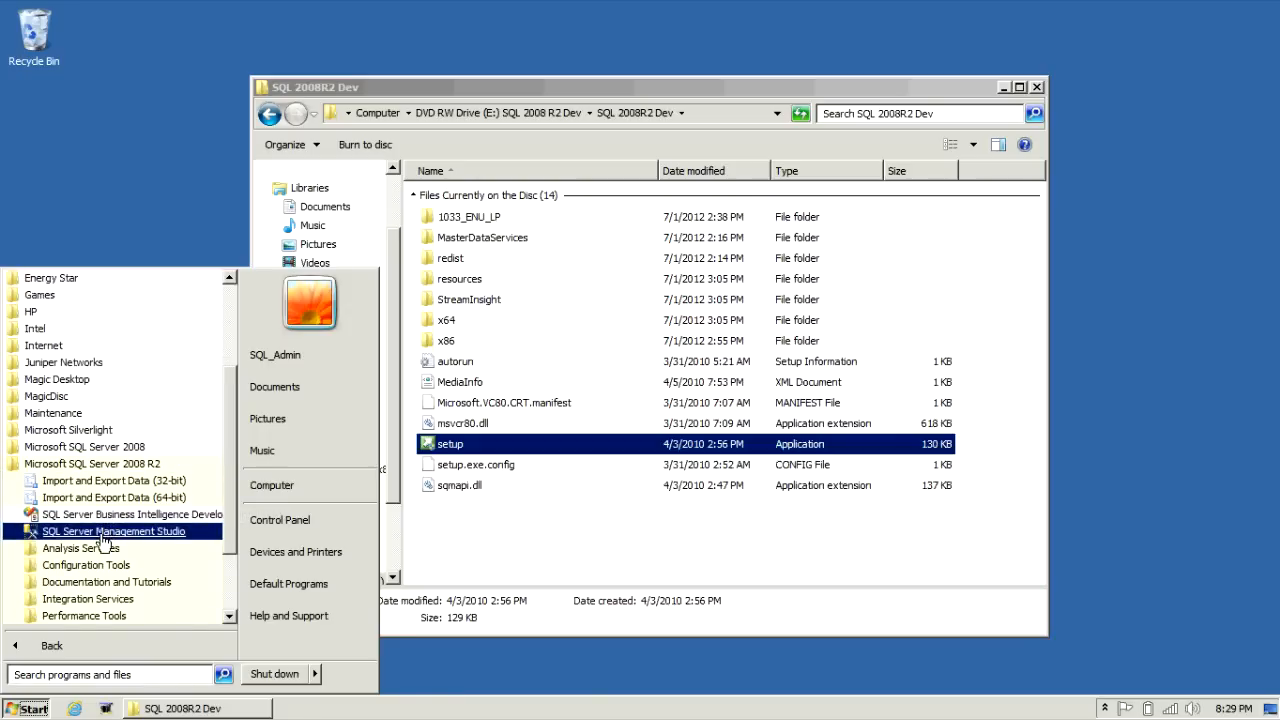
click(114, 532)
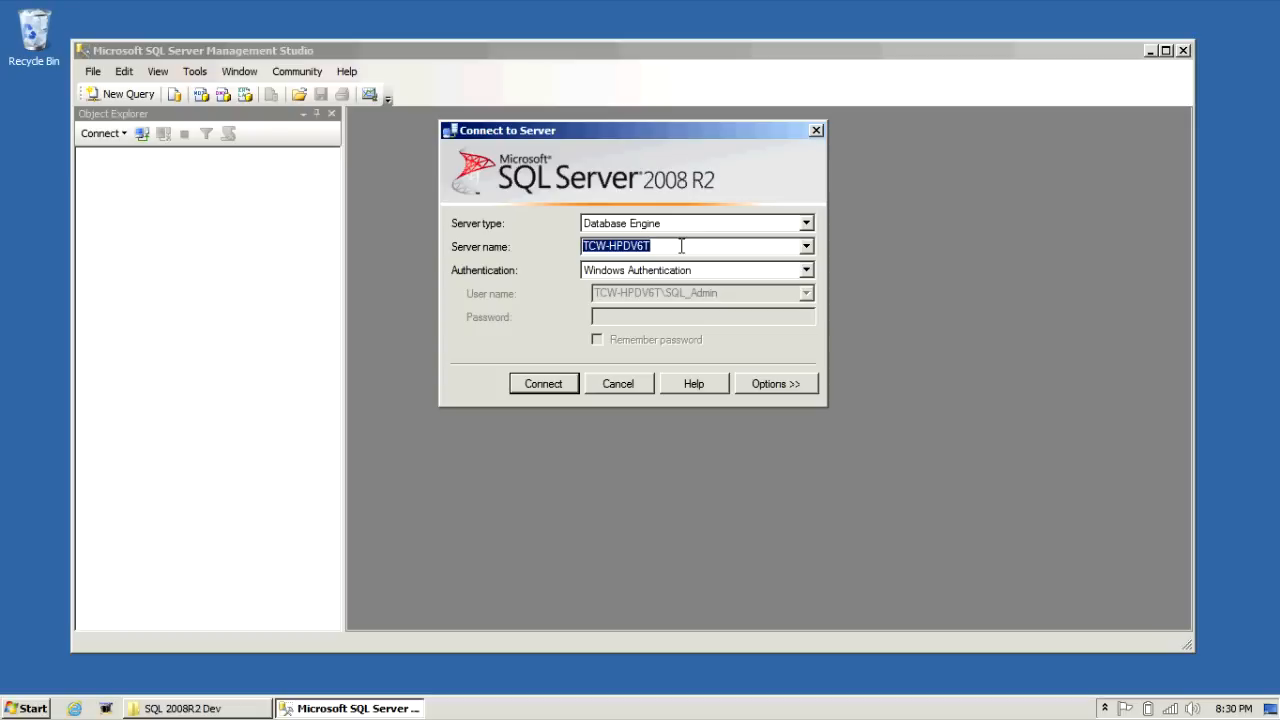
mouse_move(544, 384)
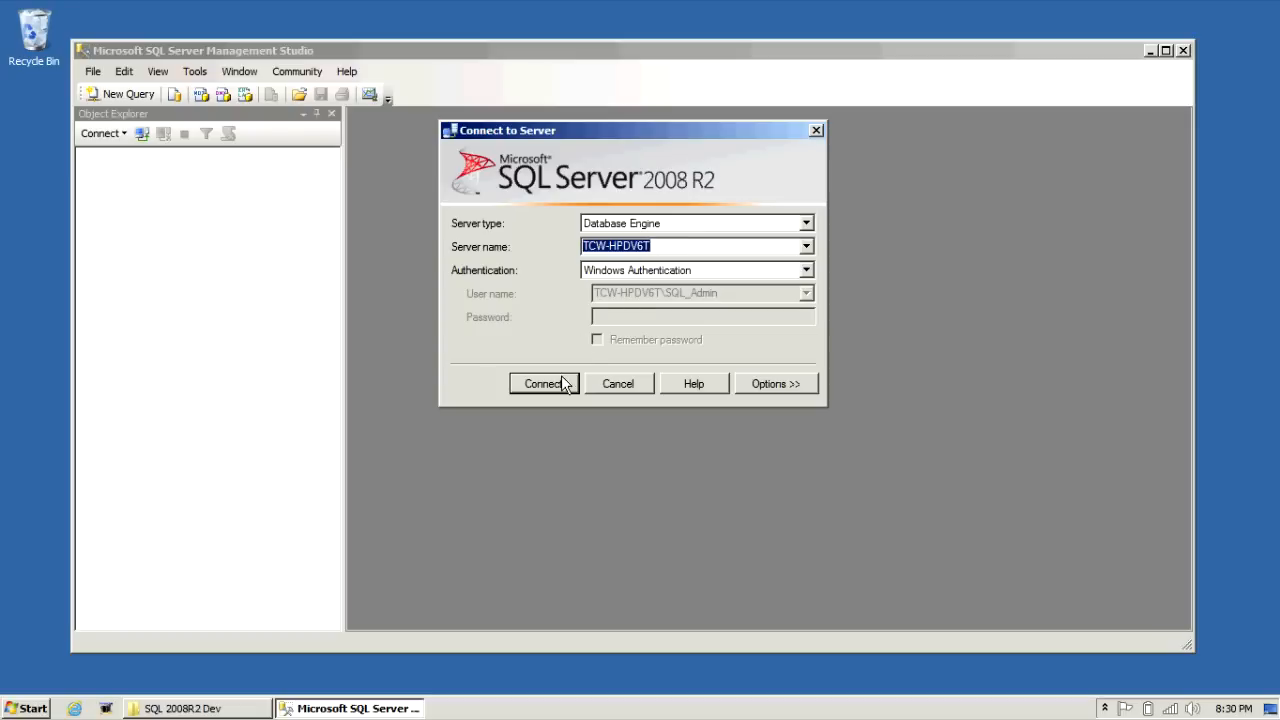
- Connect to TCW-HPDV6T with Windows Authentication and expand System Databases showing master, model, msdb, tempdb
click(544, 384)
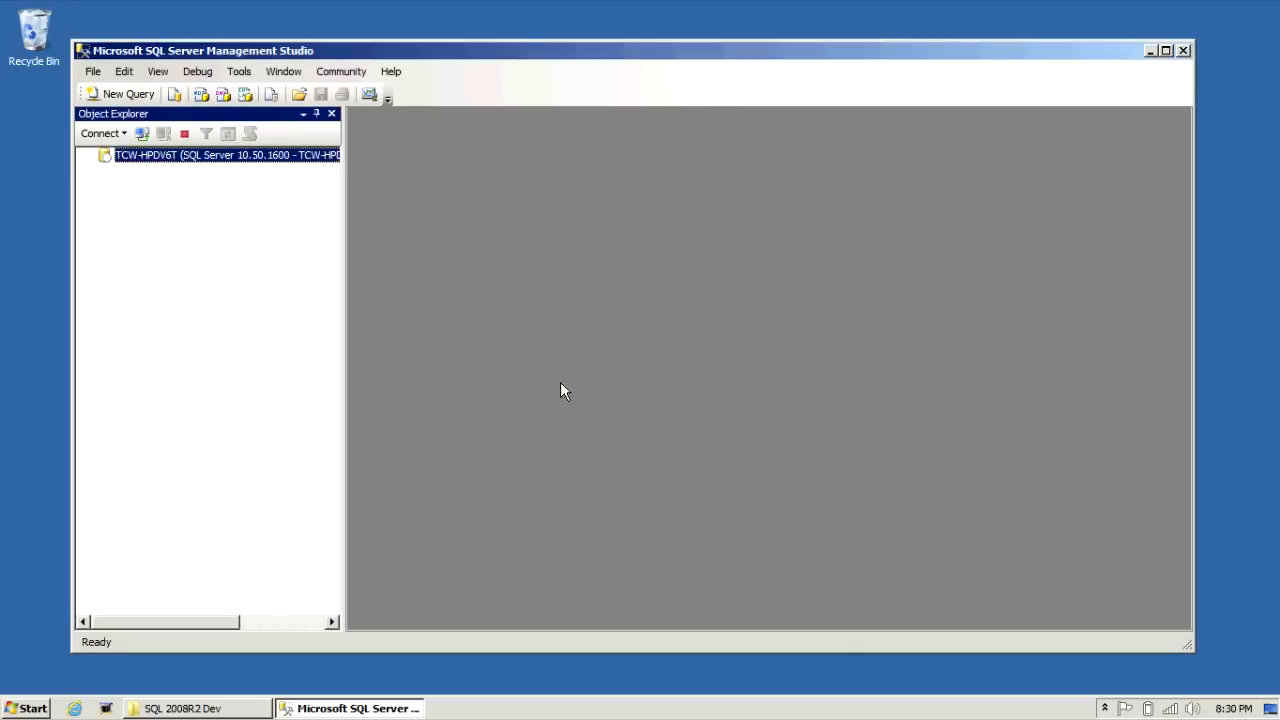
click(88, 156)
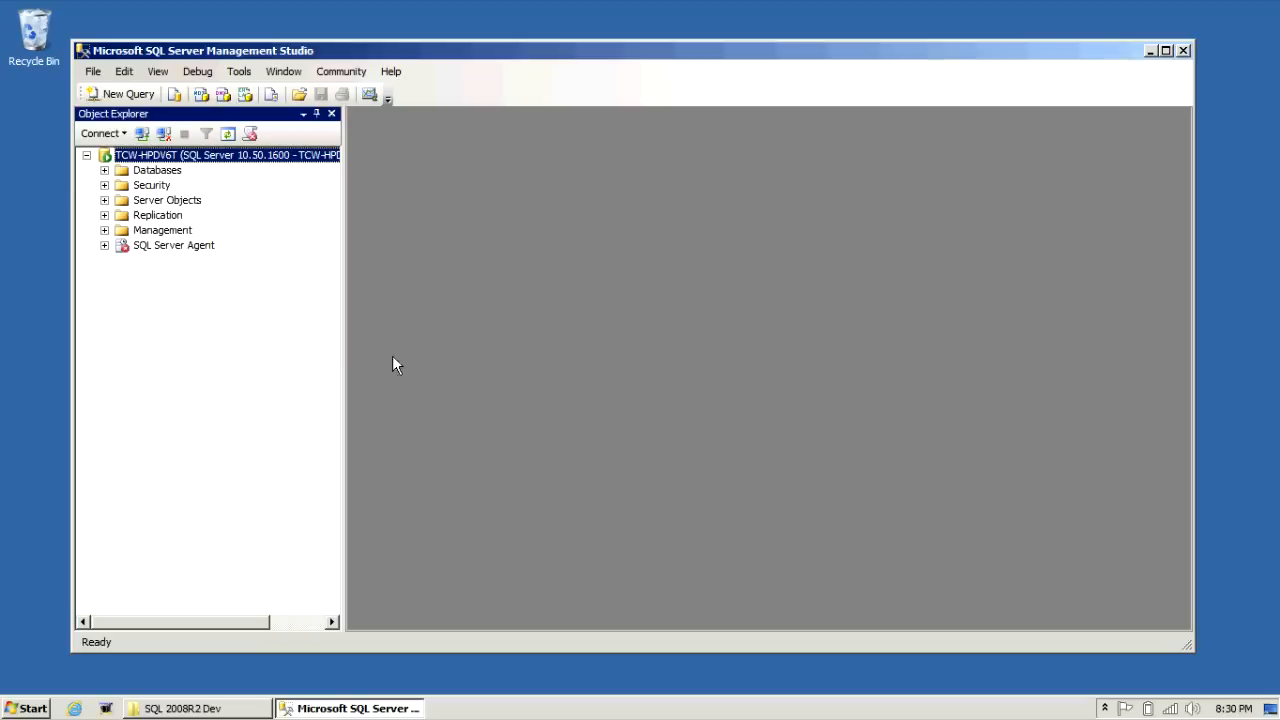
click(104, 170)
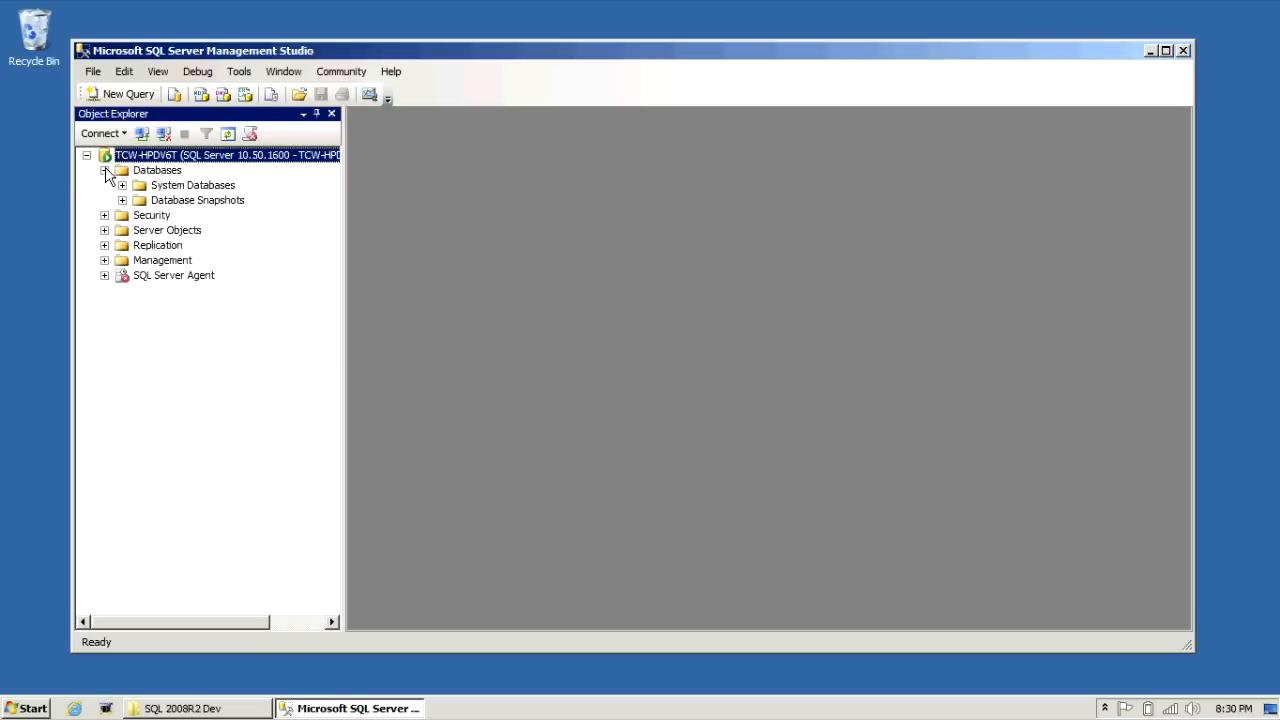
click(122, 184)
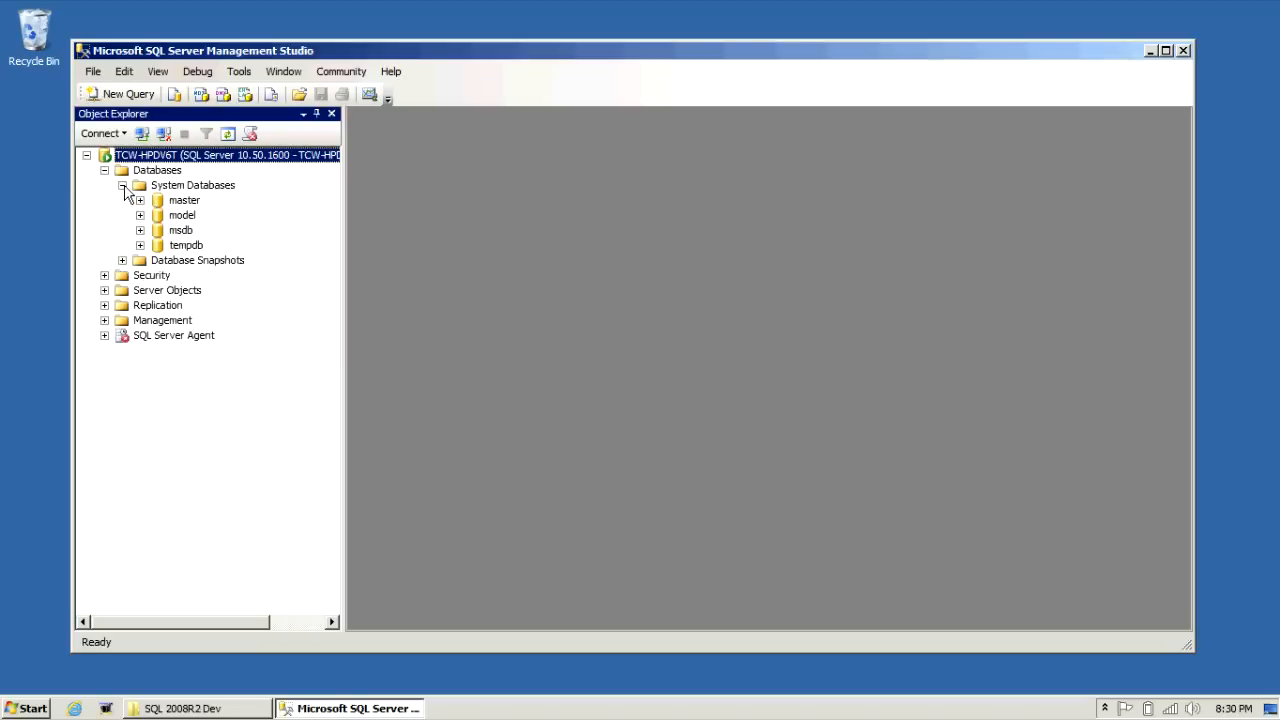
click(122, 184)
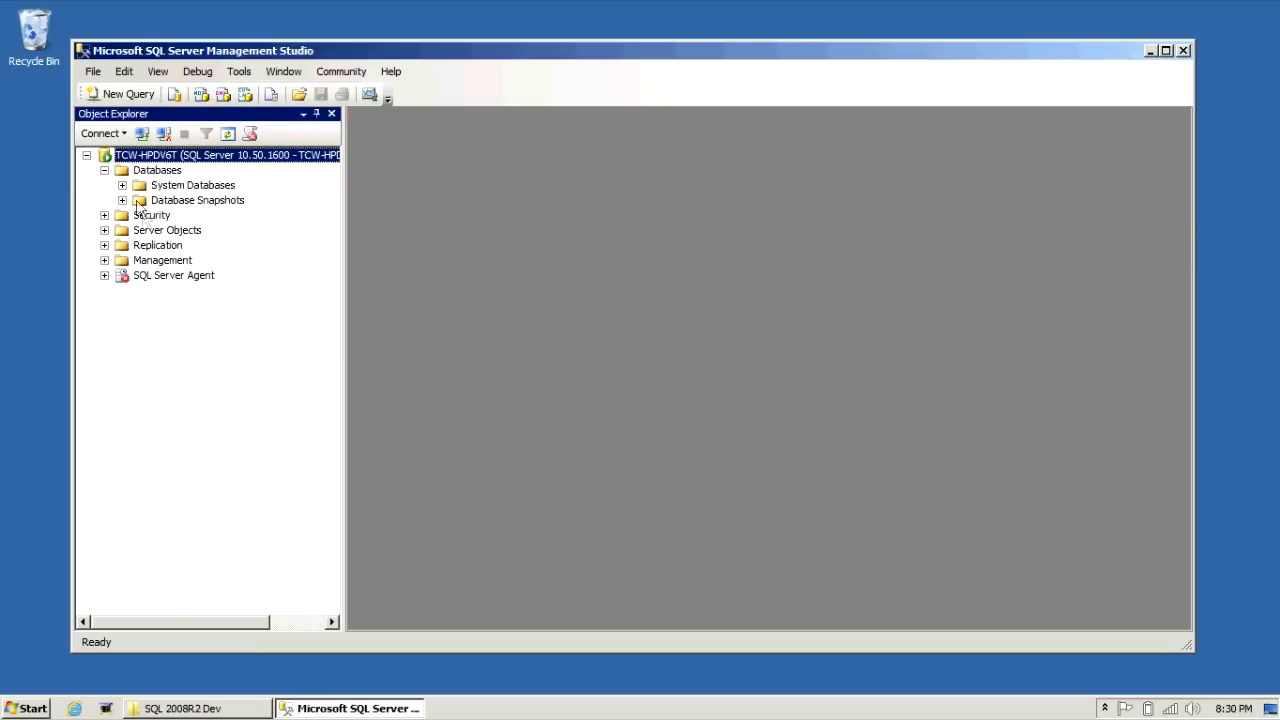
click(120, 184)
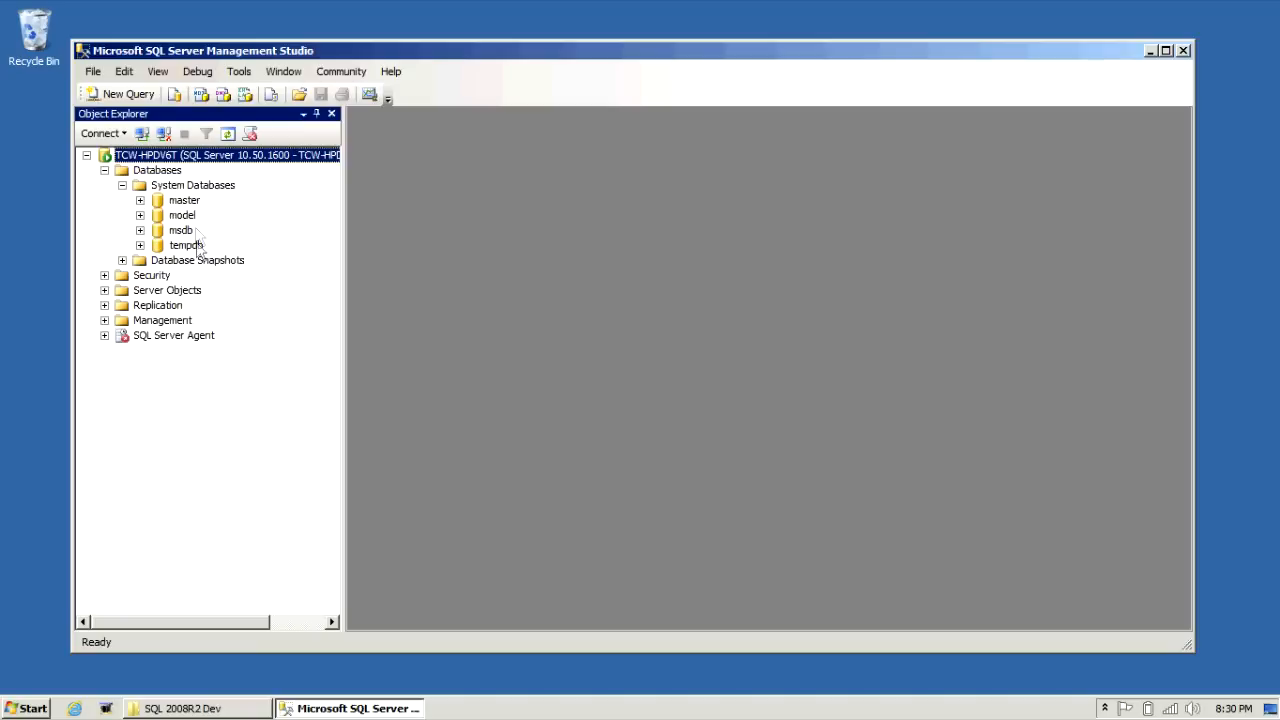
mouse_move(716, 240)
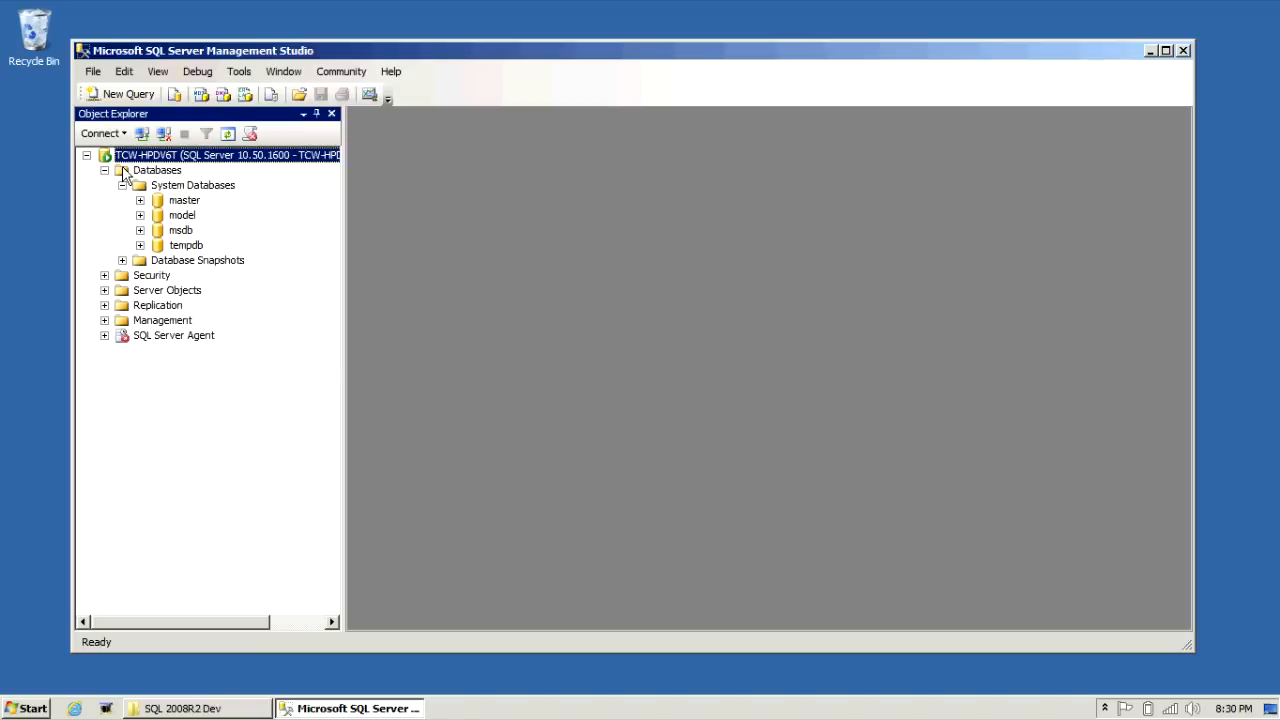
mouse_move(156, 164)
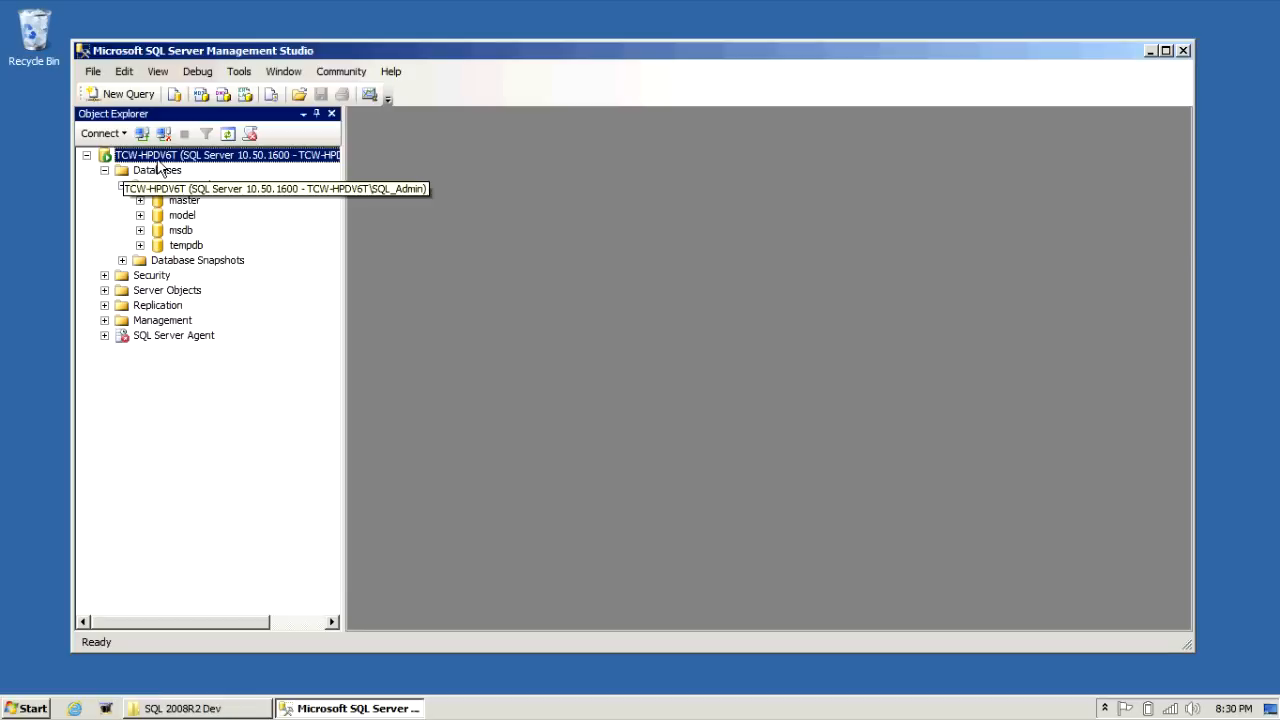